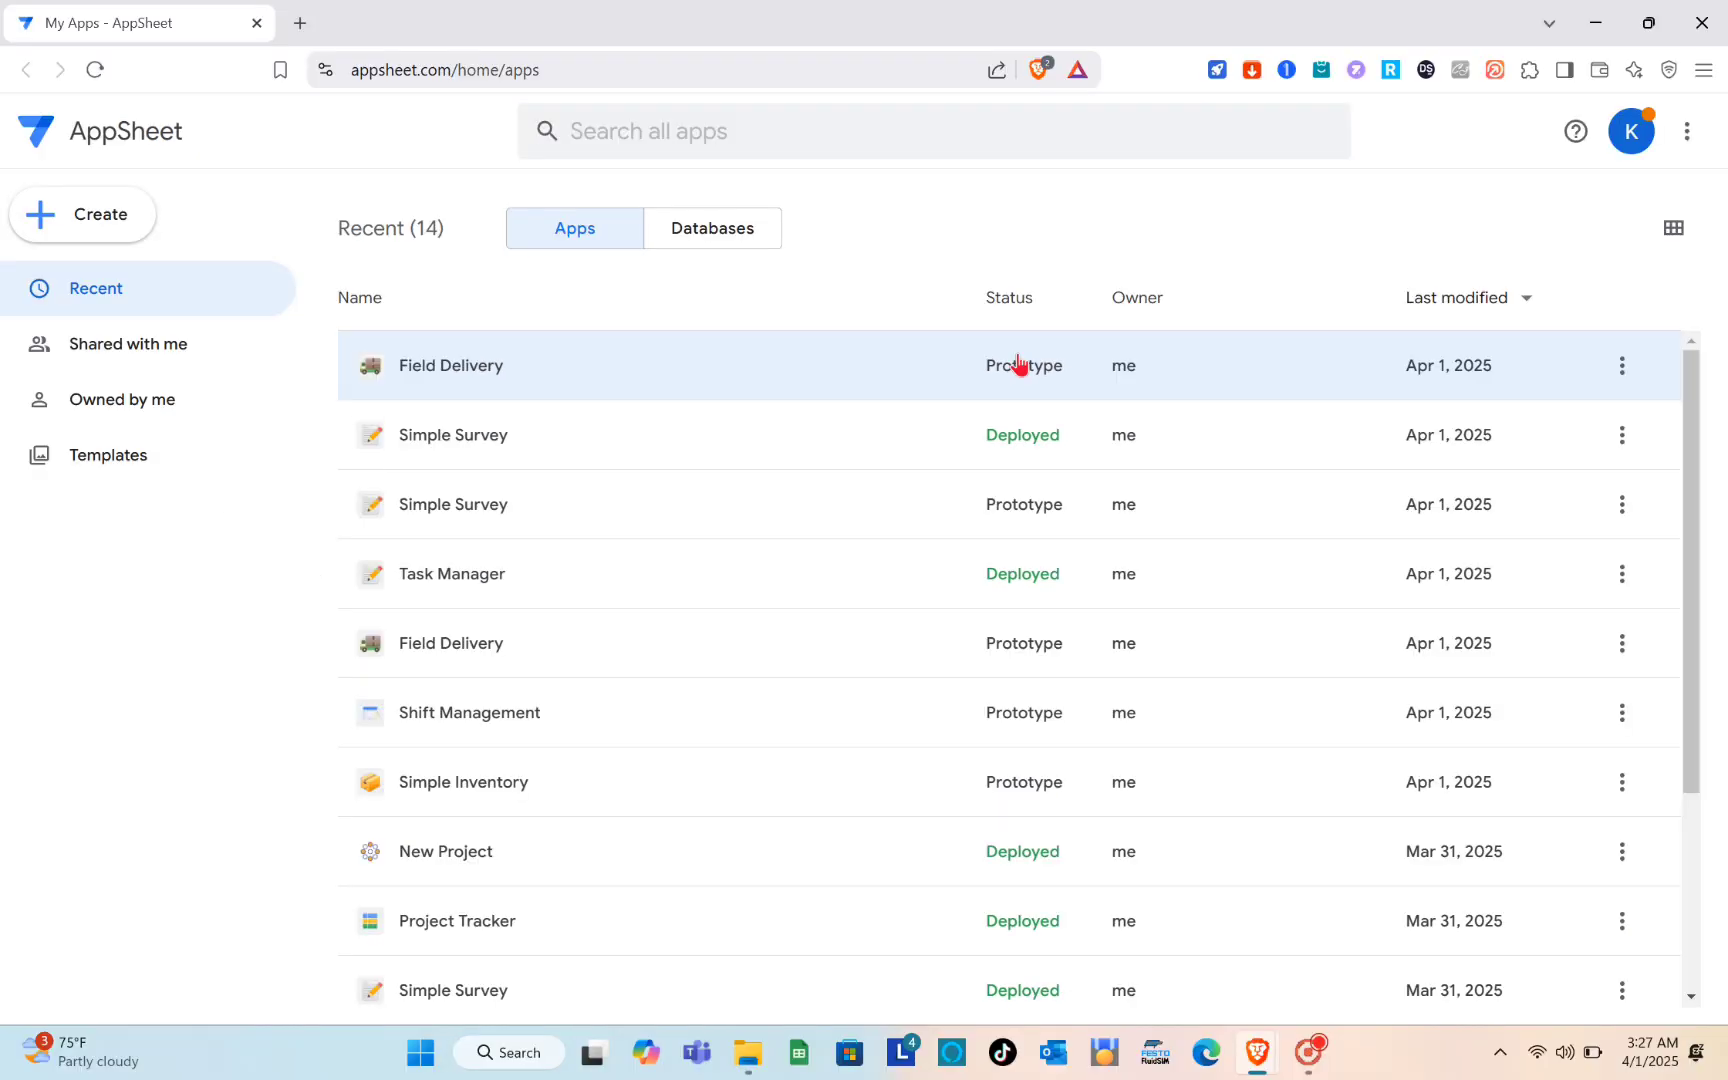
mouse_move(793, 264)
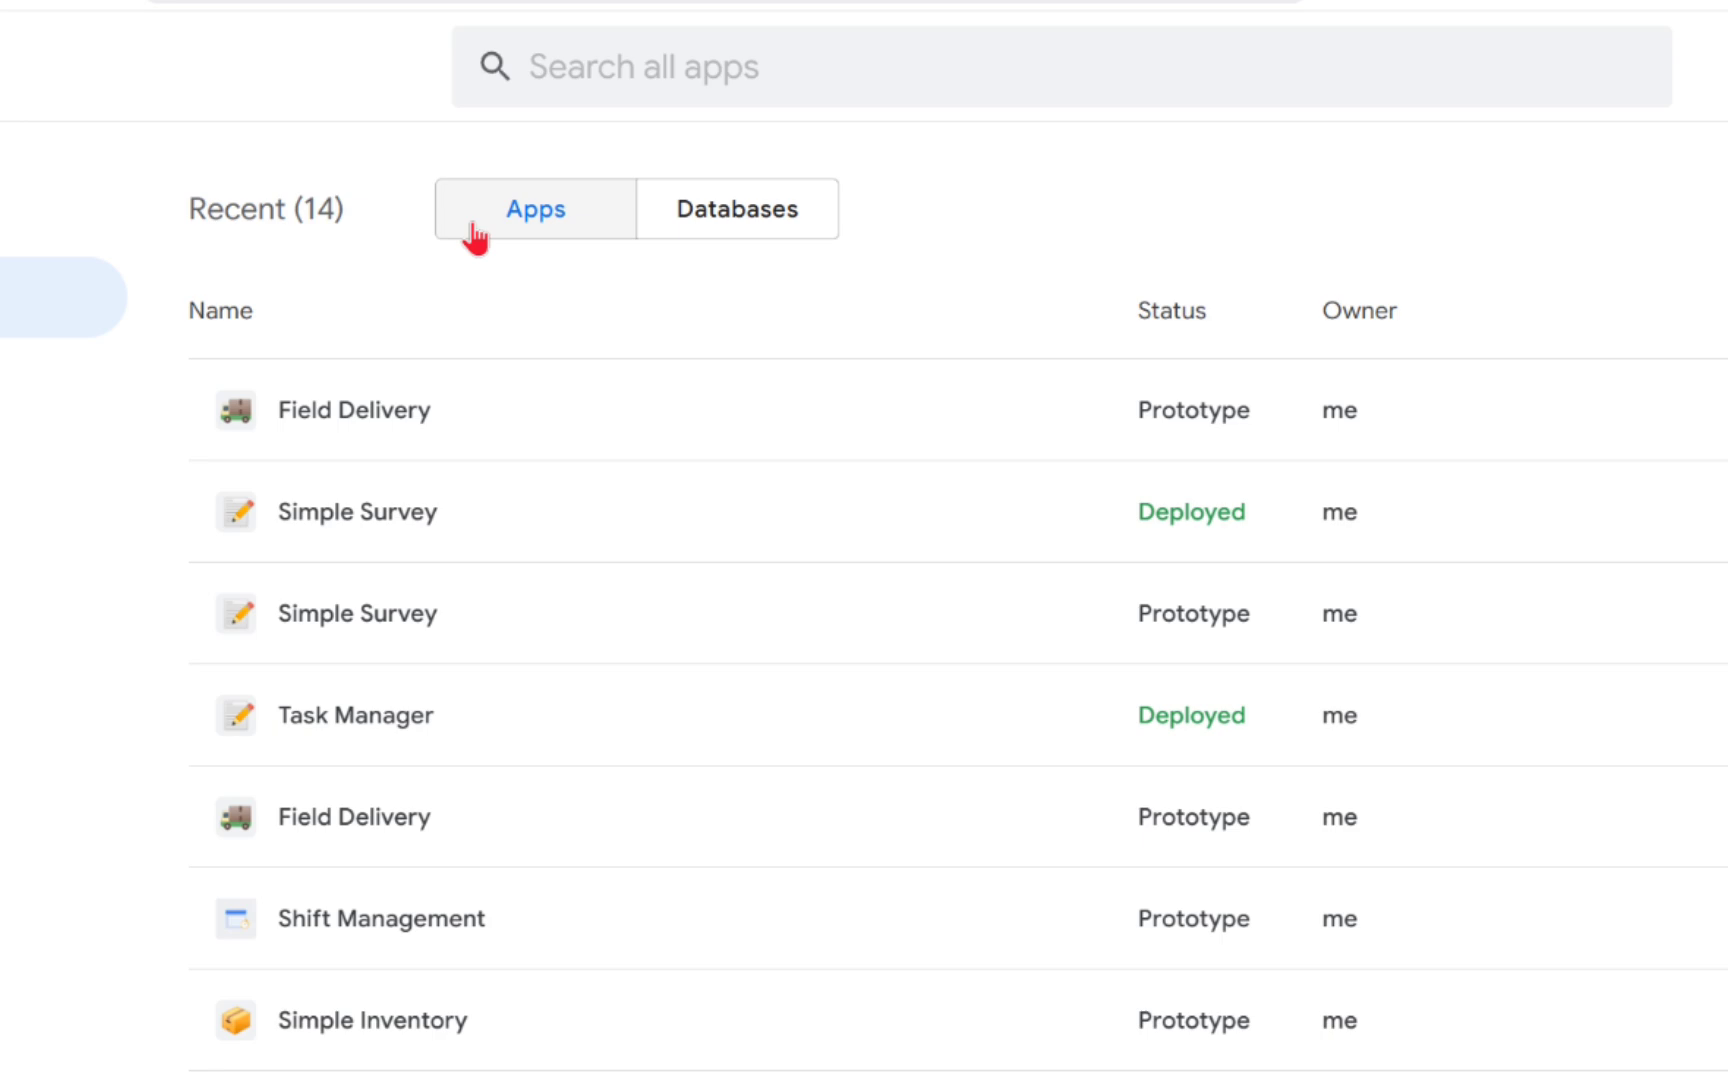
Browse recent databases and apps, then start a new app from a template
click(736, 208)
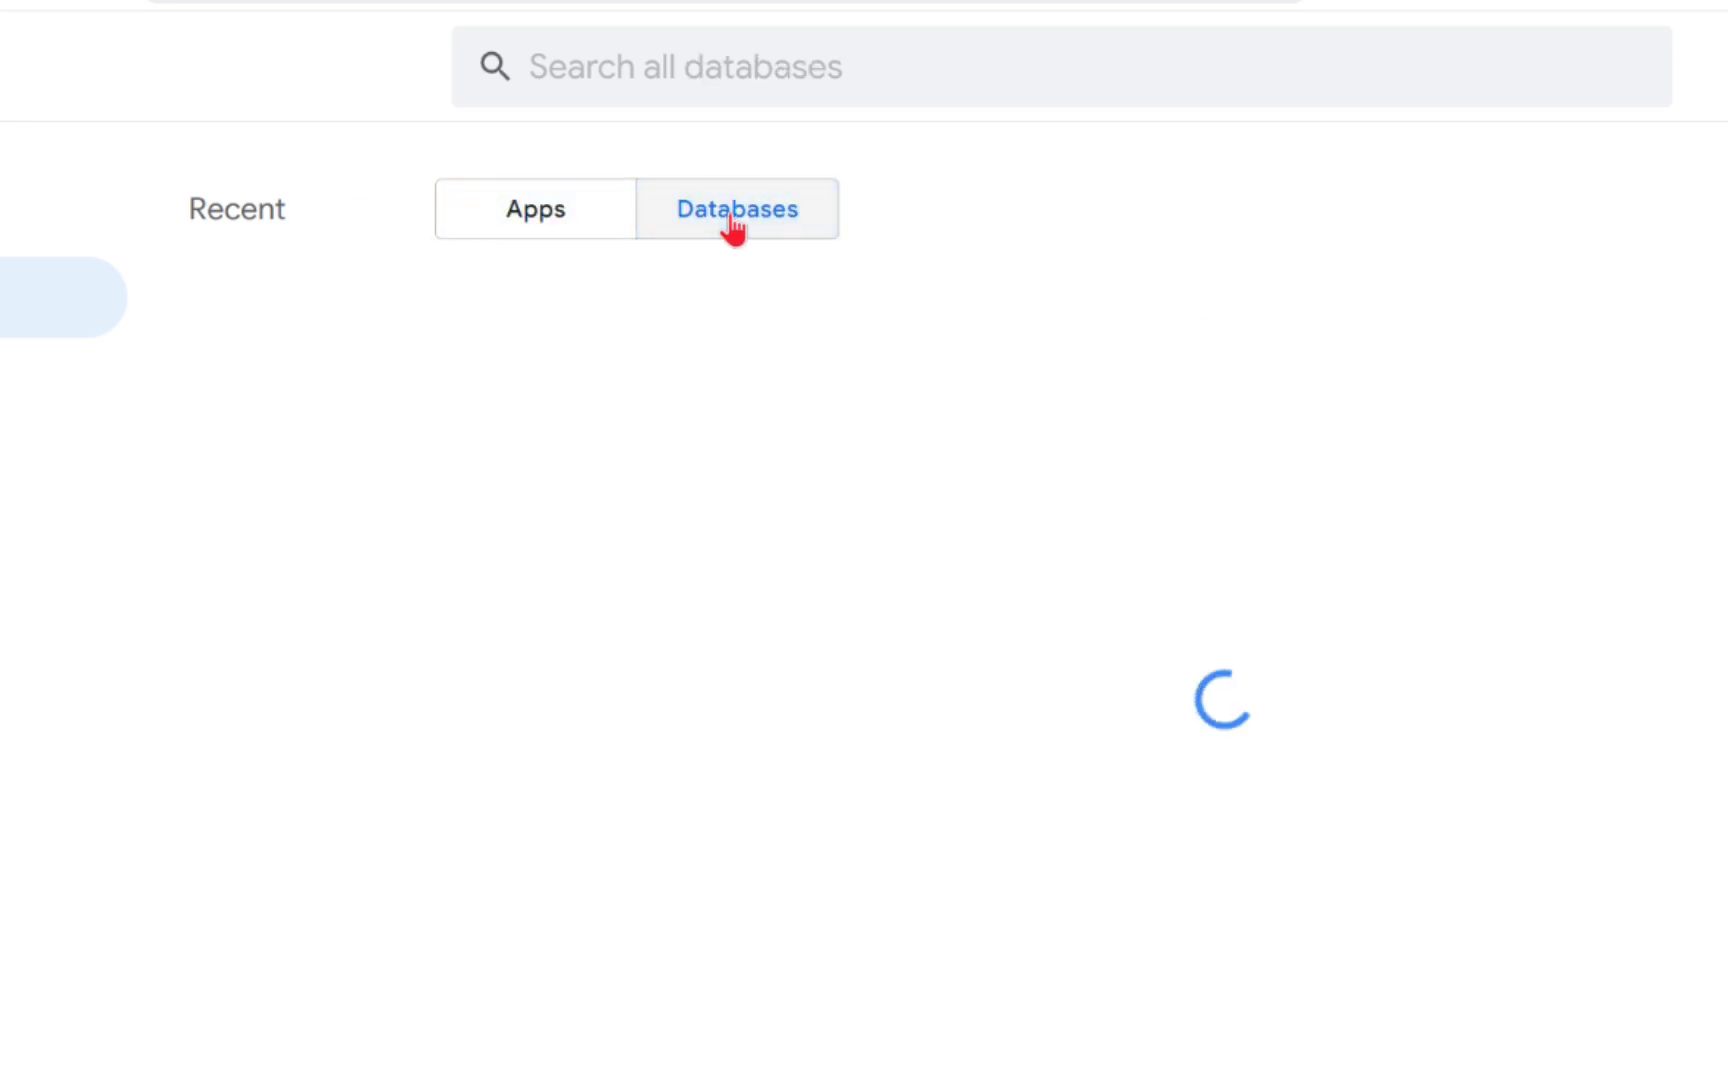
click(712, 228)
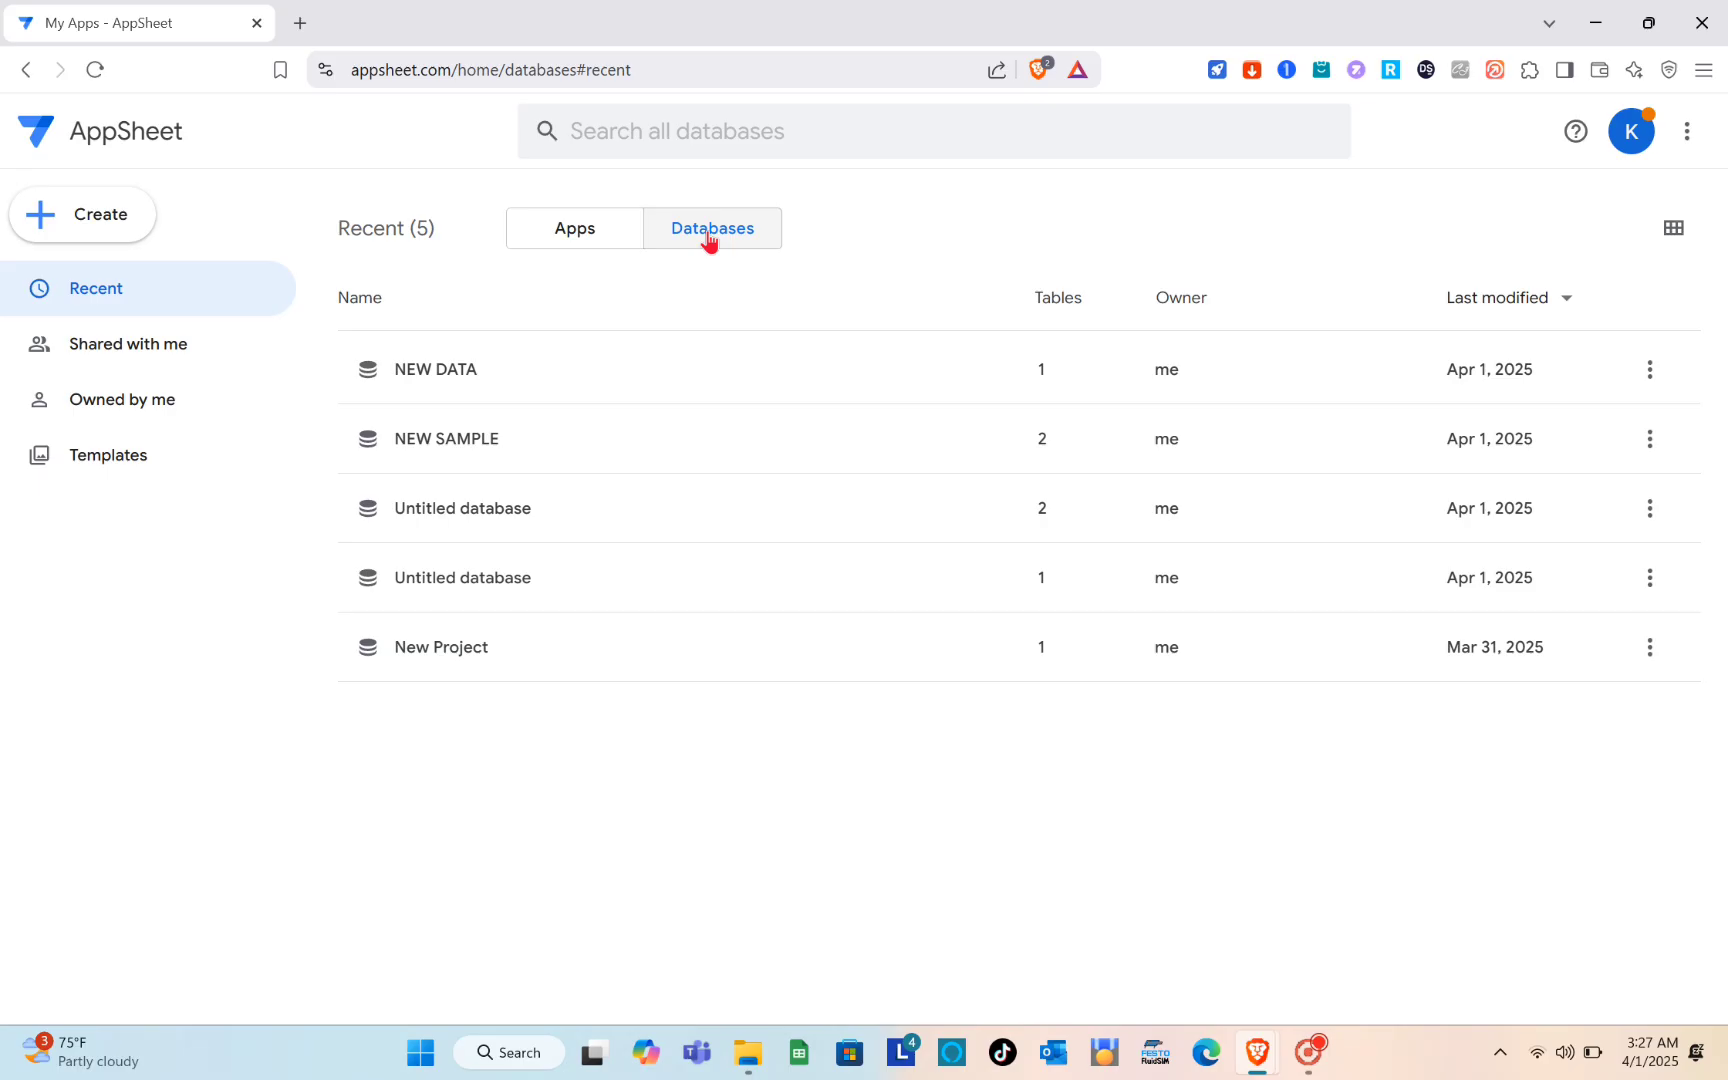
click(574, 228)
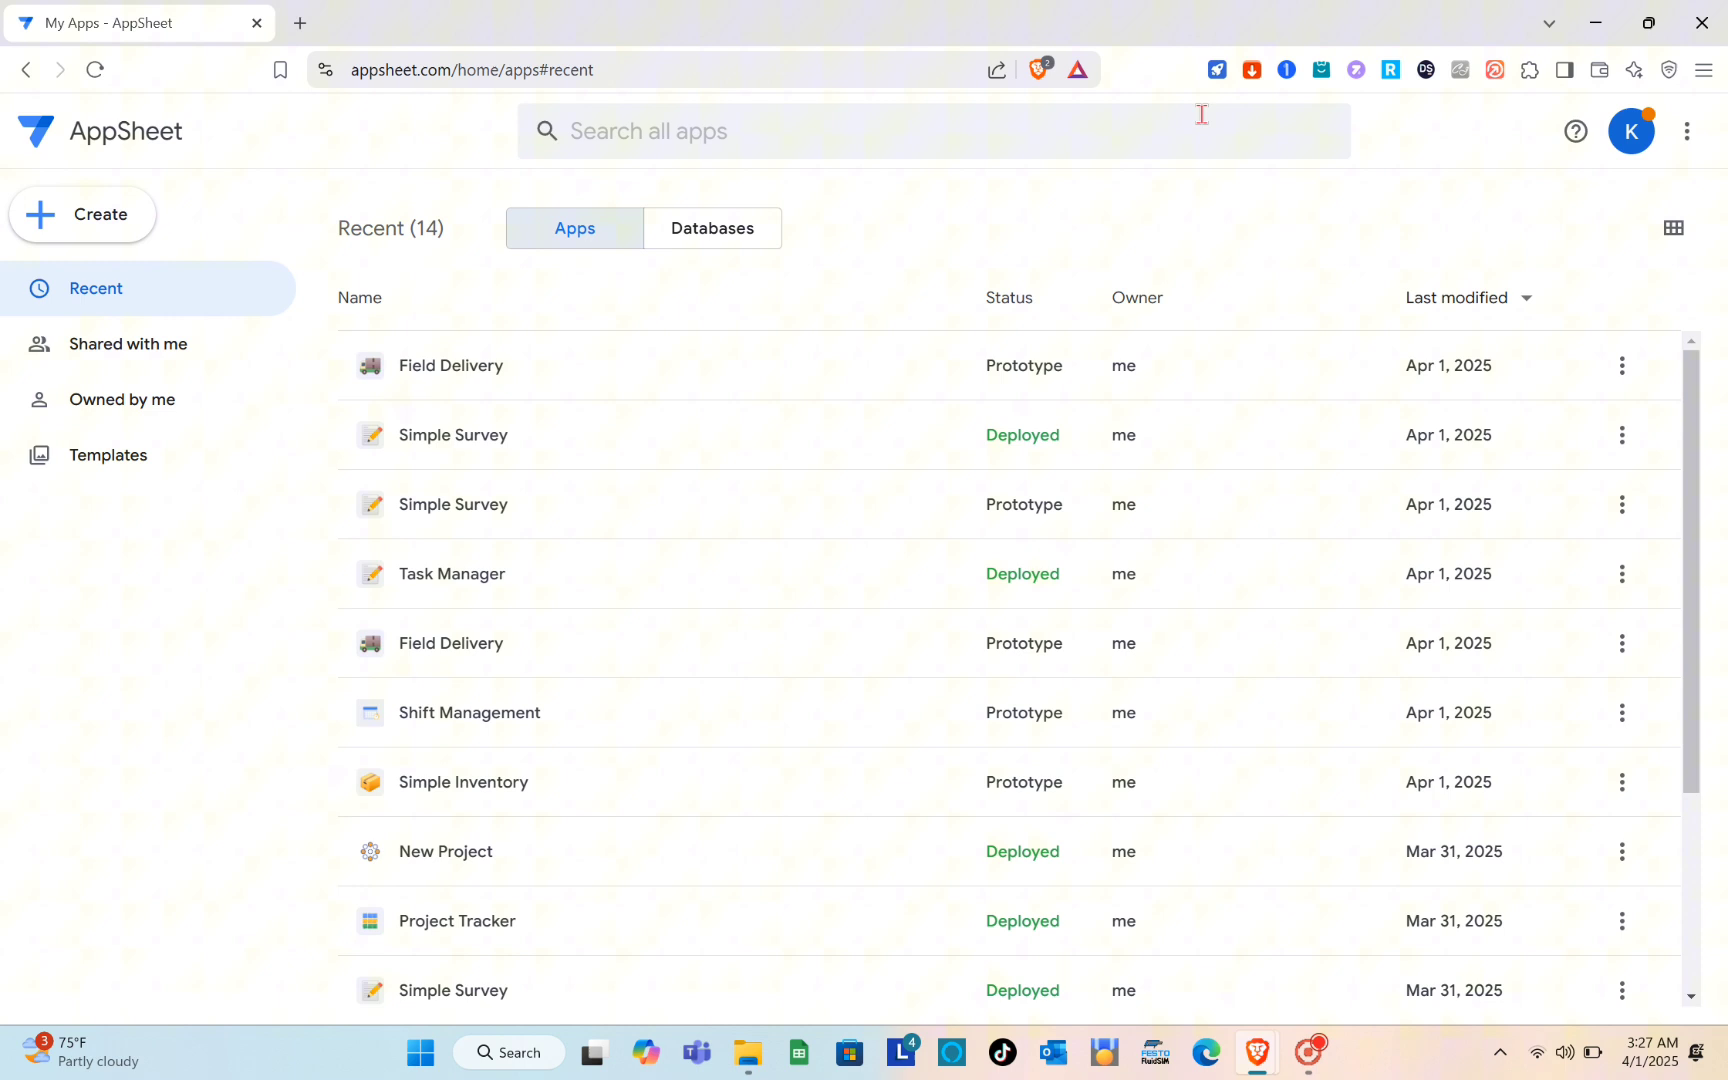
click(1631, 130)
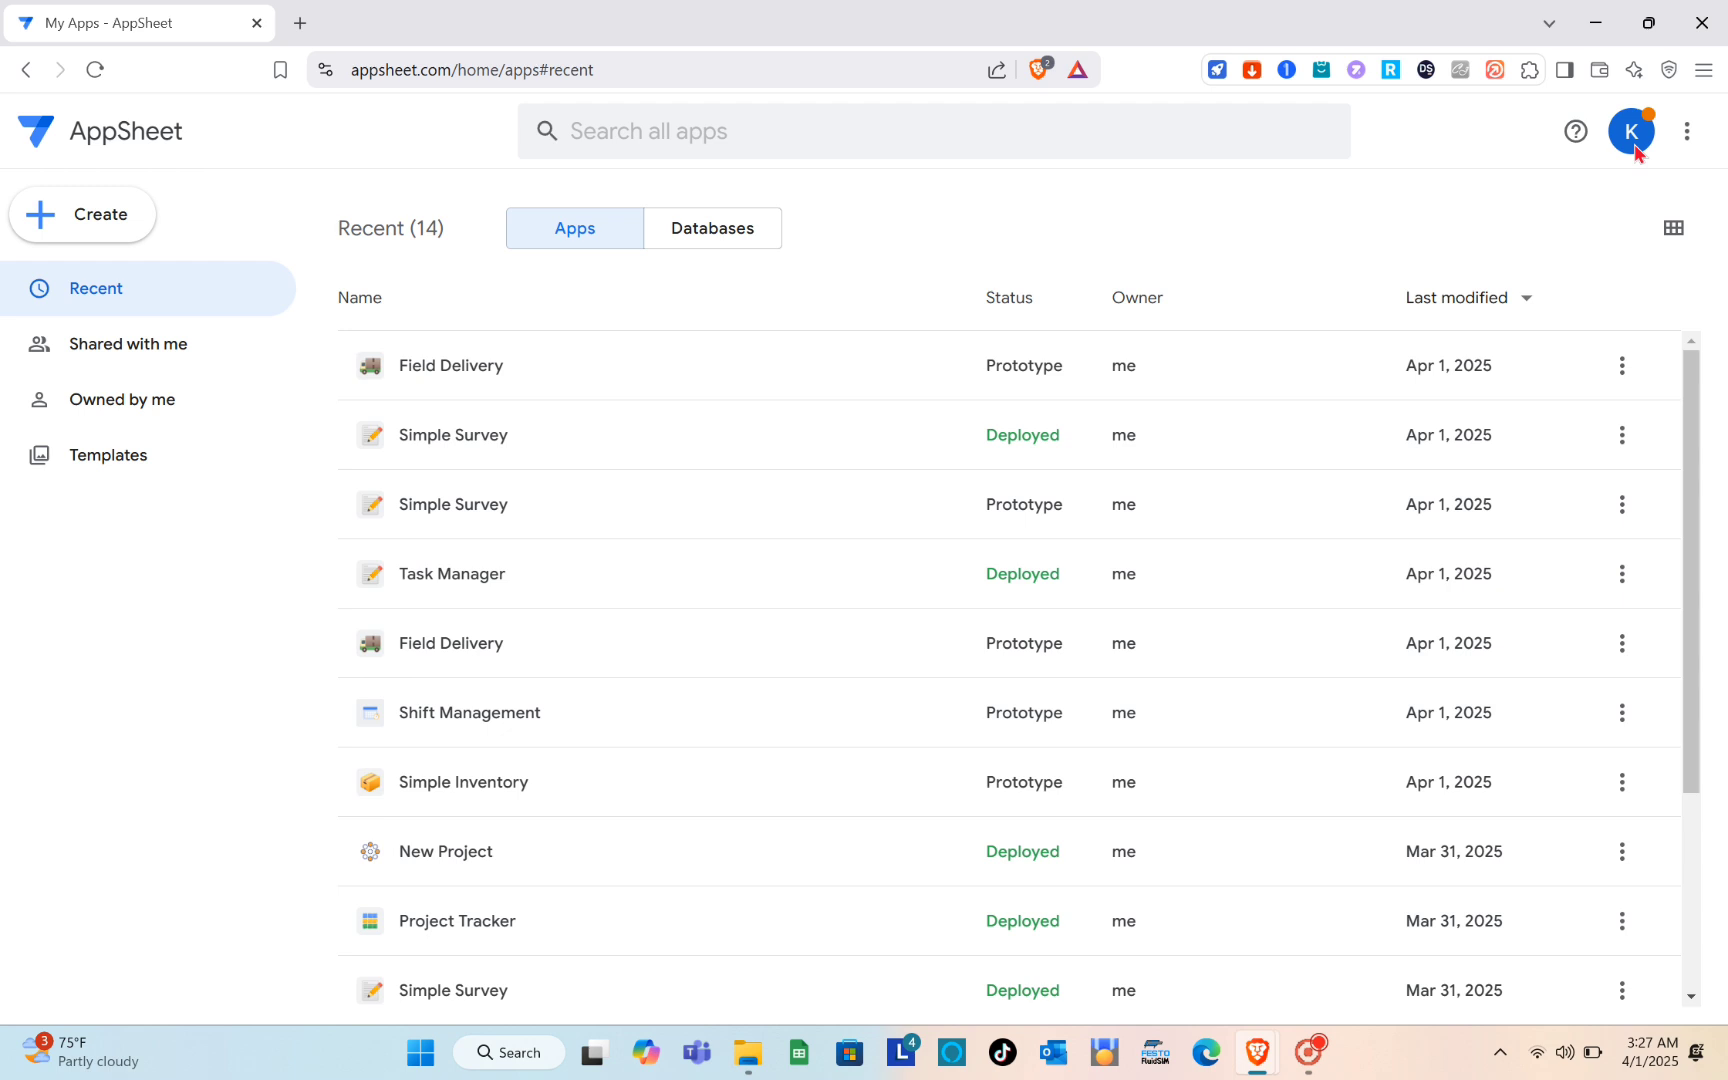
mouse_move(83, 214)
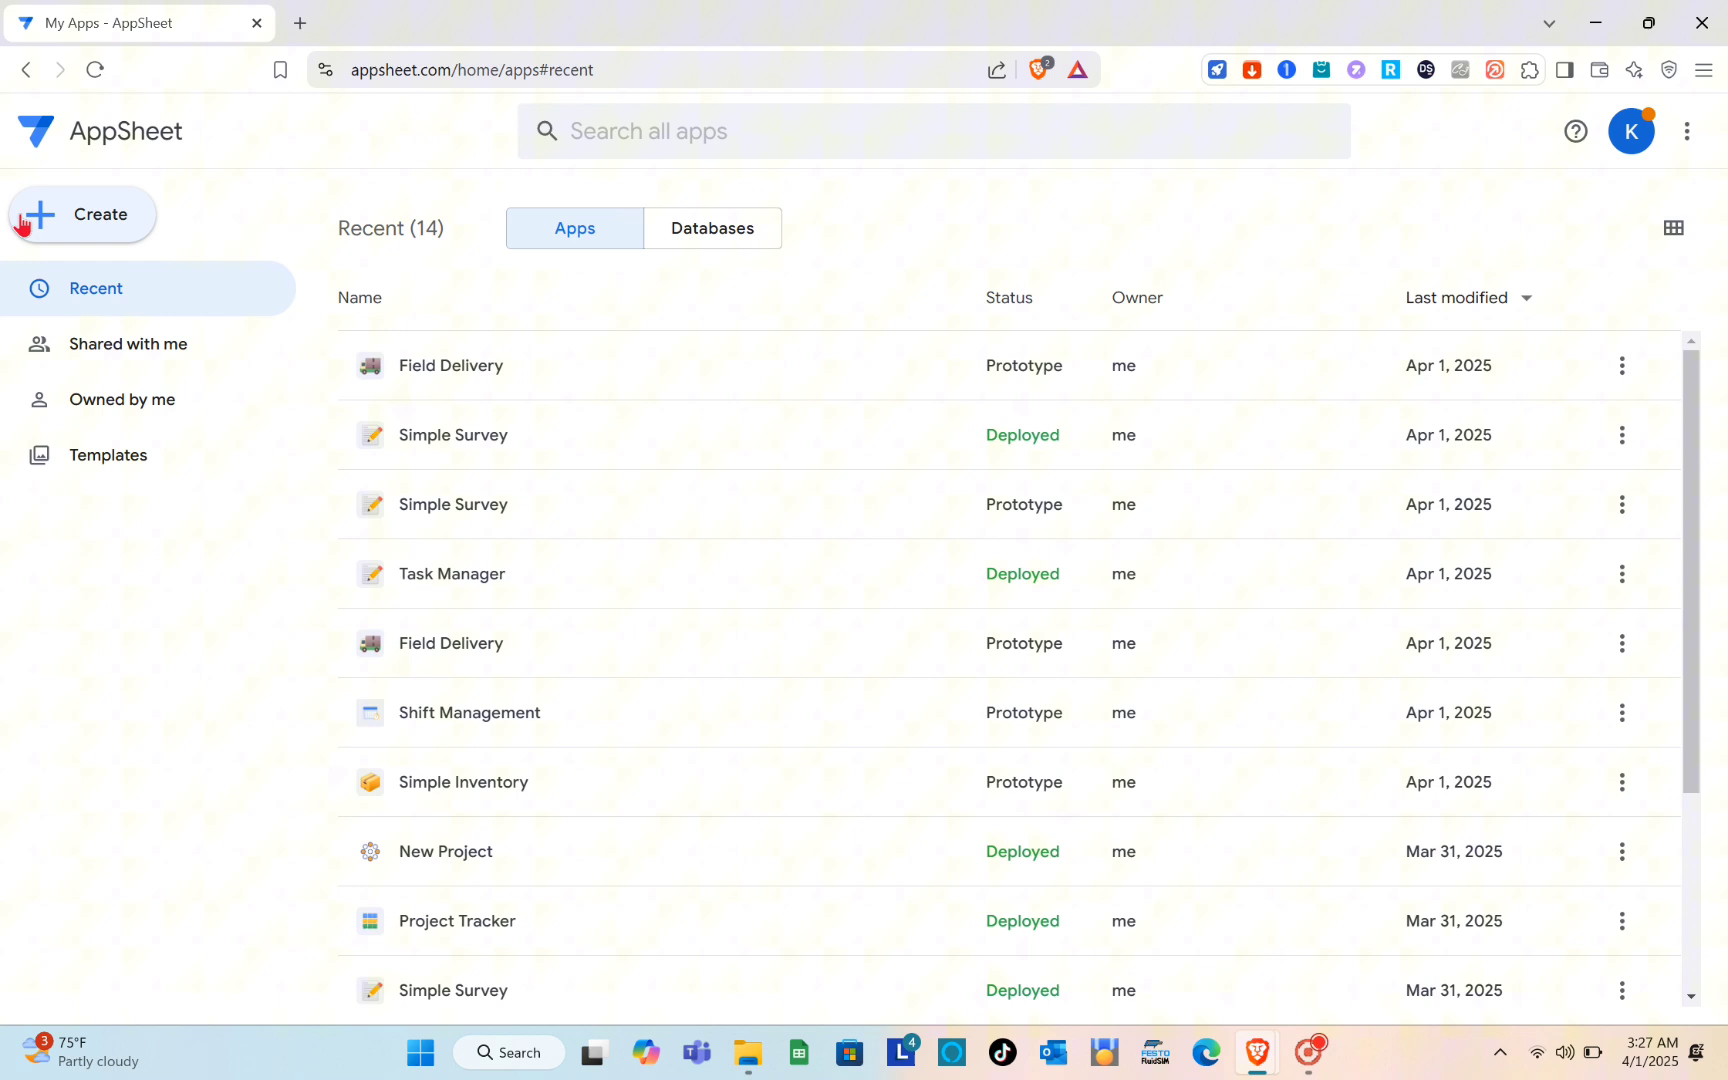
click(83, 214)
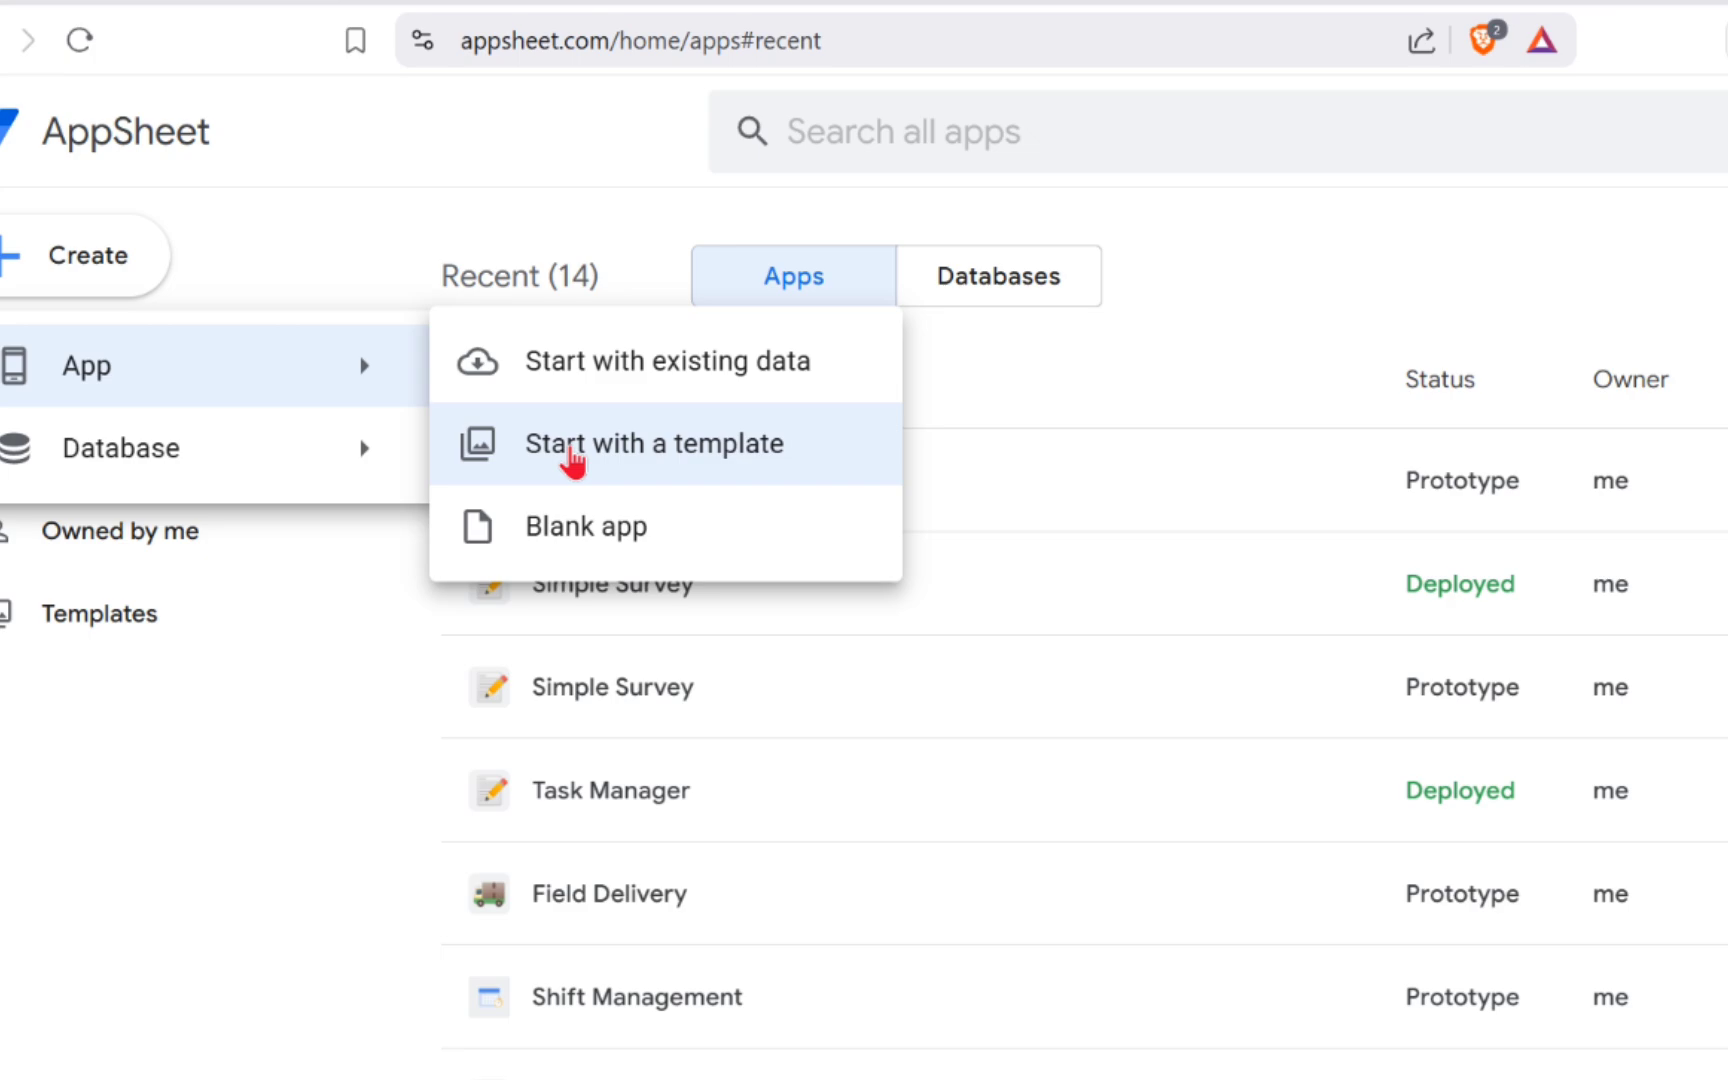
mouse_move(623, 511)
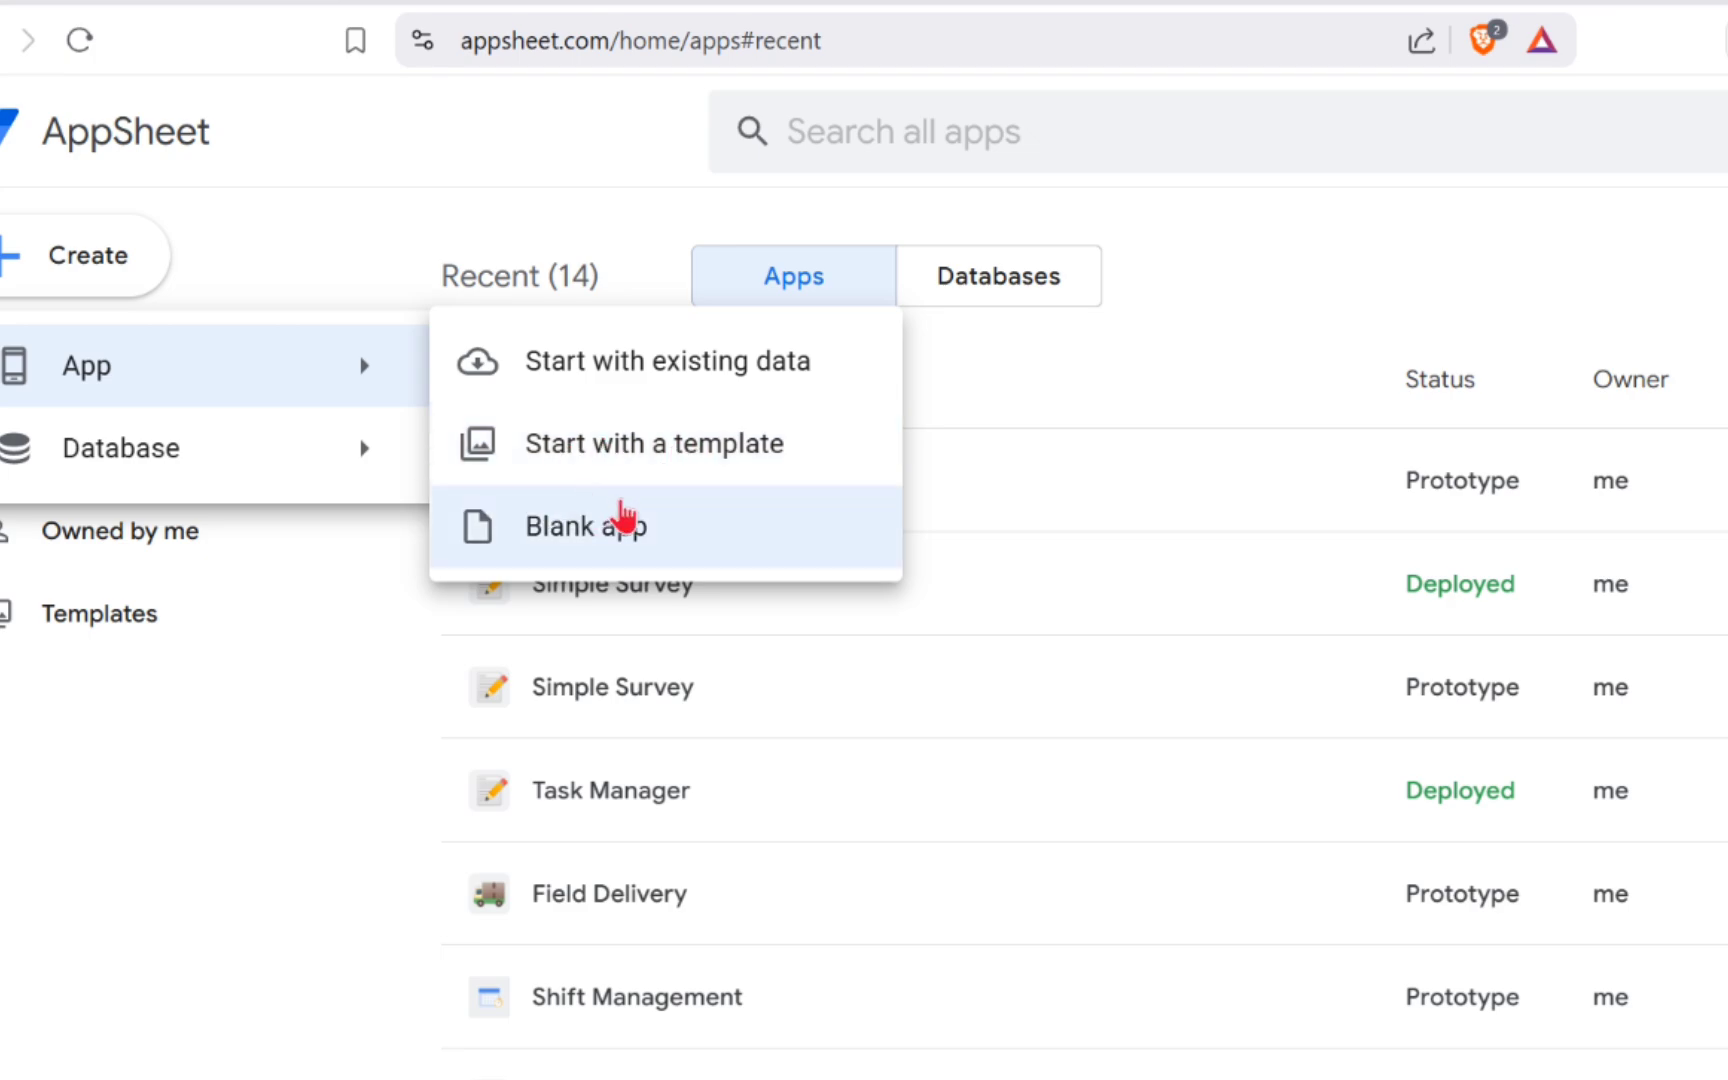
click(652, 443)
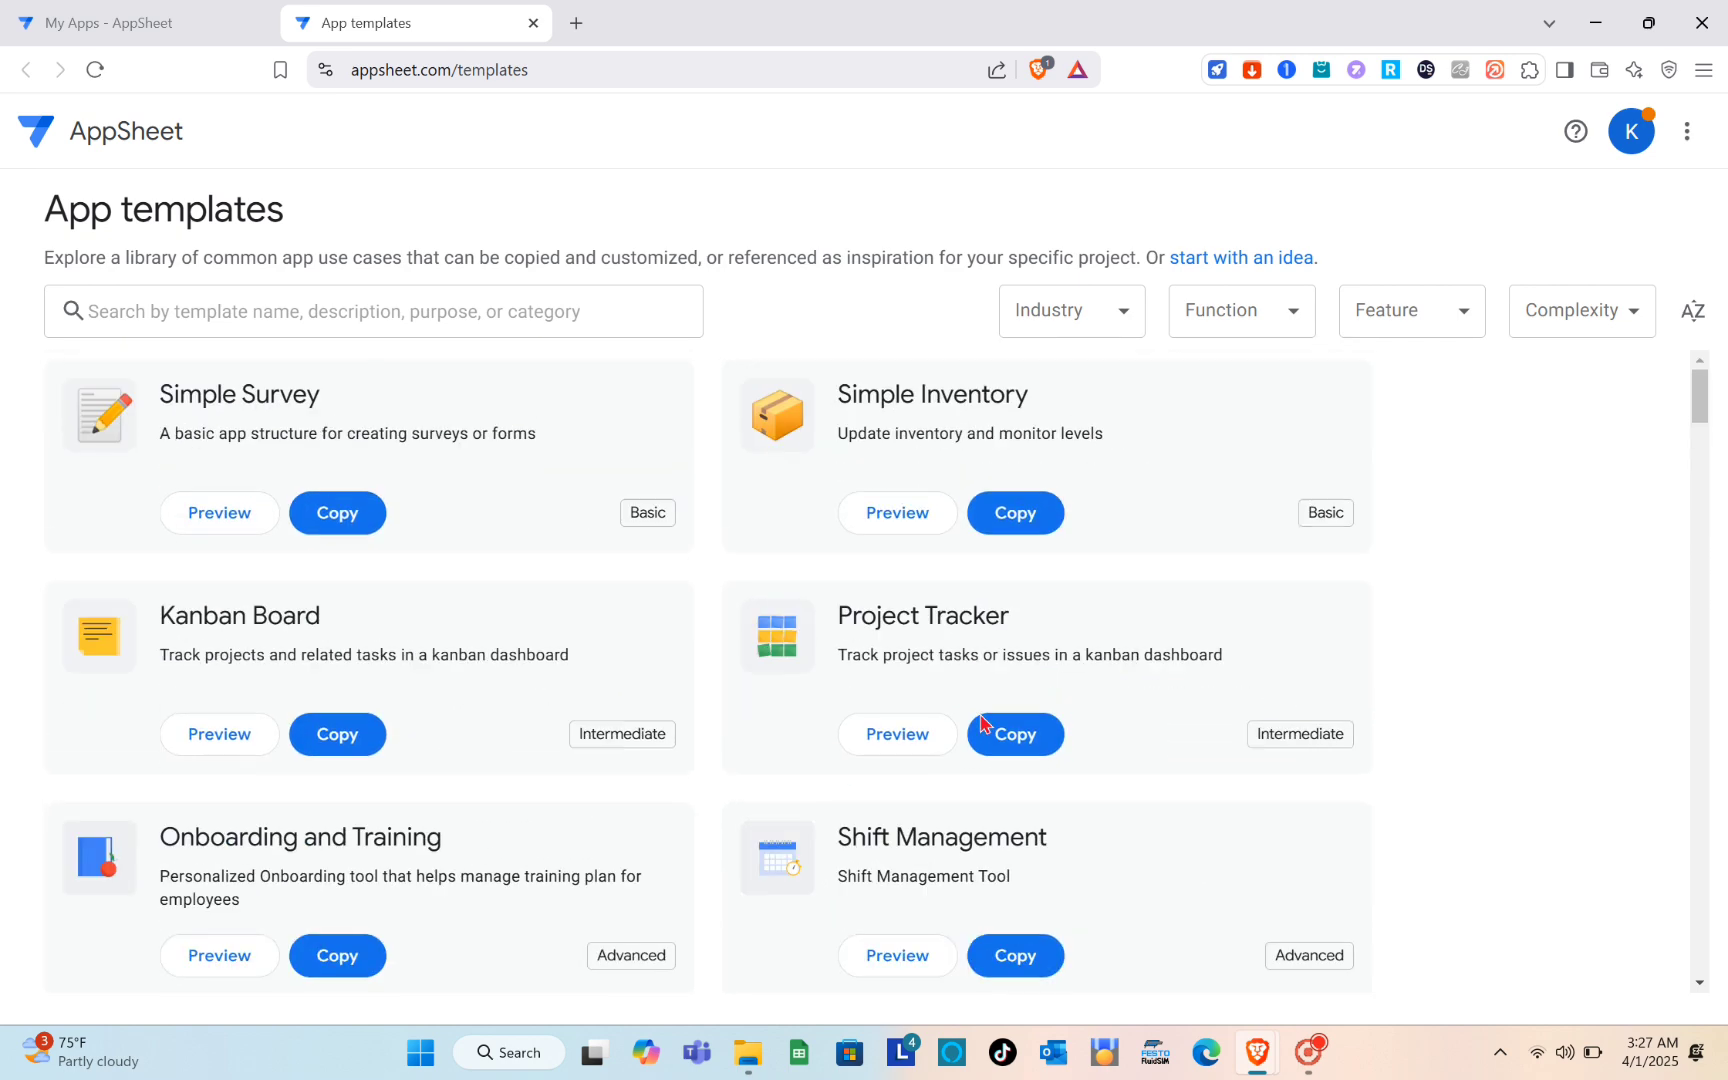
Search templates for 'Att' and copy Class Attendance under the name 'Attendance'
click(372, 311)
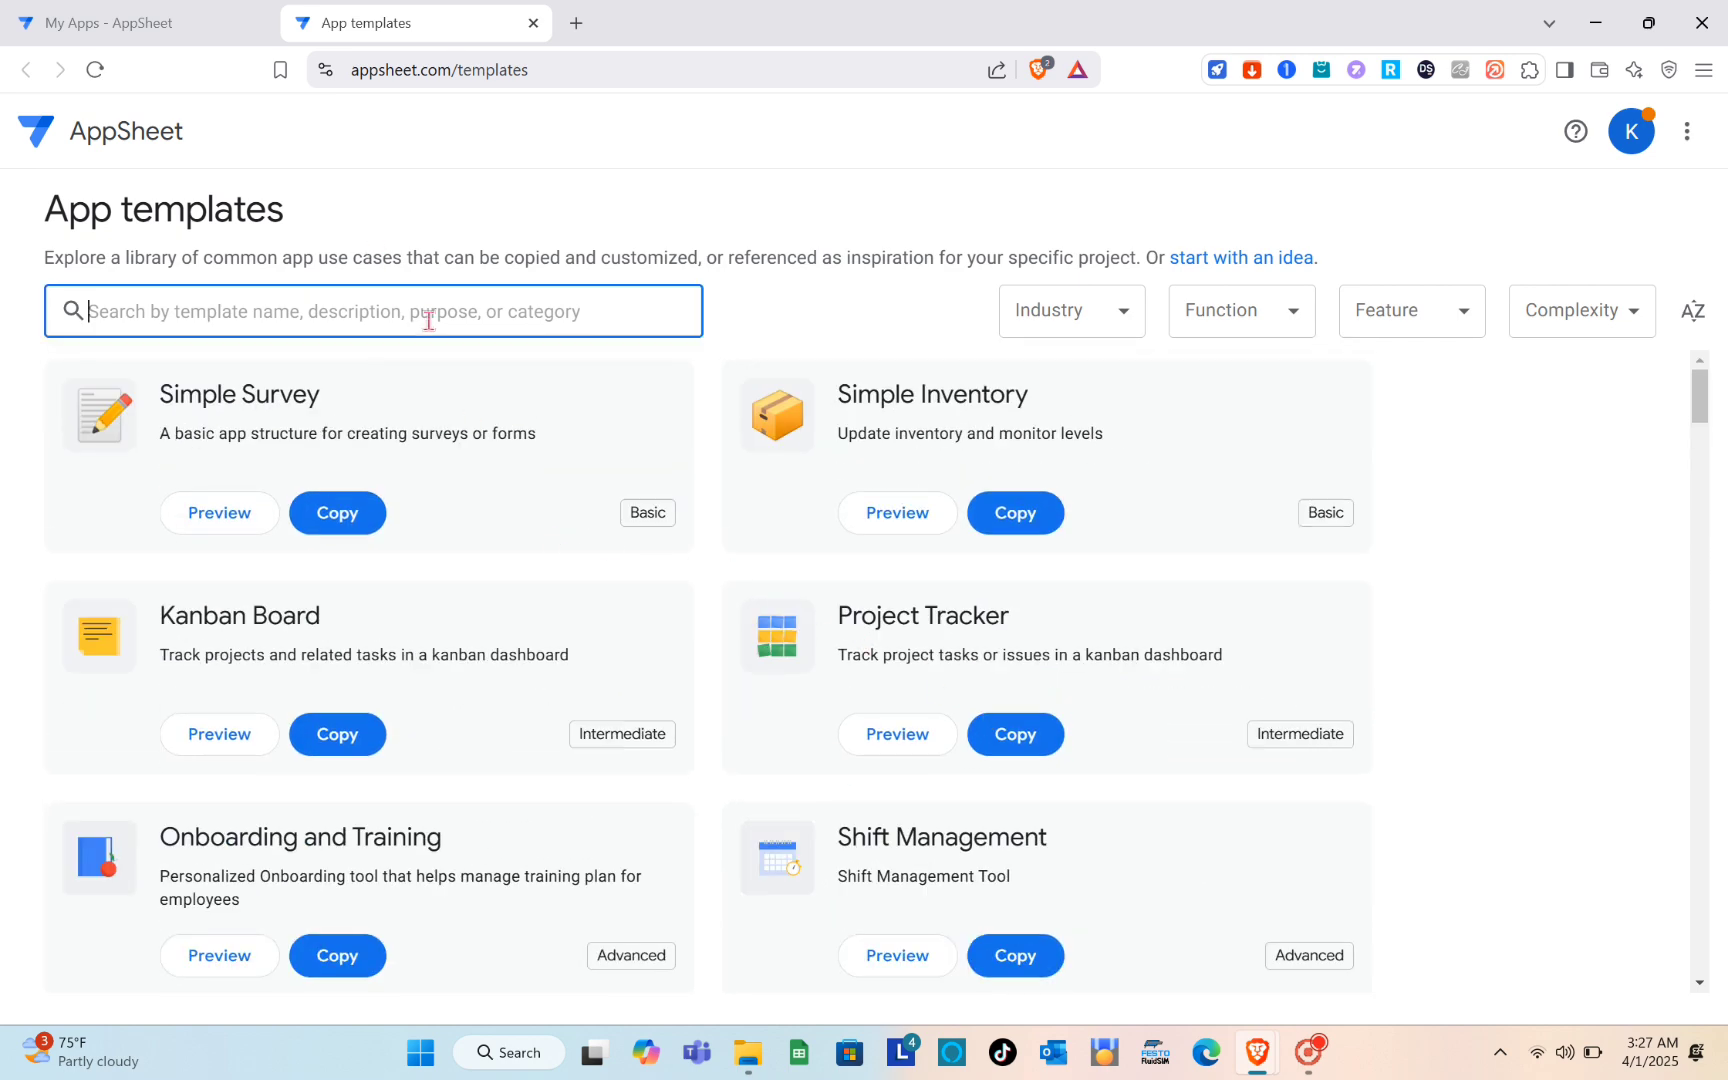
text(A)
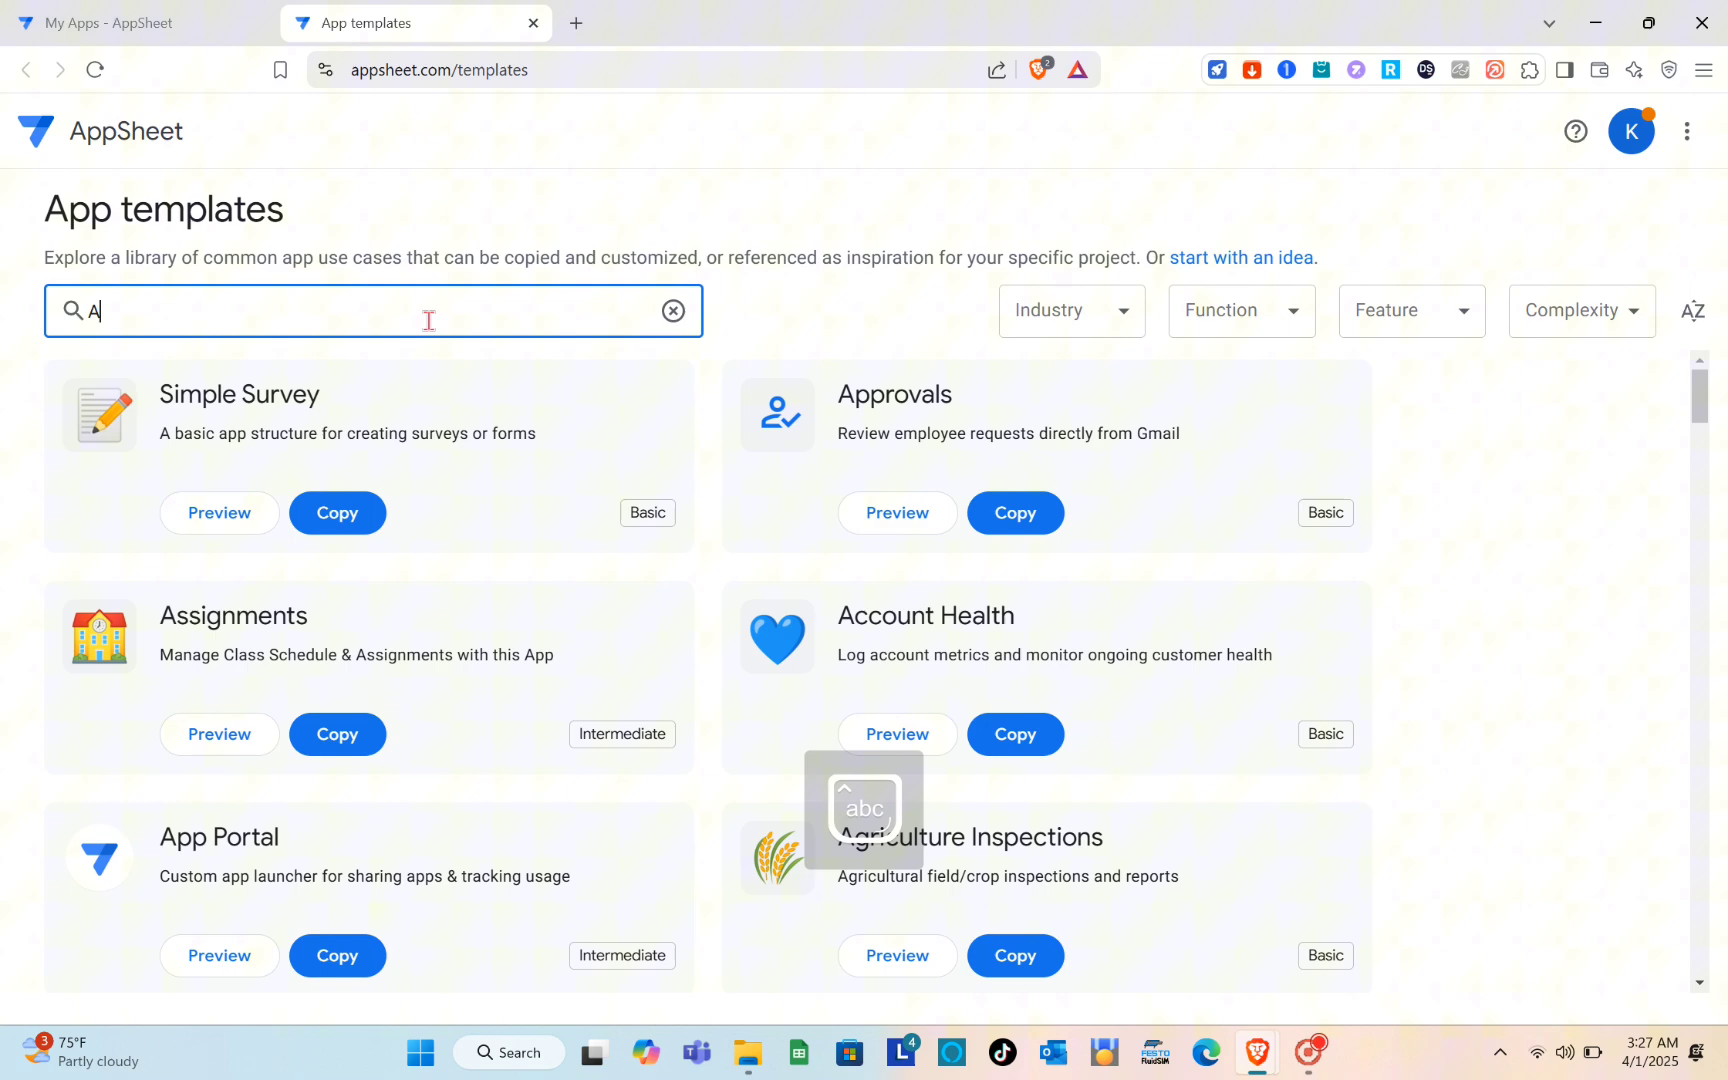
text(tt)
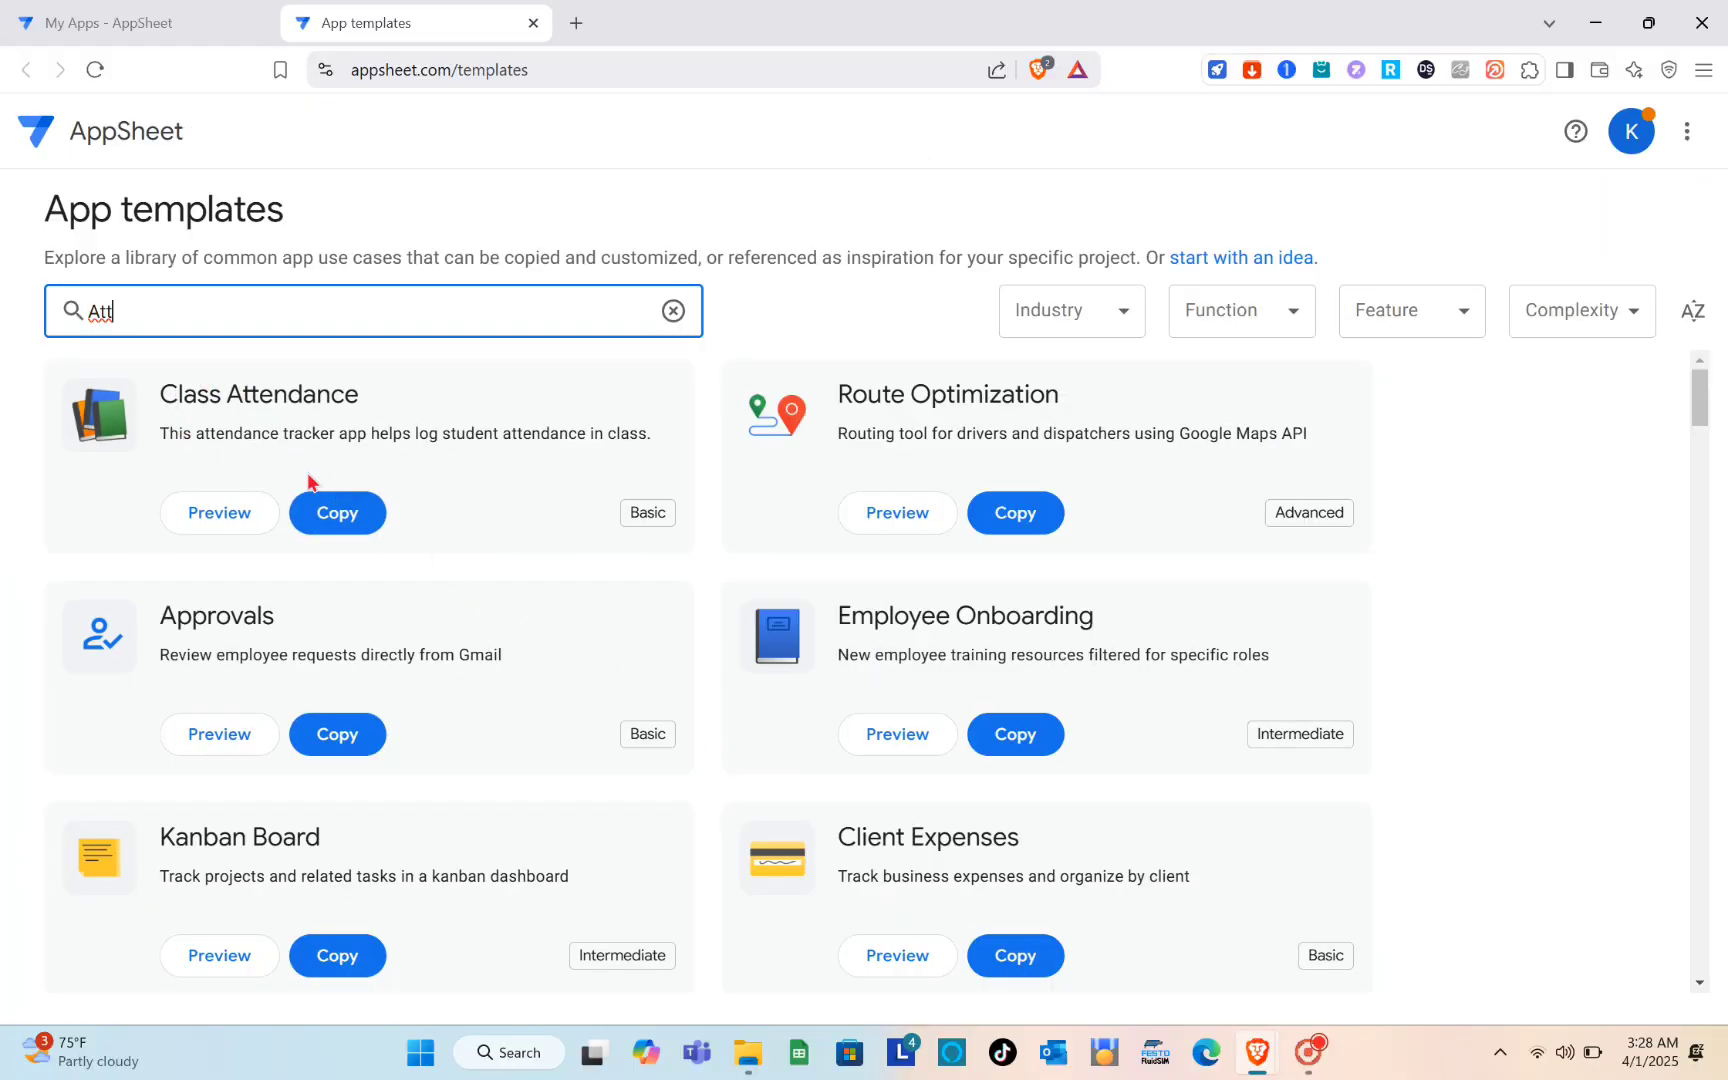
mouse_move(287, 404)
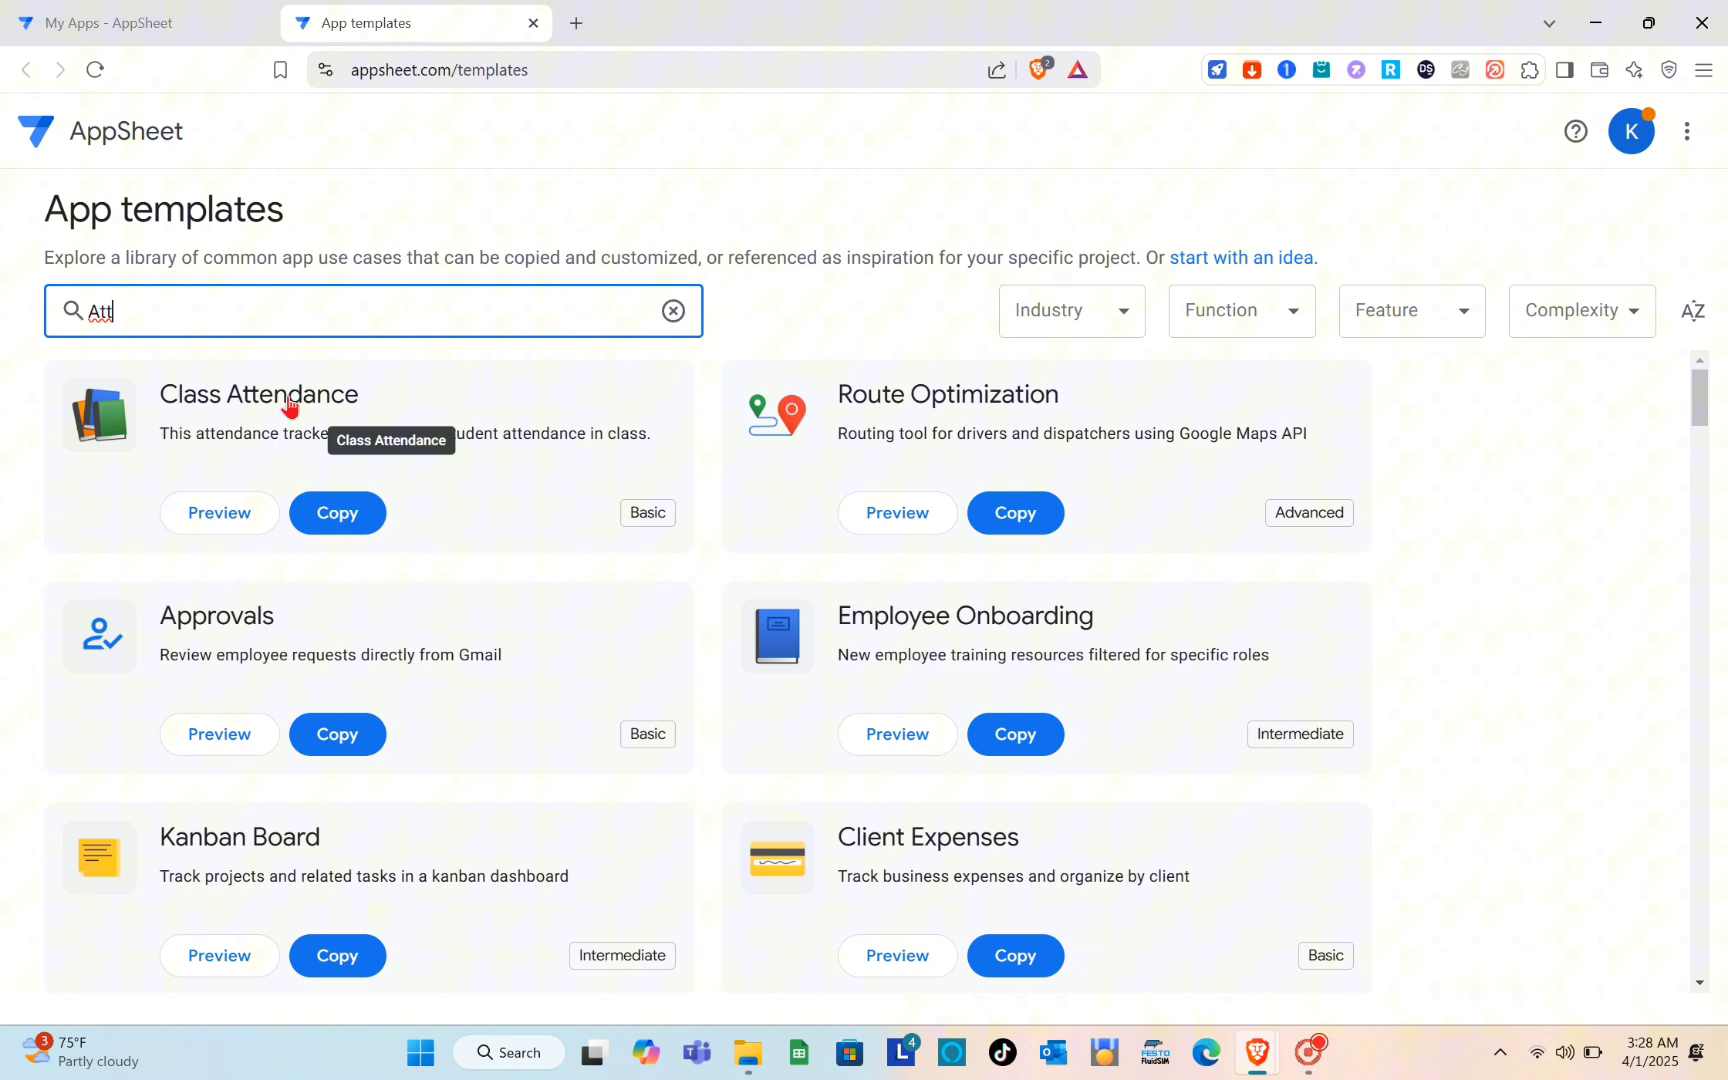
click(337, 512)
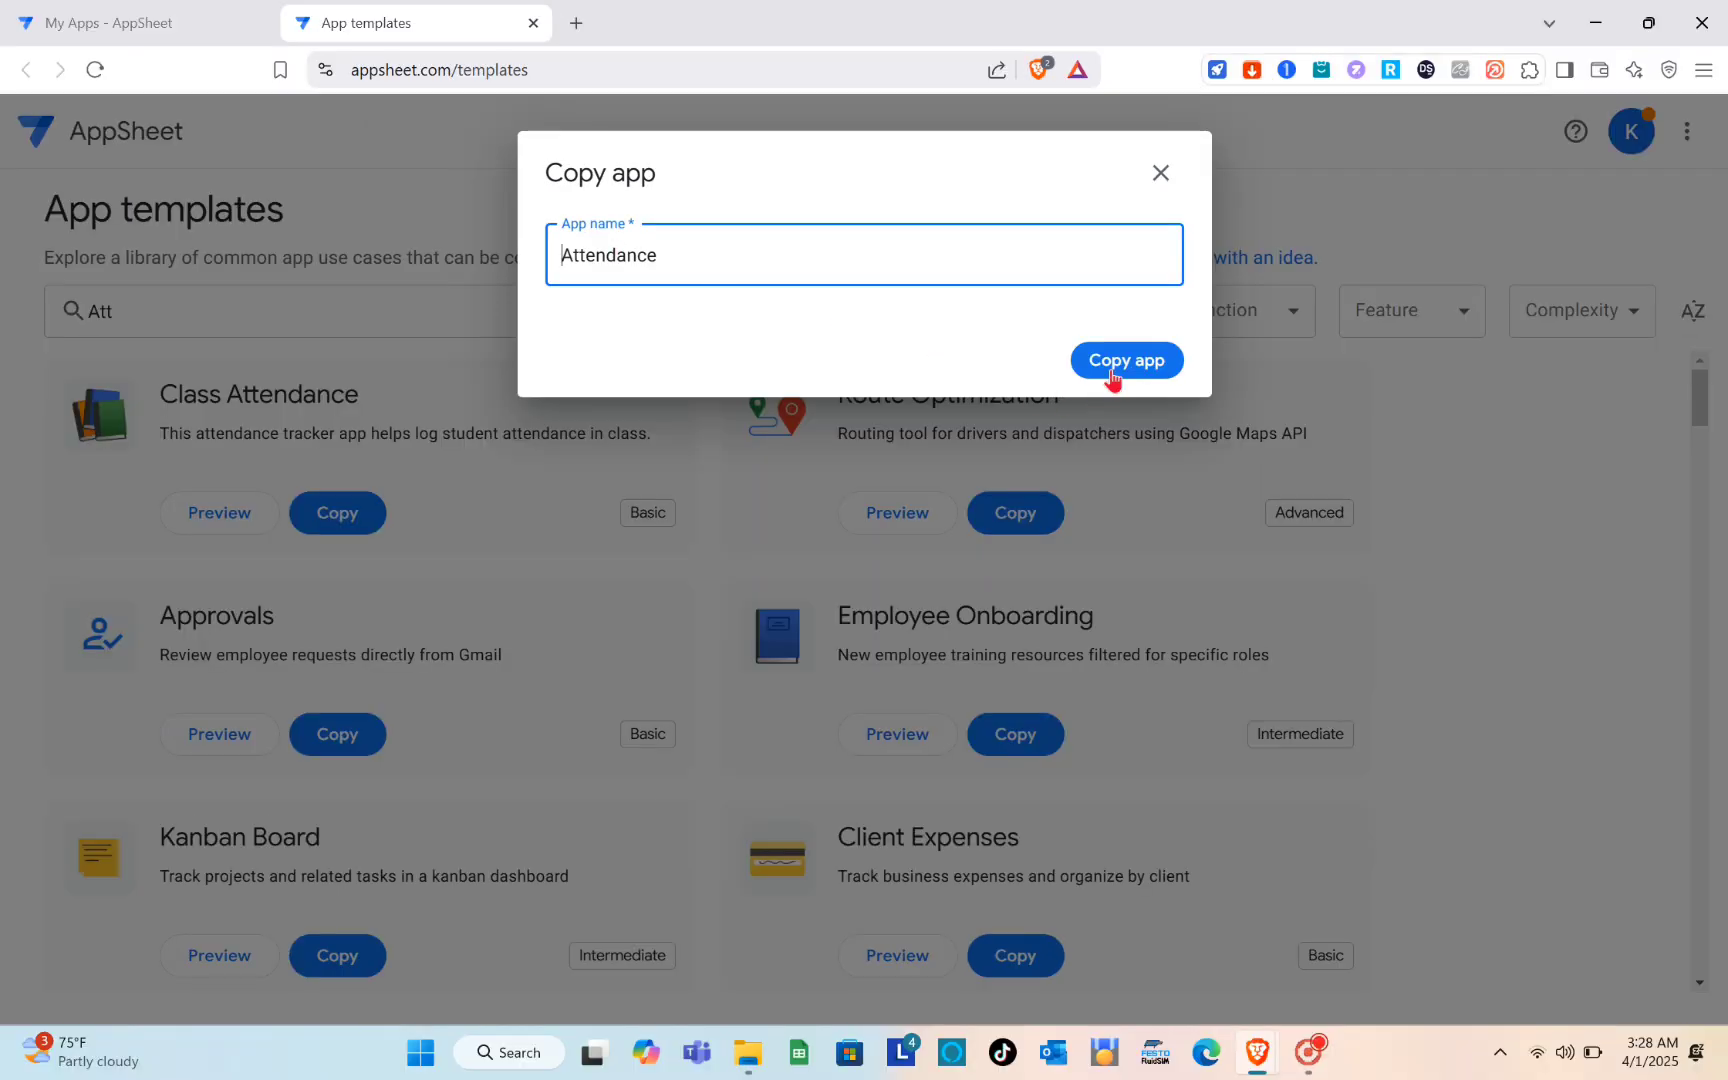
Confirm the copy to create the Attendance app and open it in the editor
click(1125, 360)
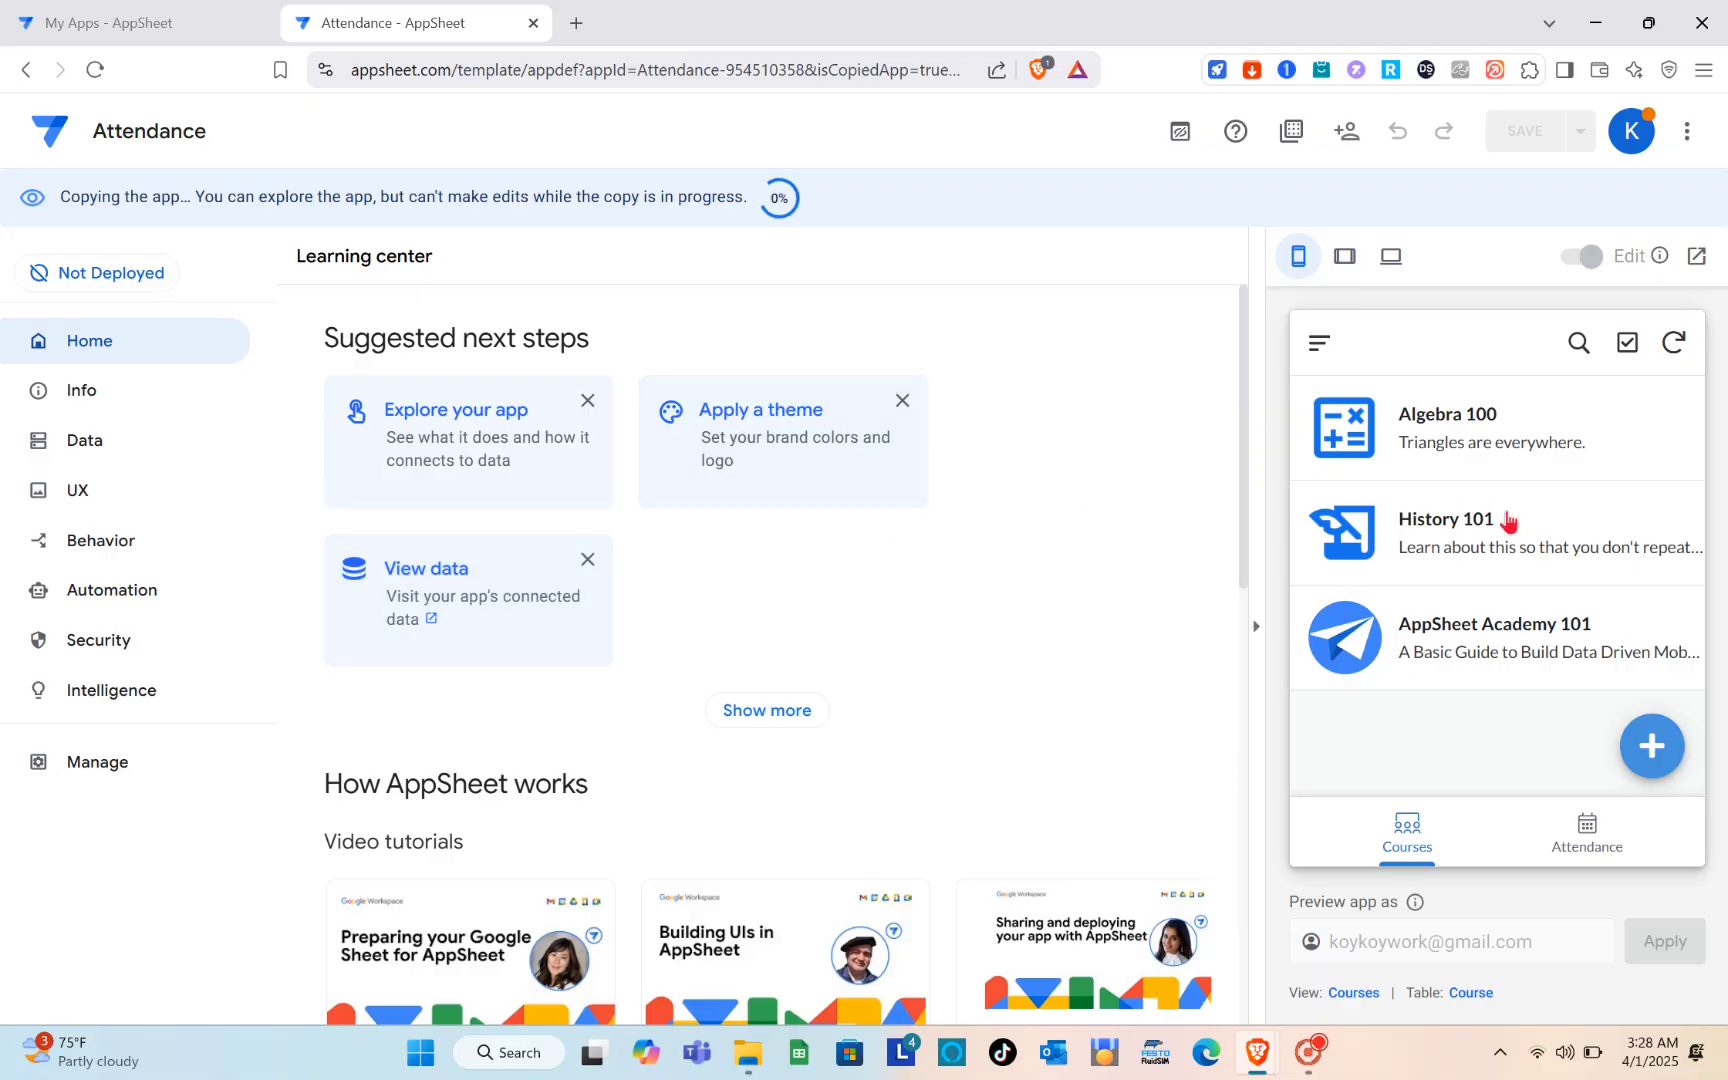
mouse_move(1590, 592)
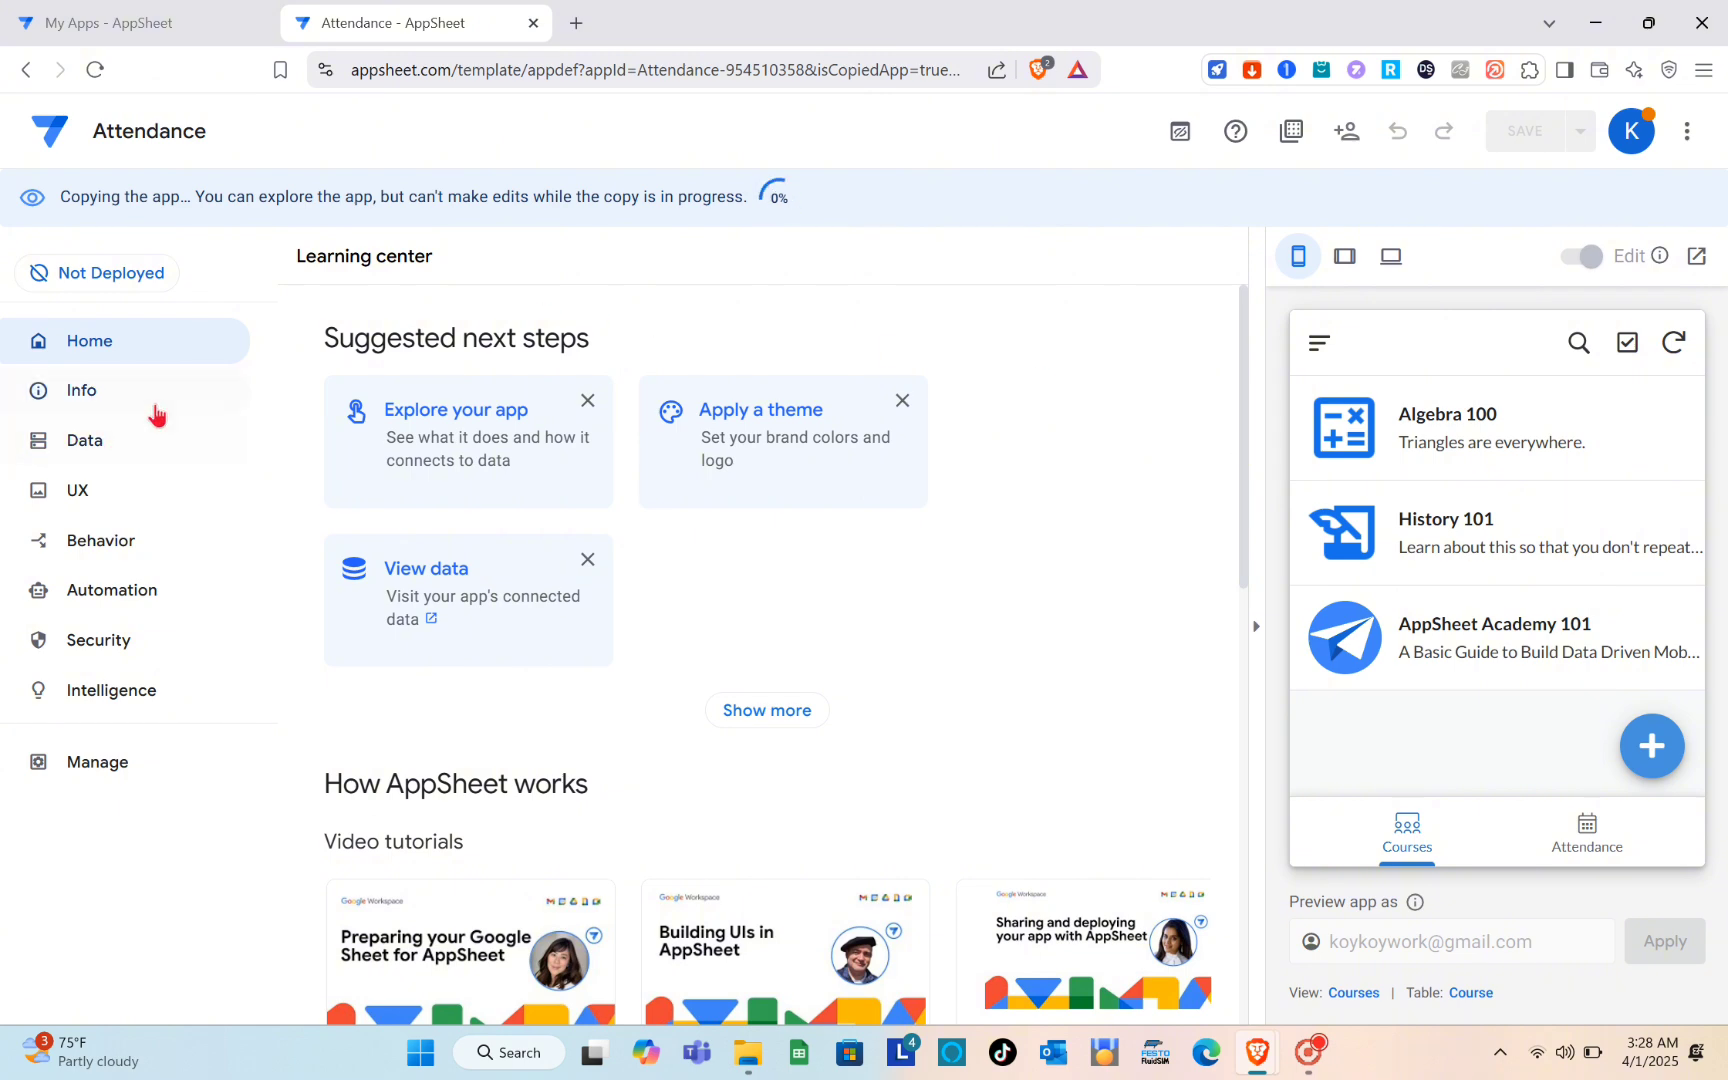
View the app's Info dashboard, then its Attendance Log, Course and Students tables
click(82, 390)
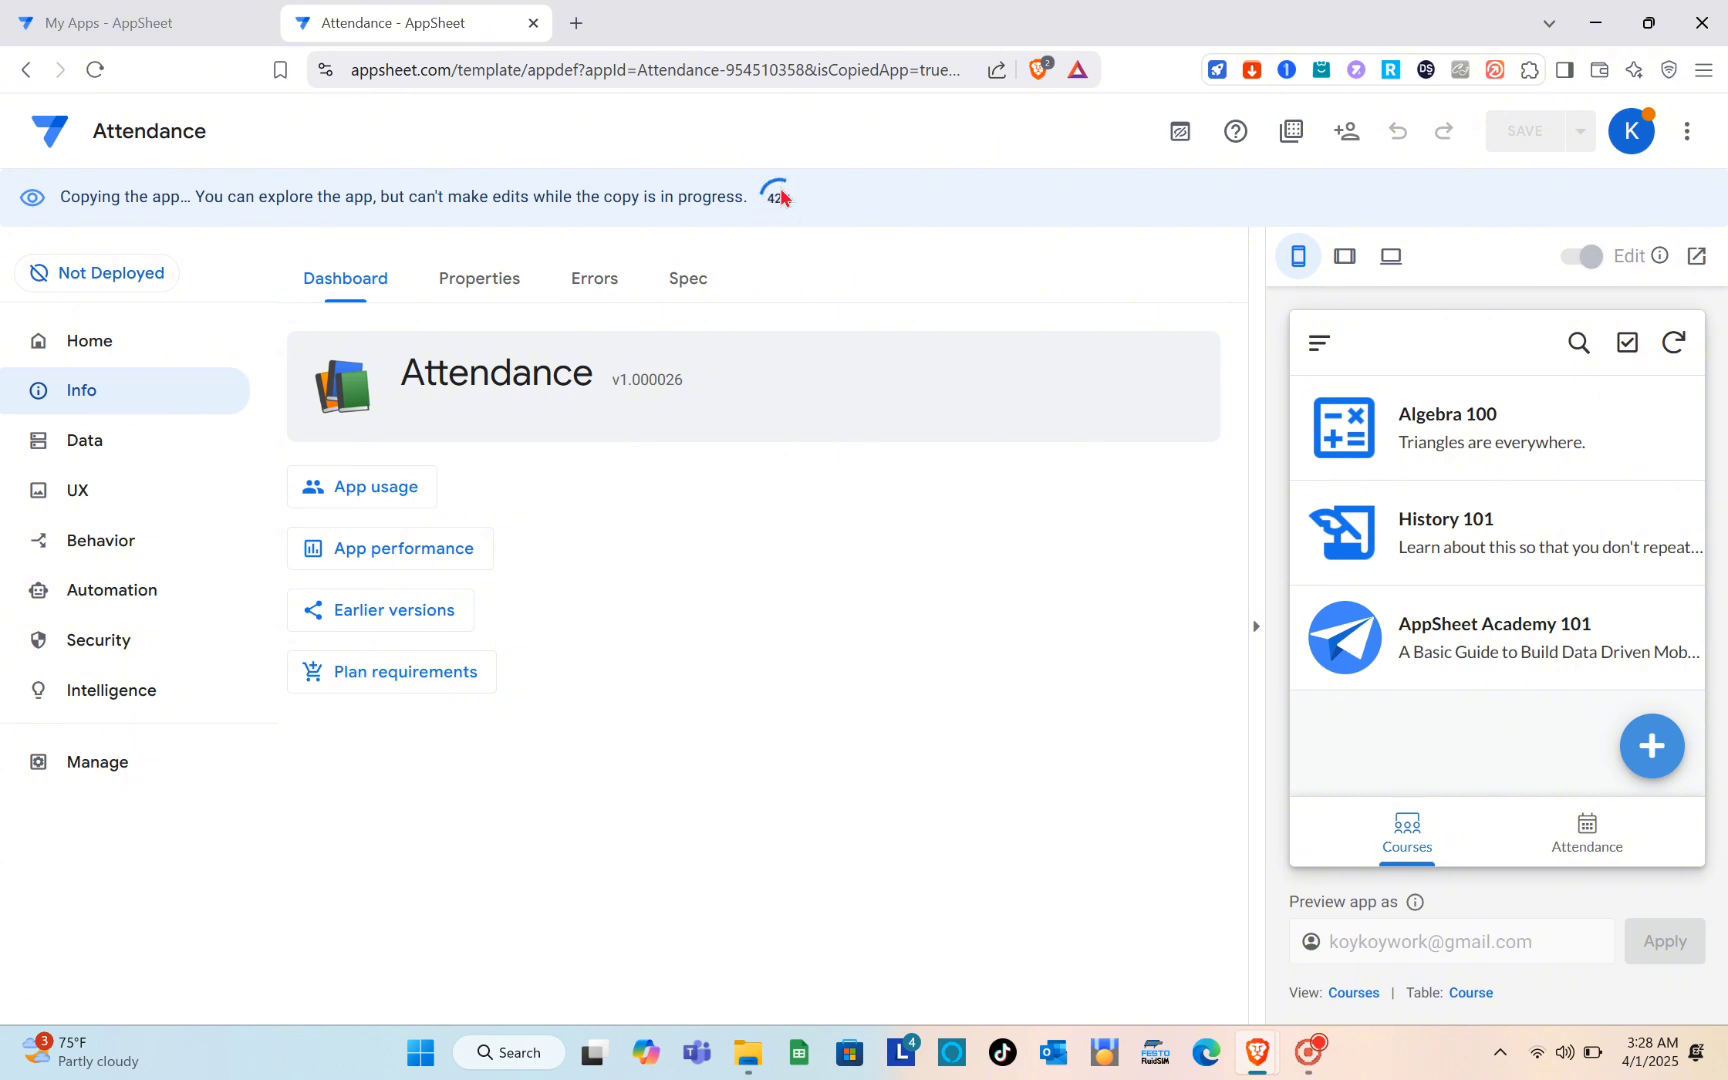
click(83, 440)
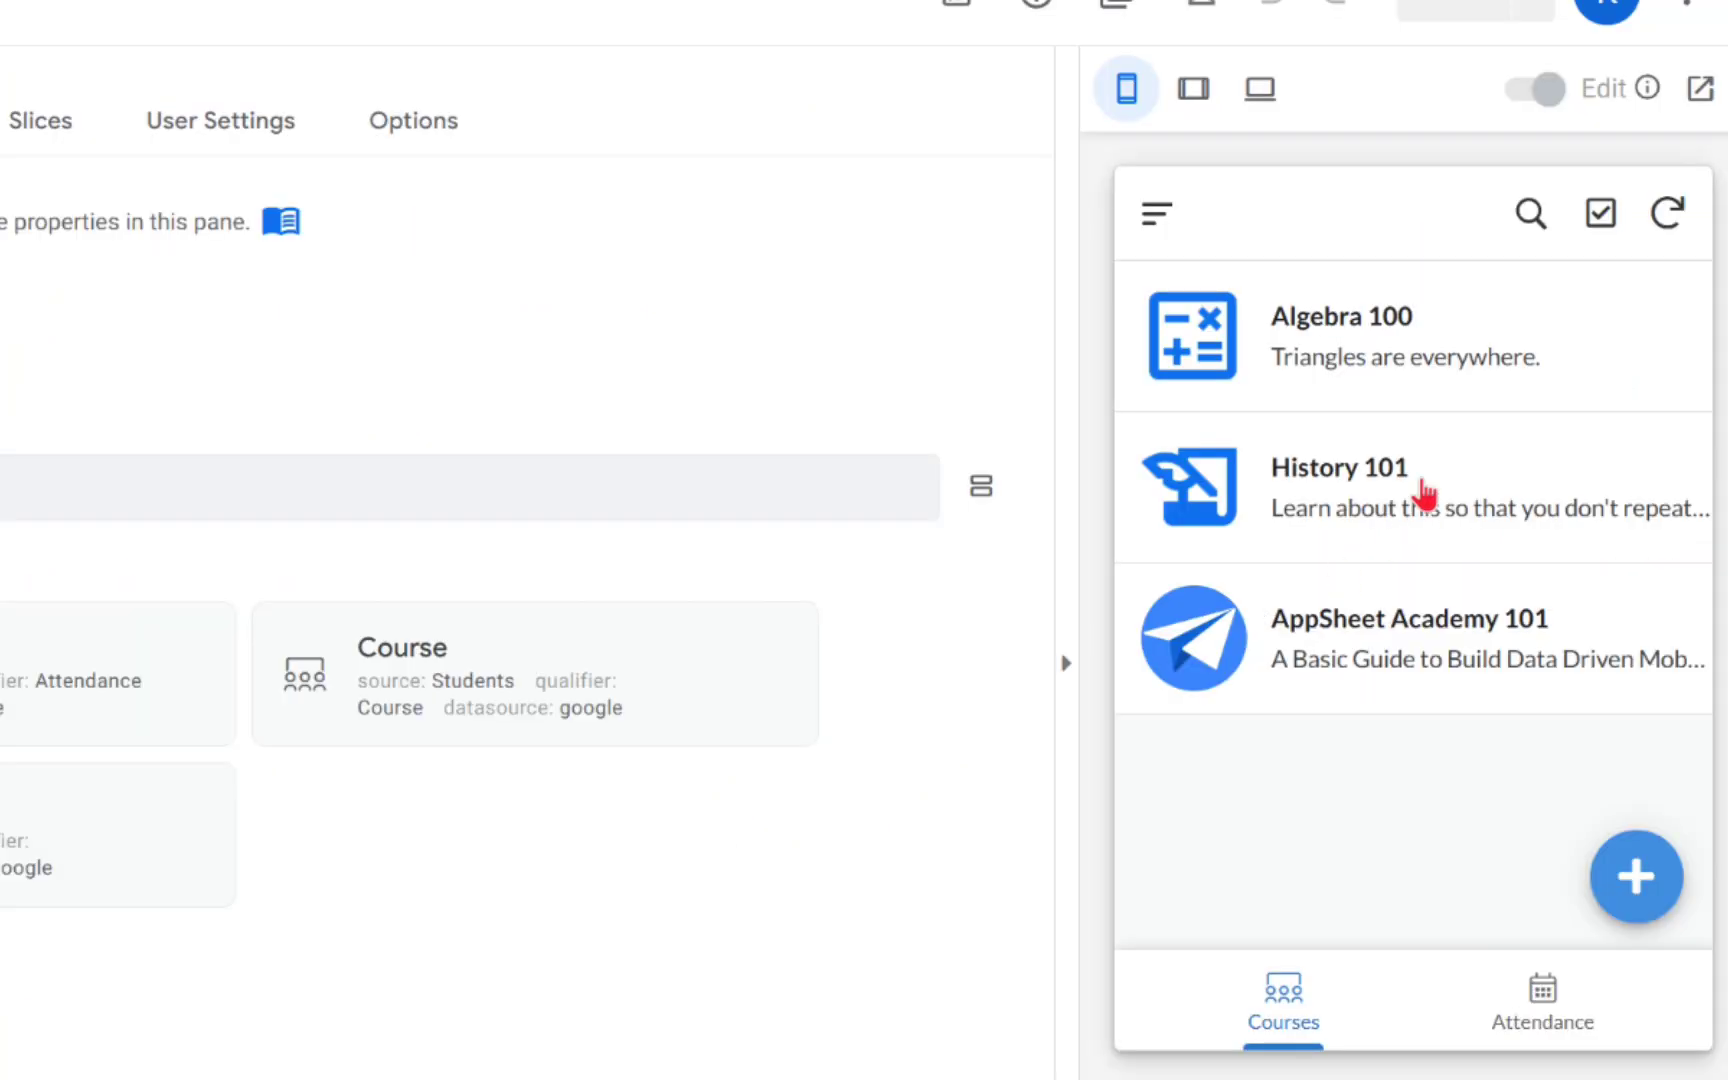
mouse_move(1260, 446)
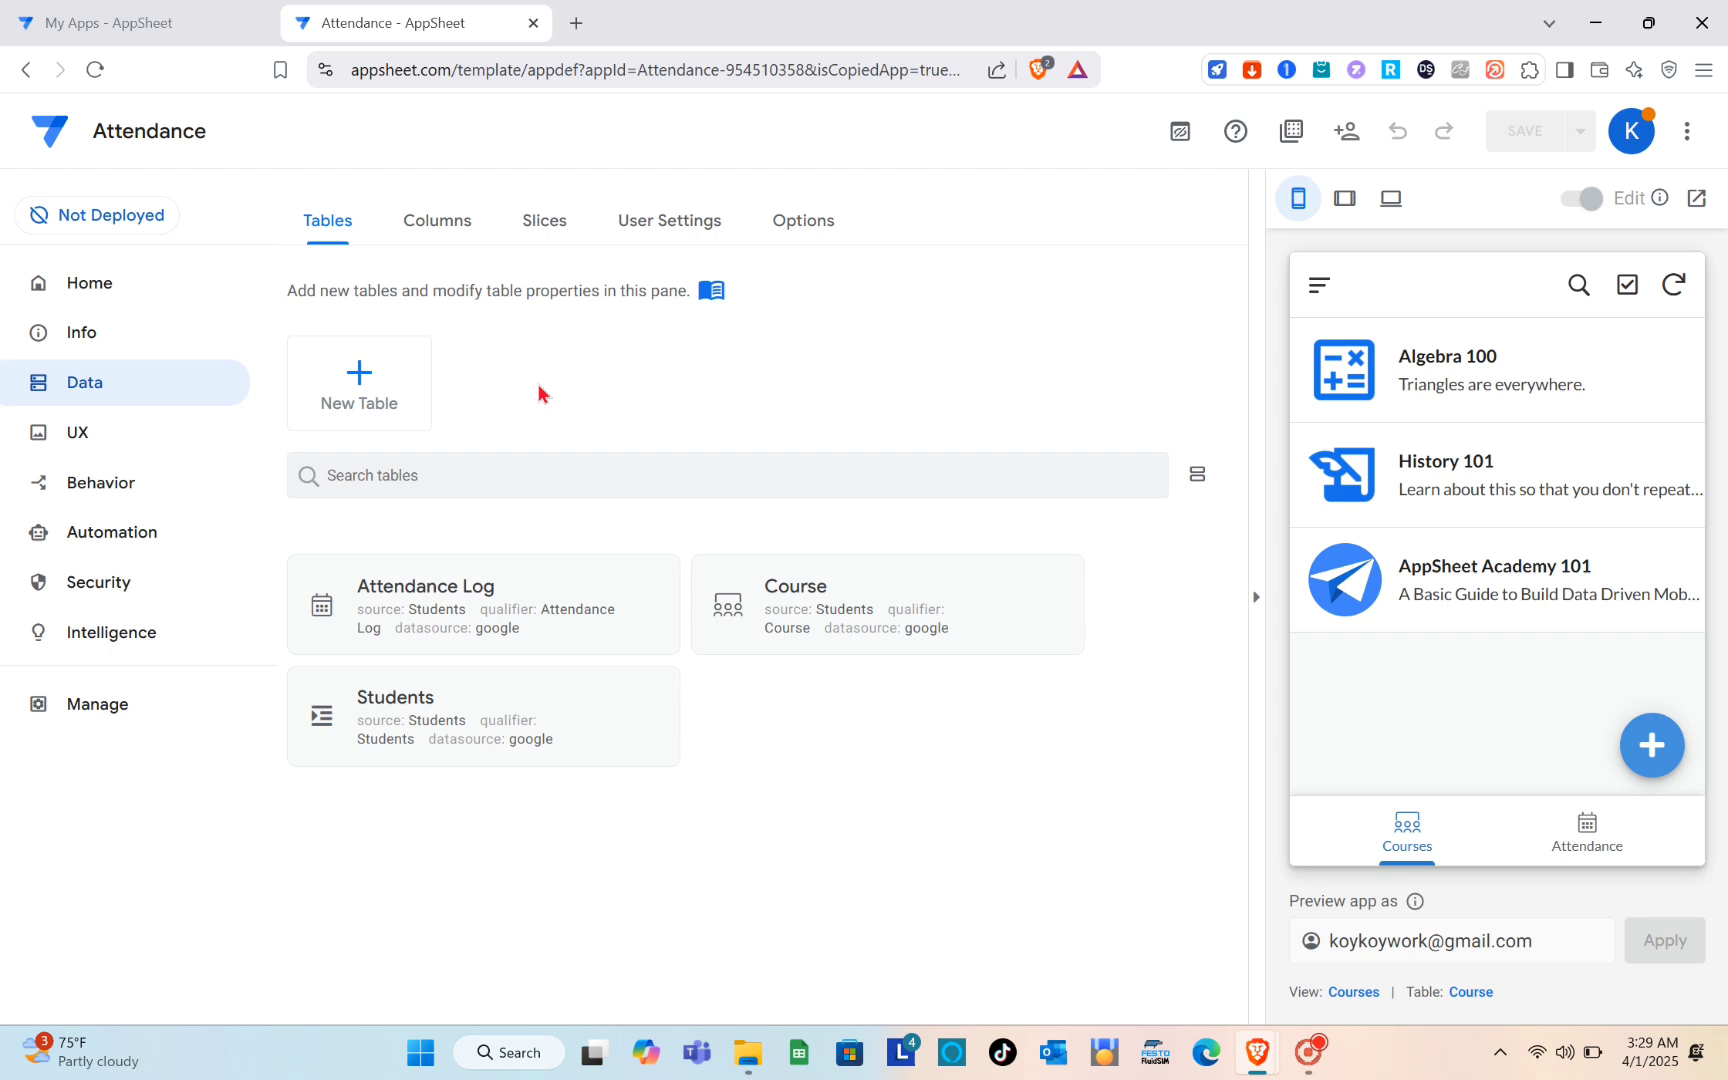
Look through the app's UX views and Behavior actions, then return Home
click(77, 432)
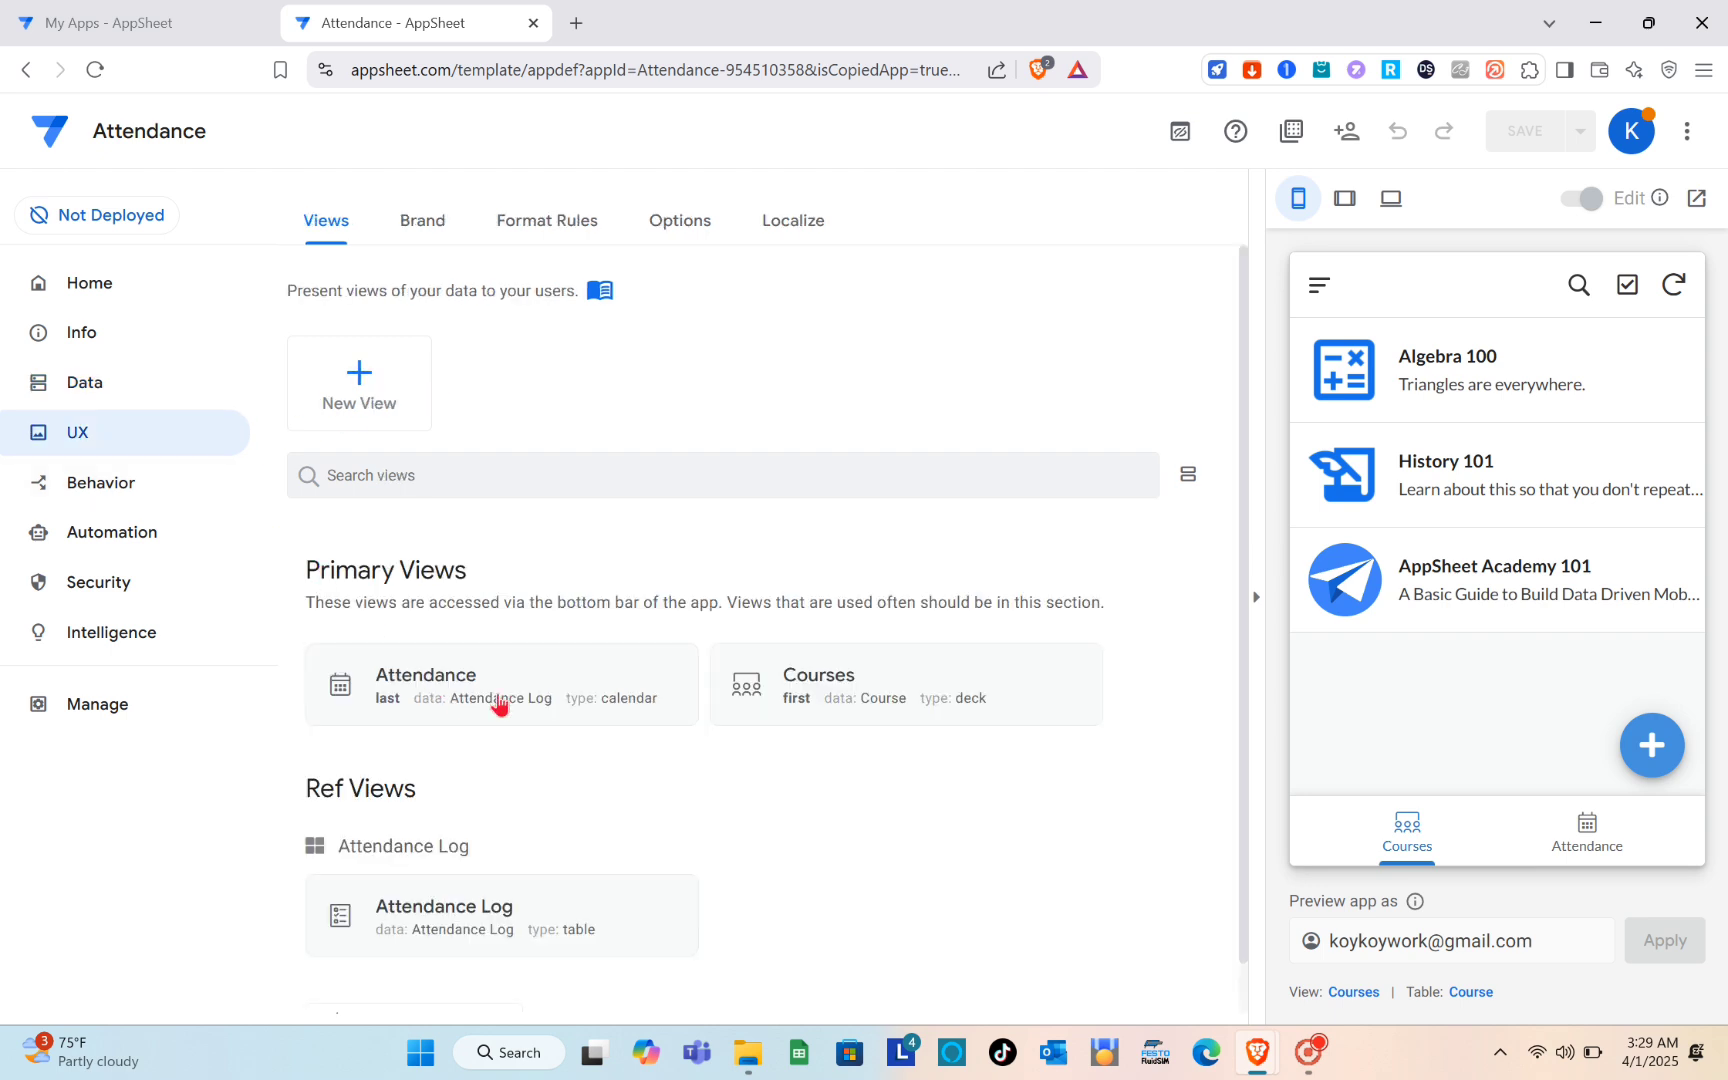
scroll(down, 3)
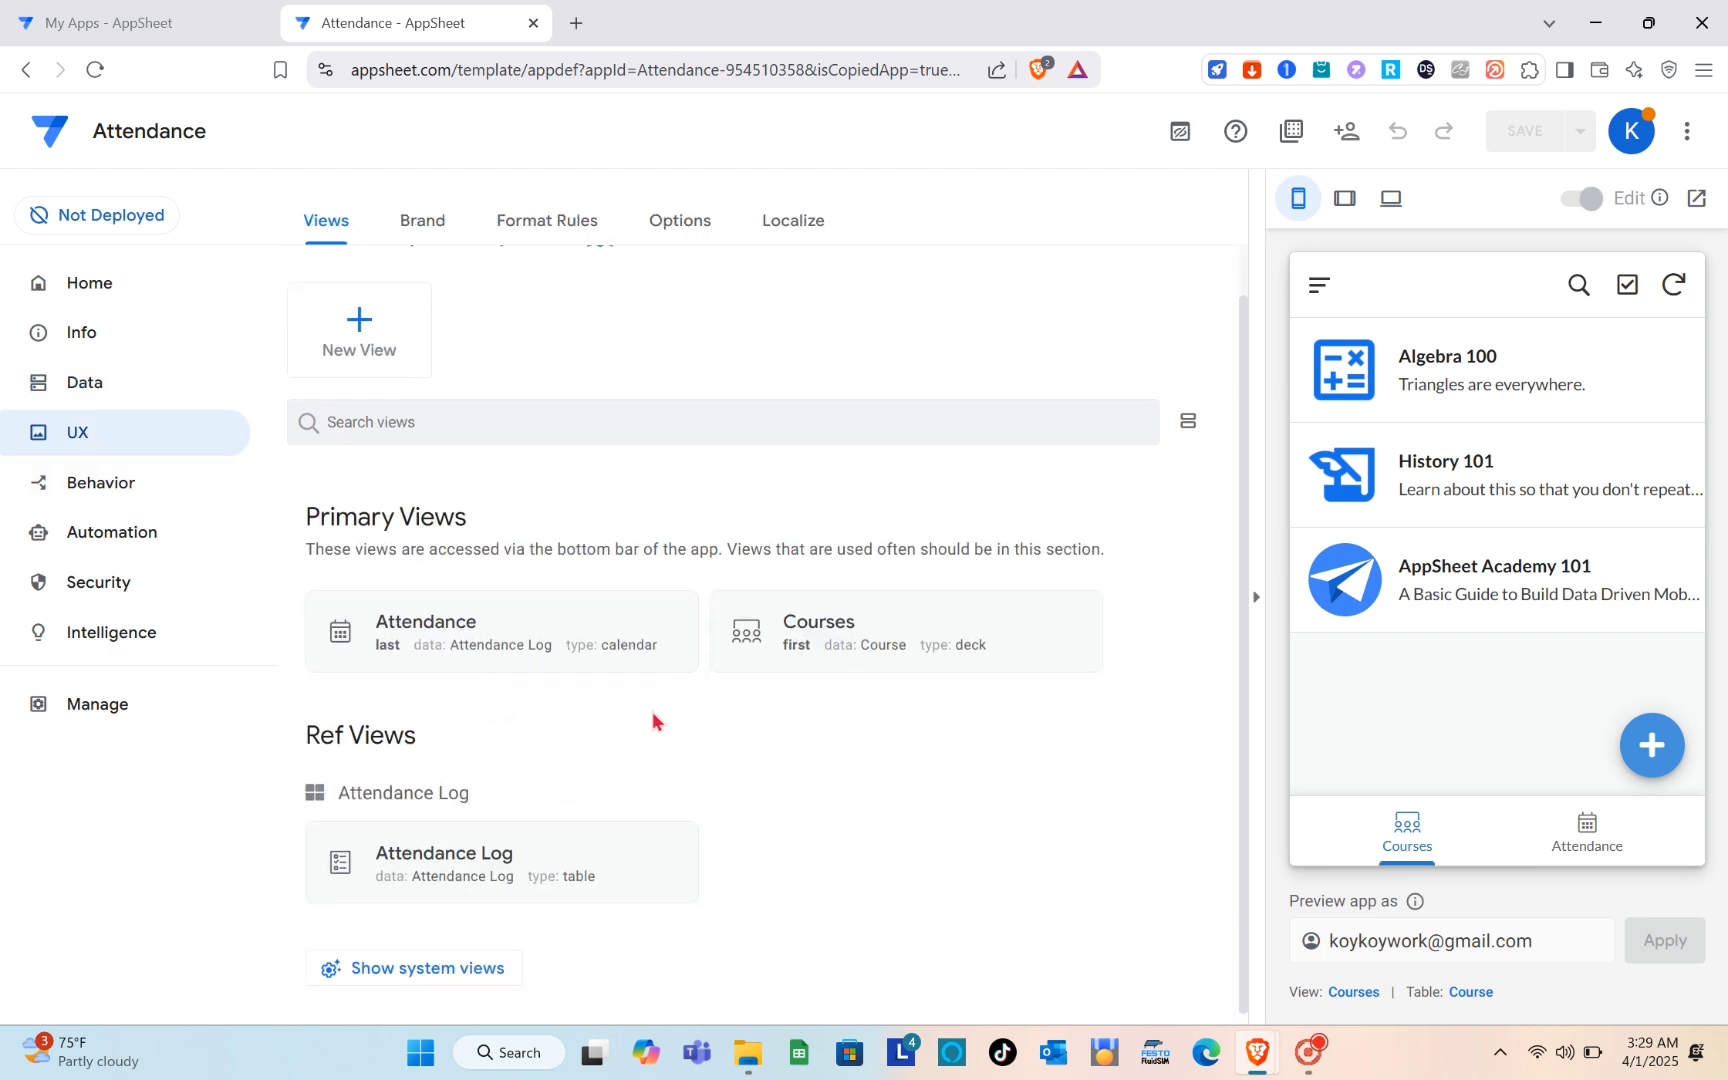
click(108, 482)
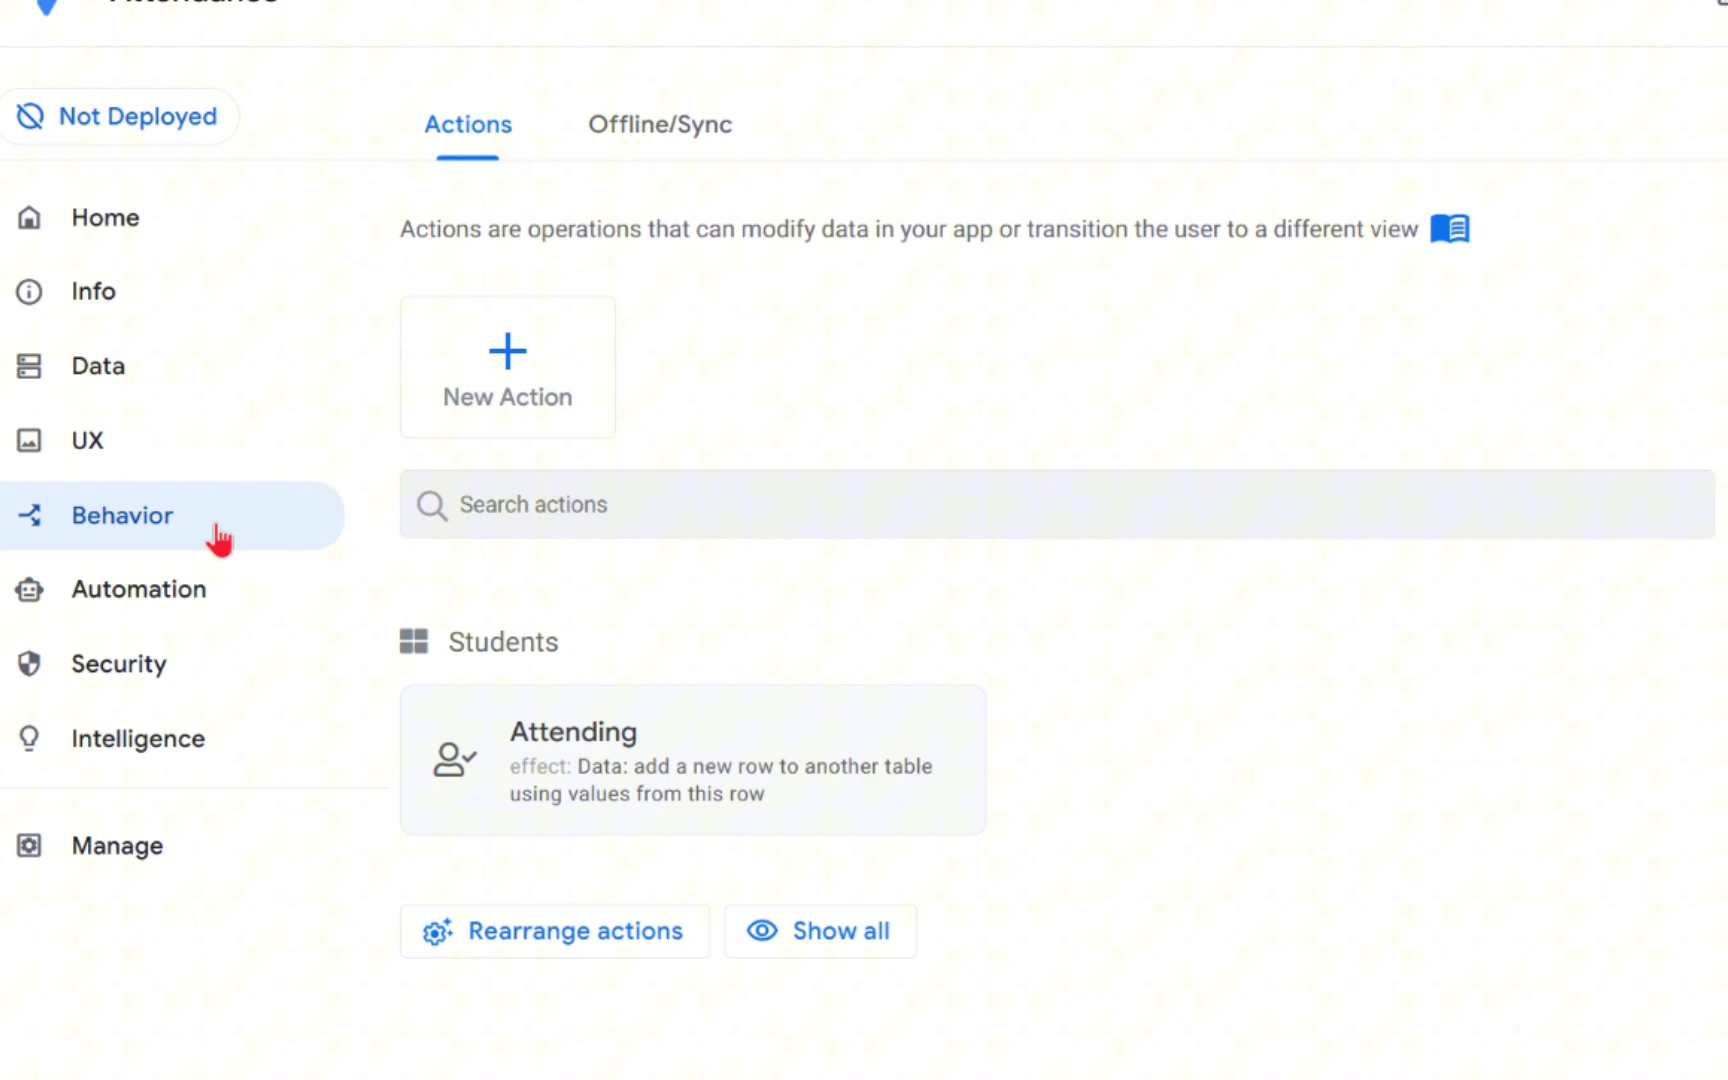
mouse_move(97, 534)
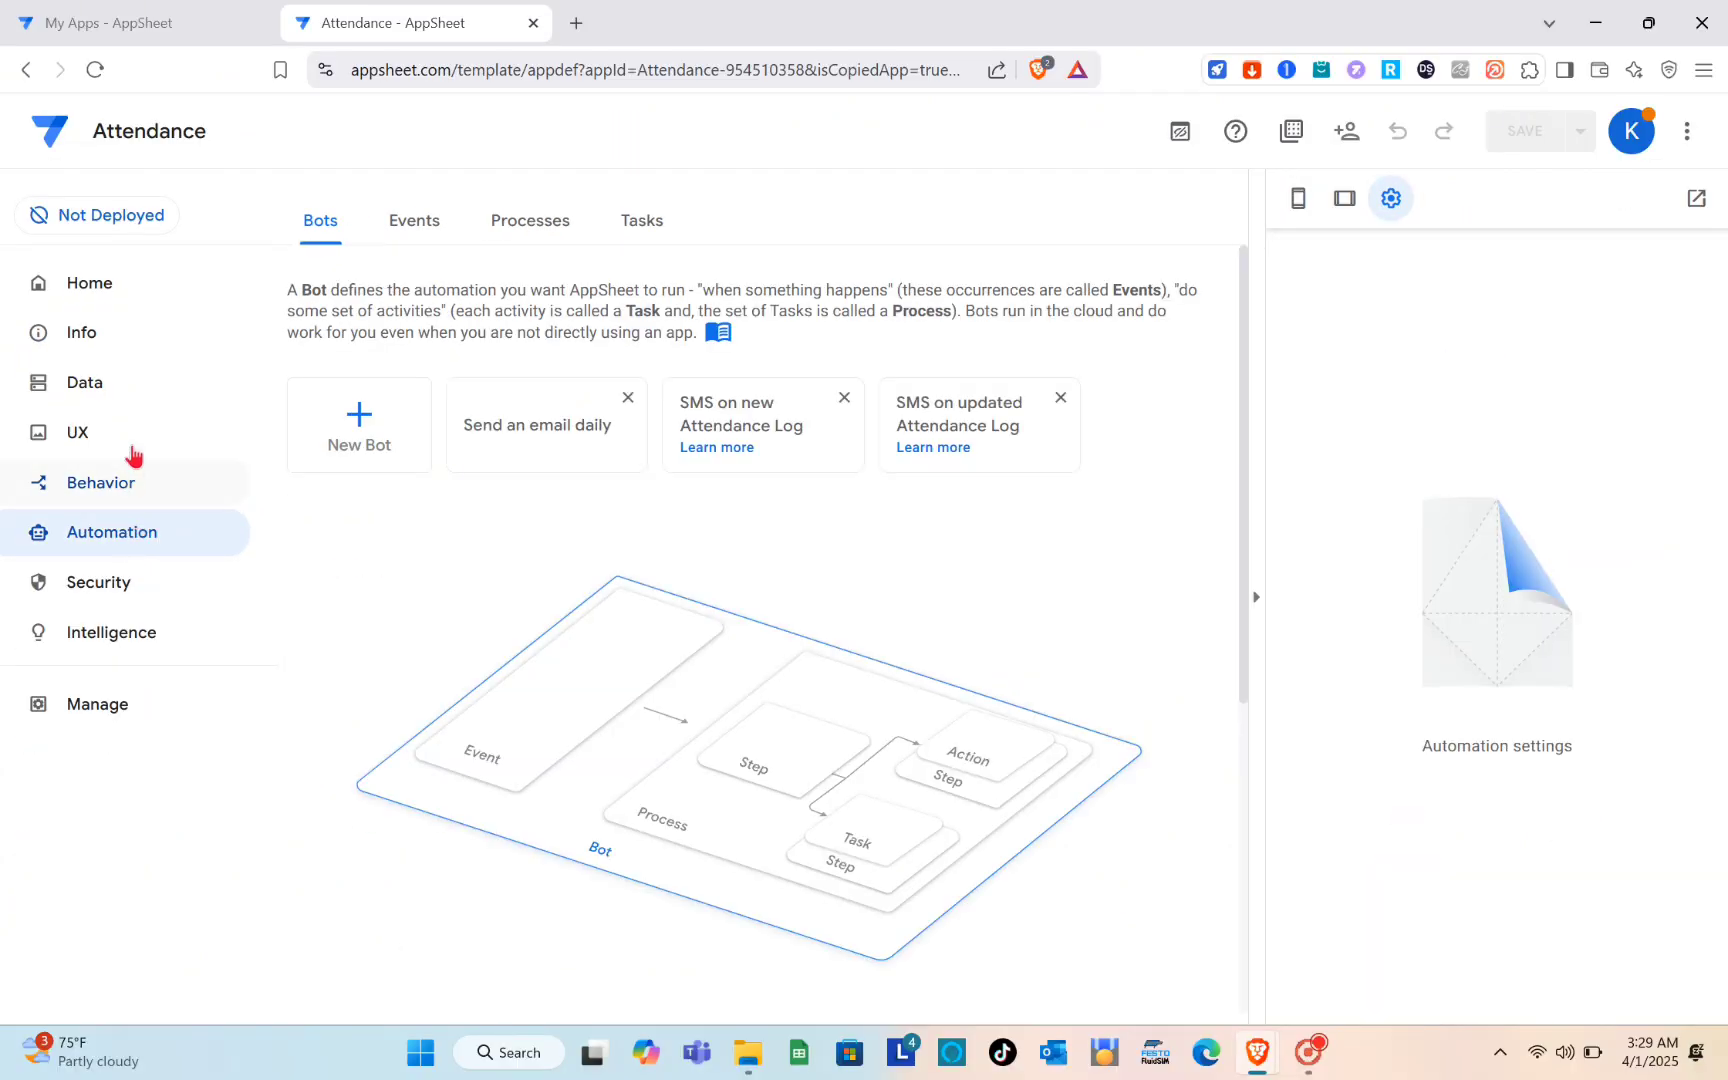
click(89, 282)
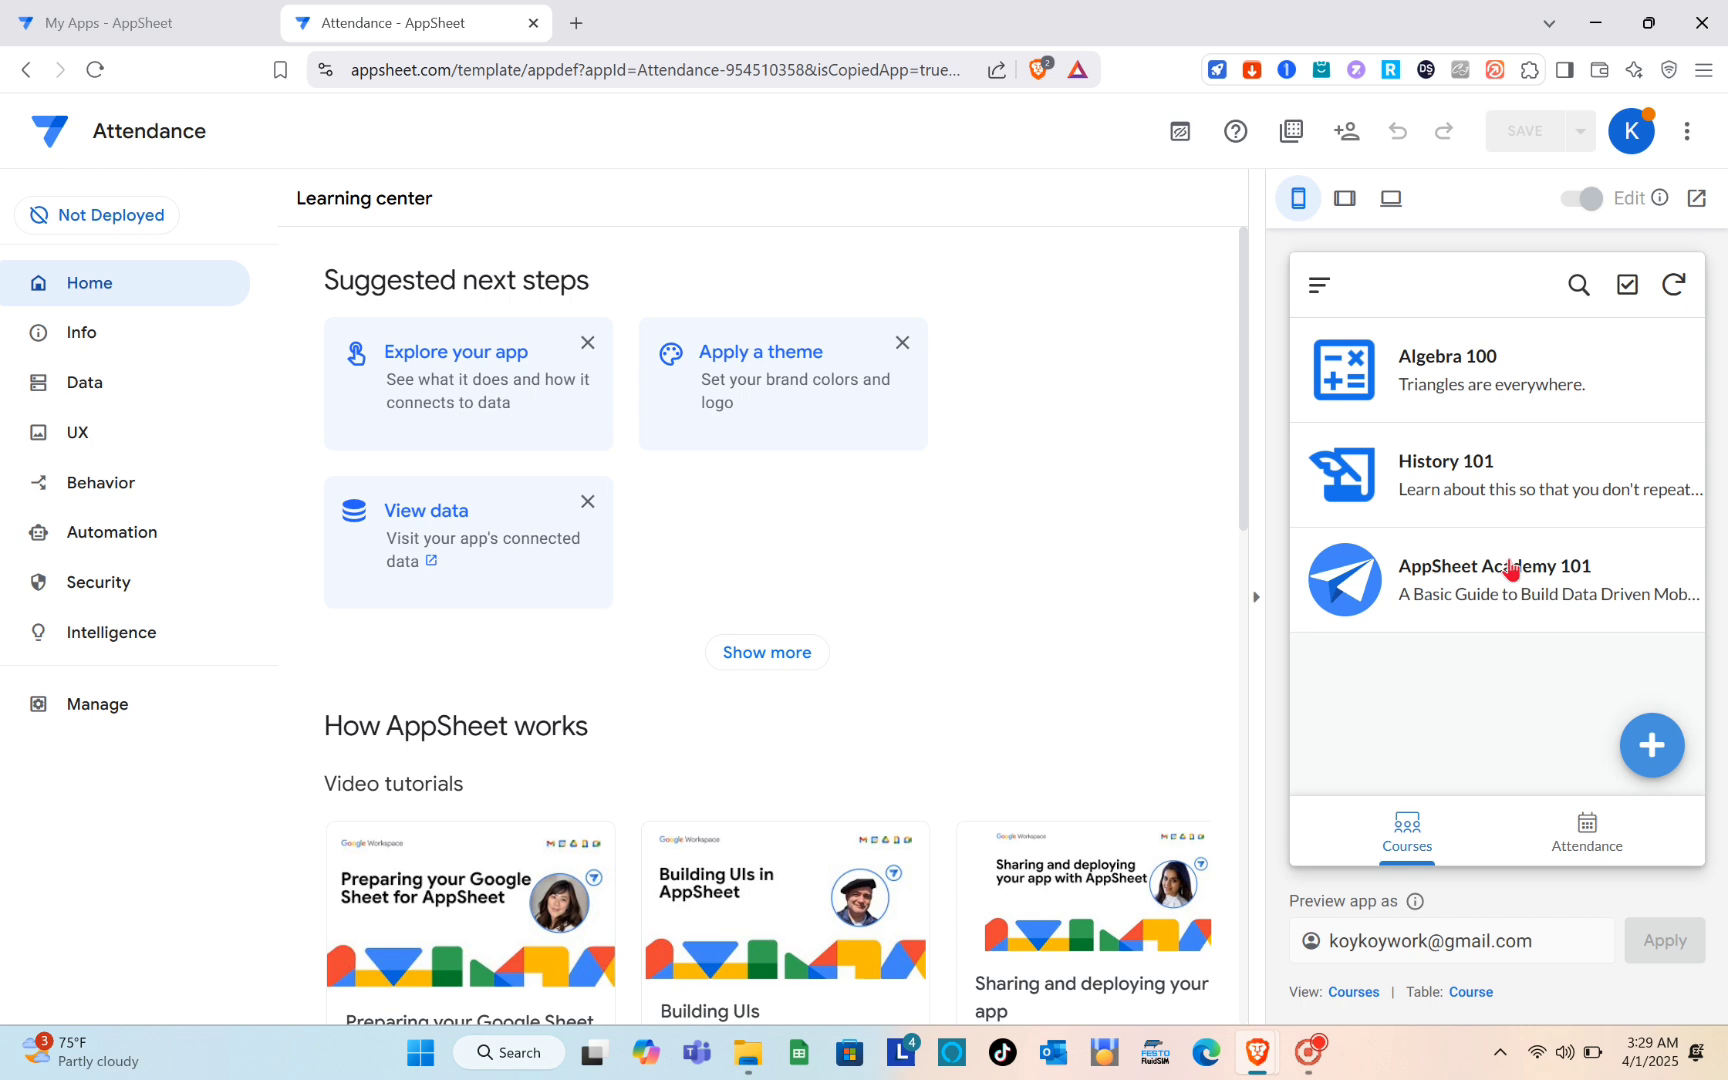
mouse_move(1343, 198)
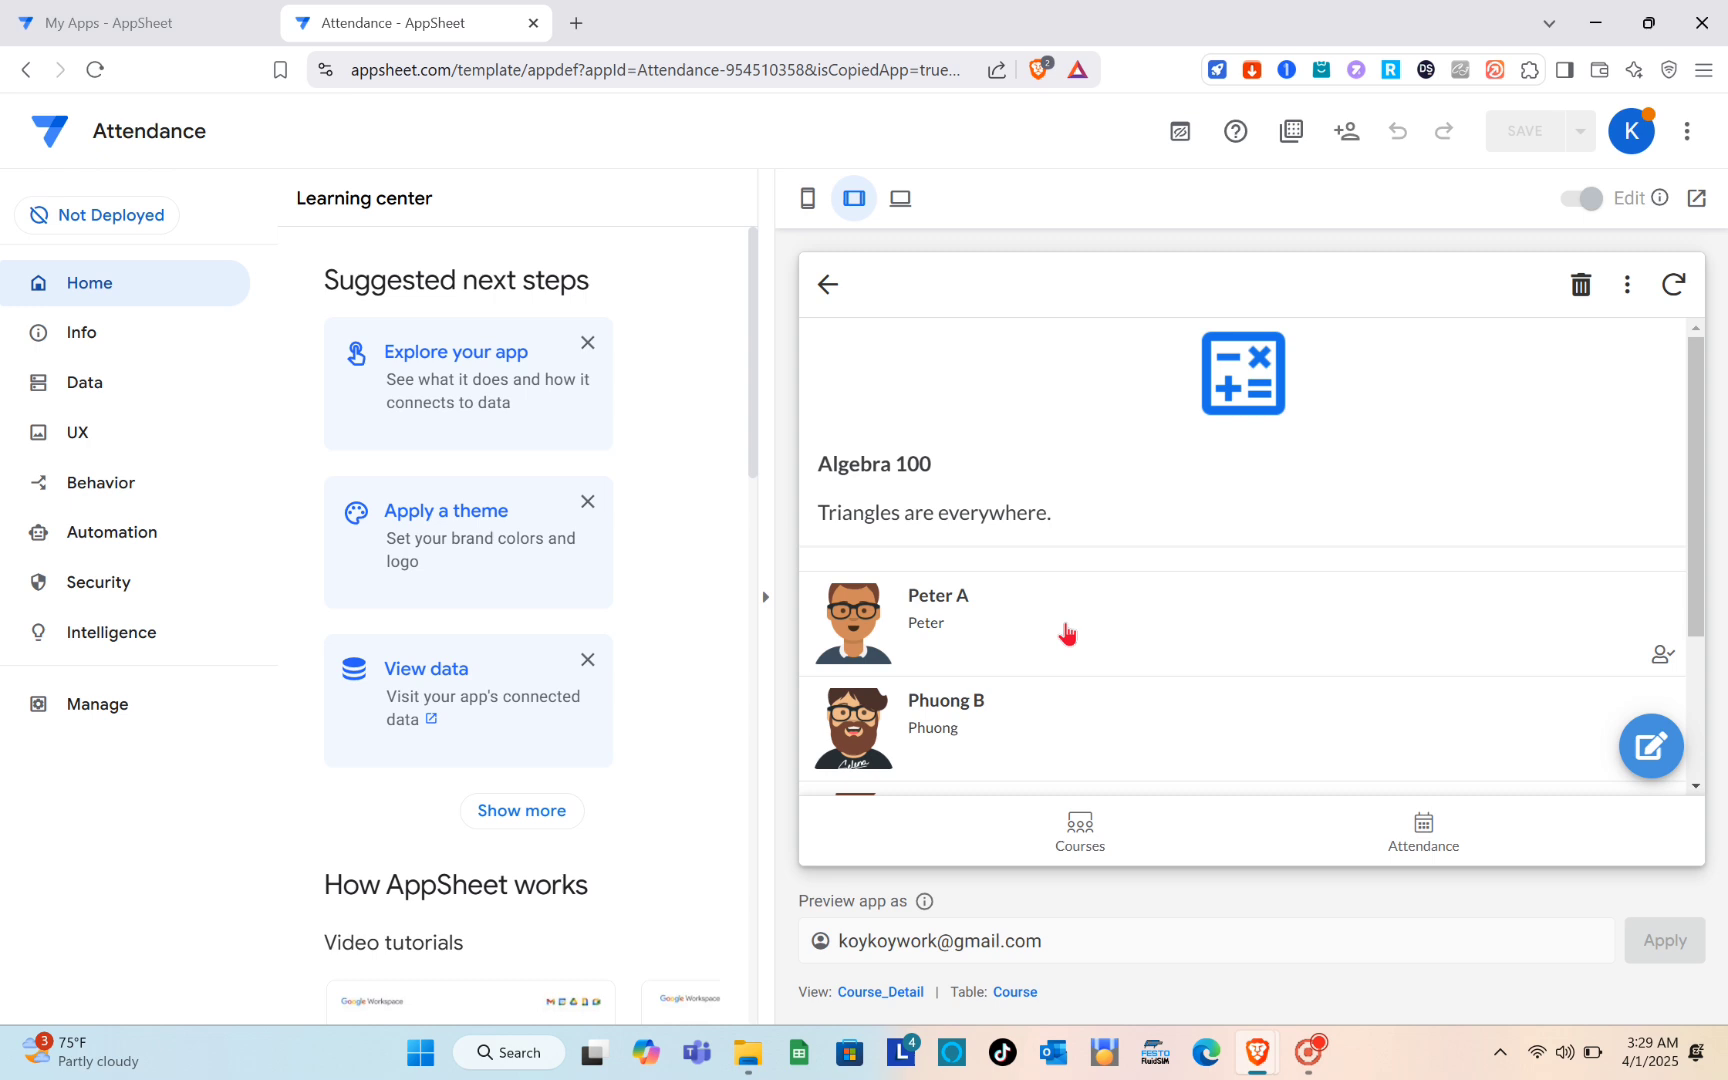
Scroll the Algebra 100 course detail to see its enrolled students
scroll(down, 3)
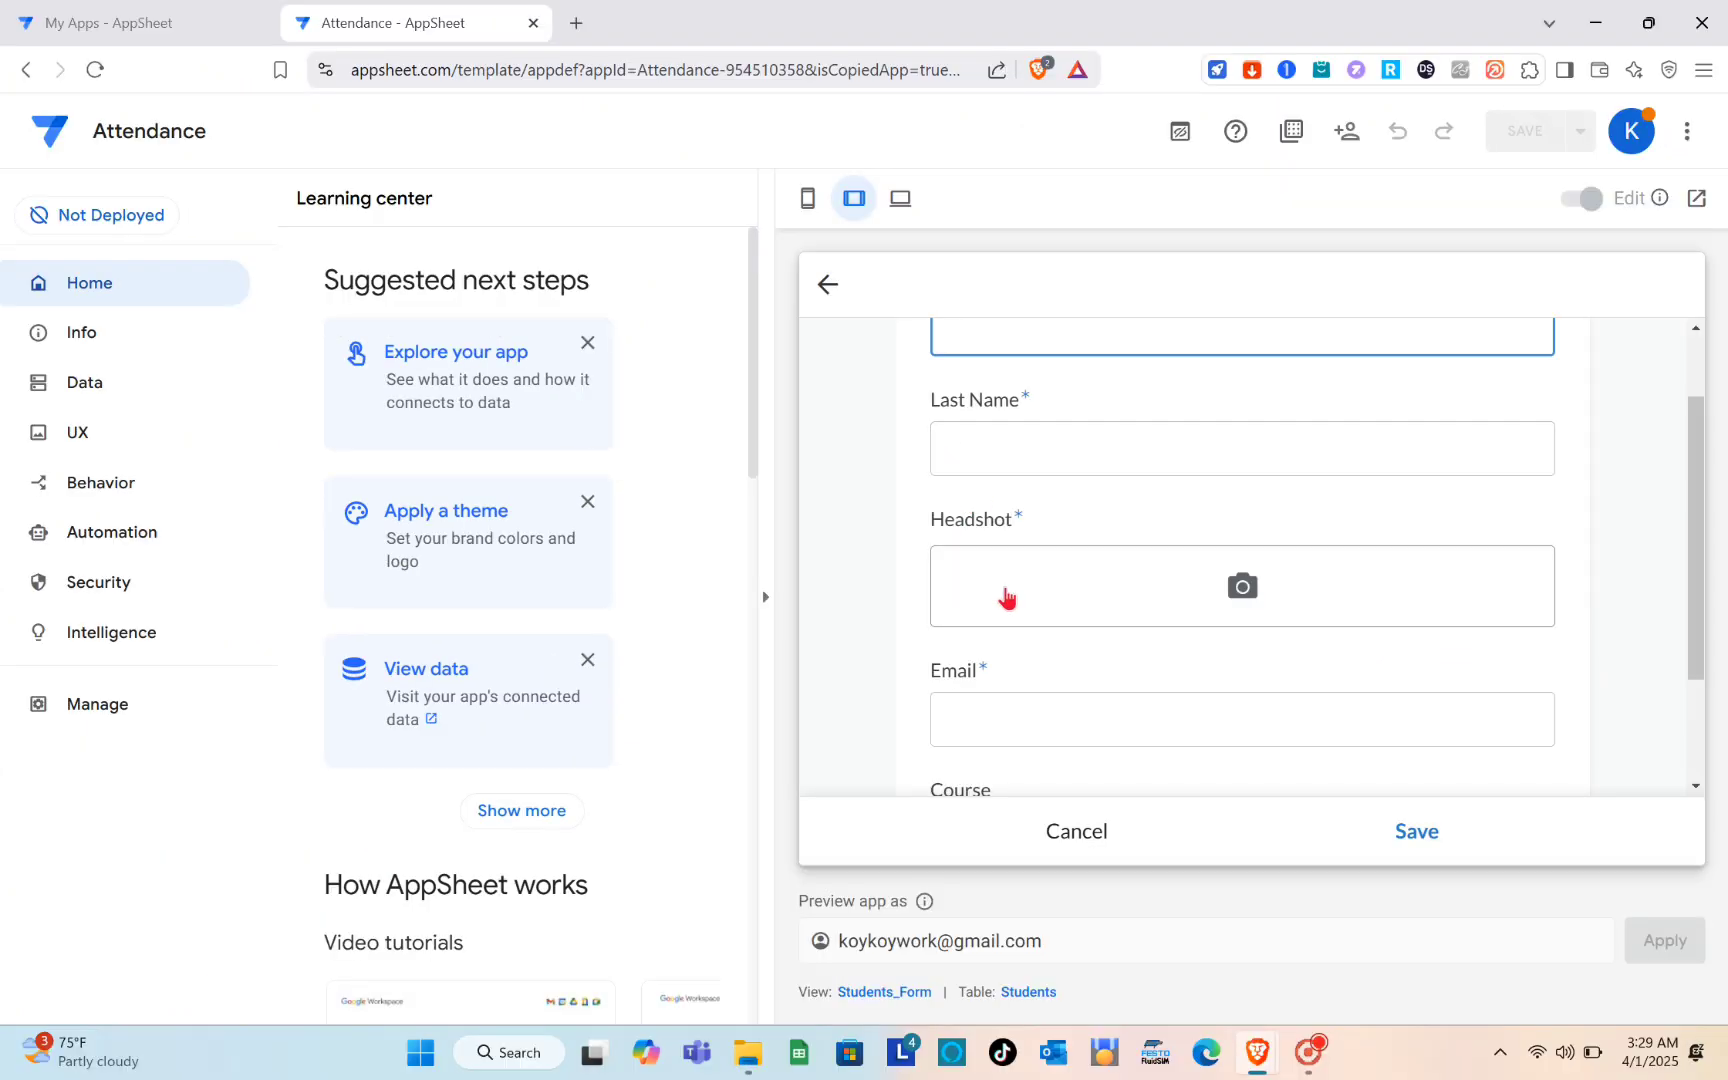
Check the form's prefilled Algebra 100 course, then exit without saving
scroll(down, 3)
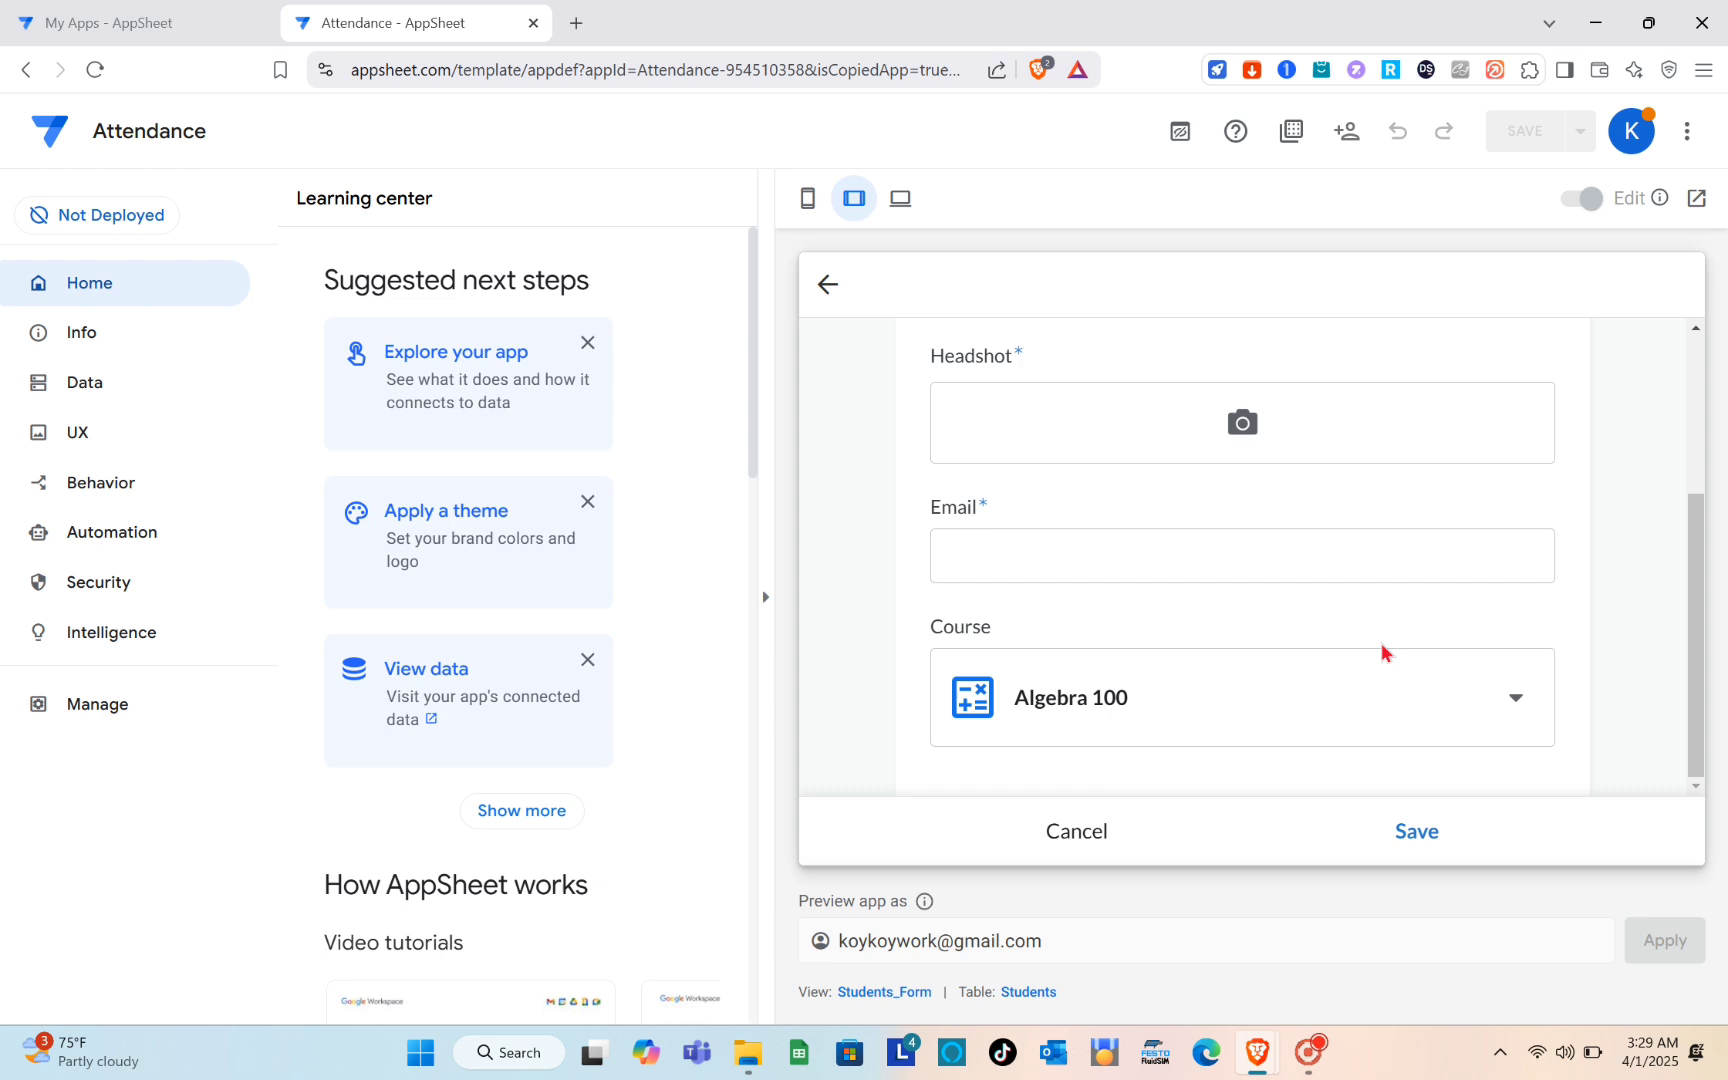
click(1241, 696)
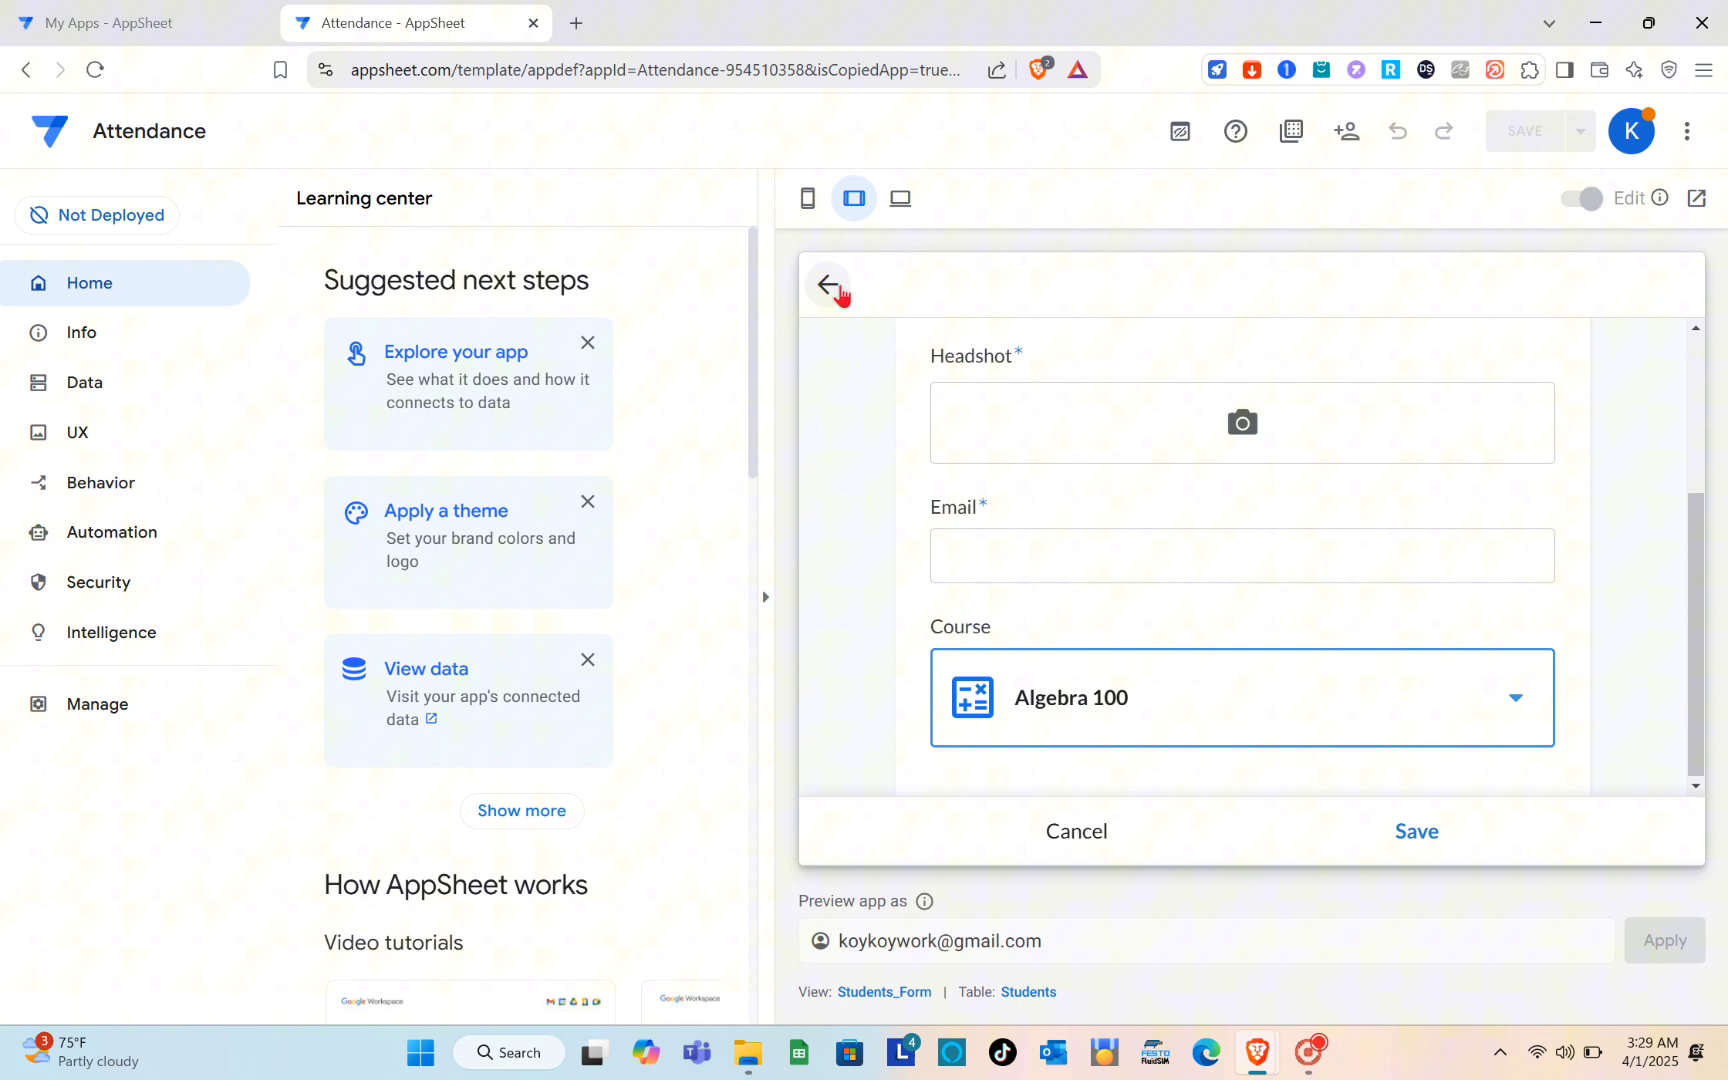
click(828, 285)
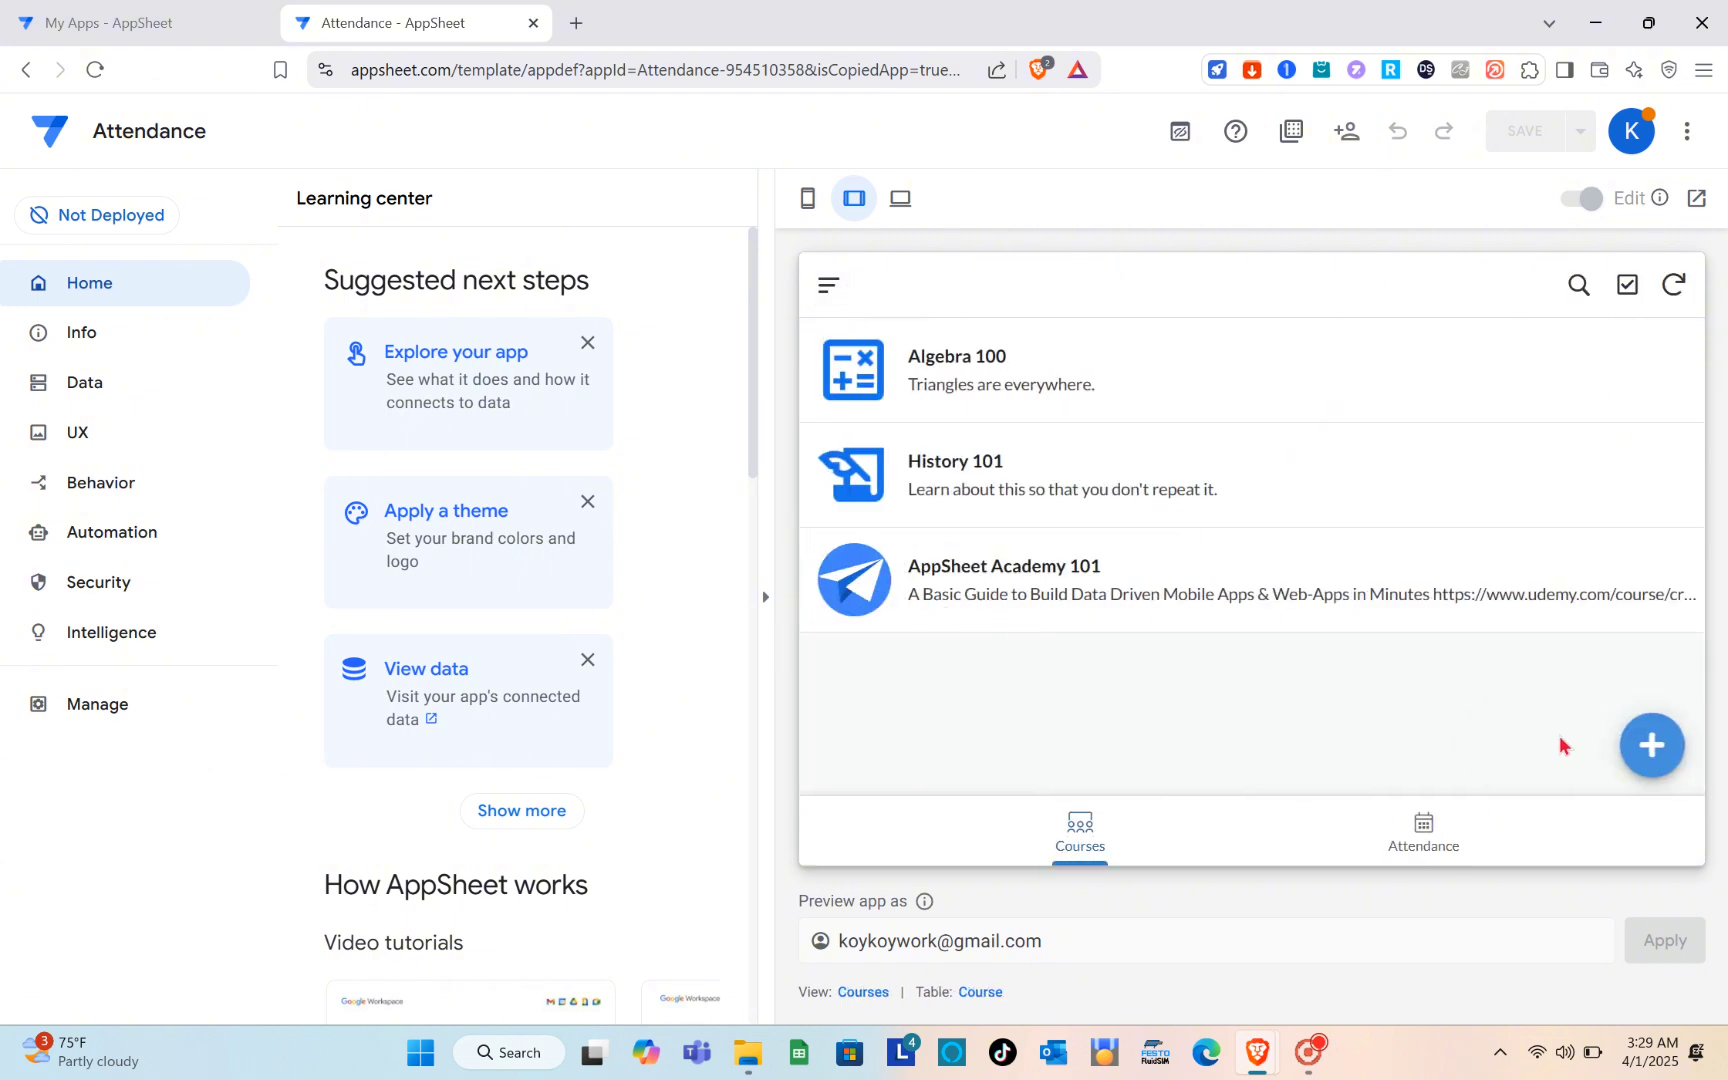
Fill a new course form with Course 'MAPEH' and description 'Htafdsa'
click(1651, 744)
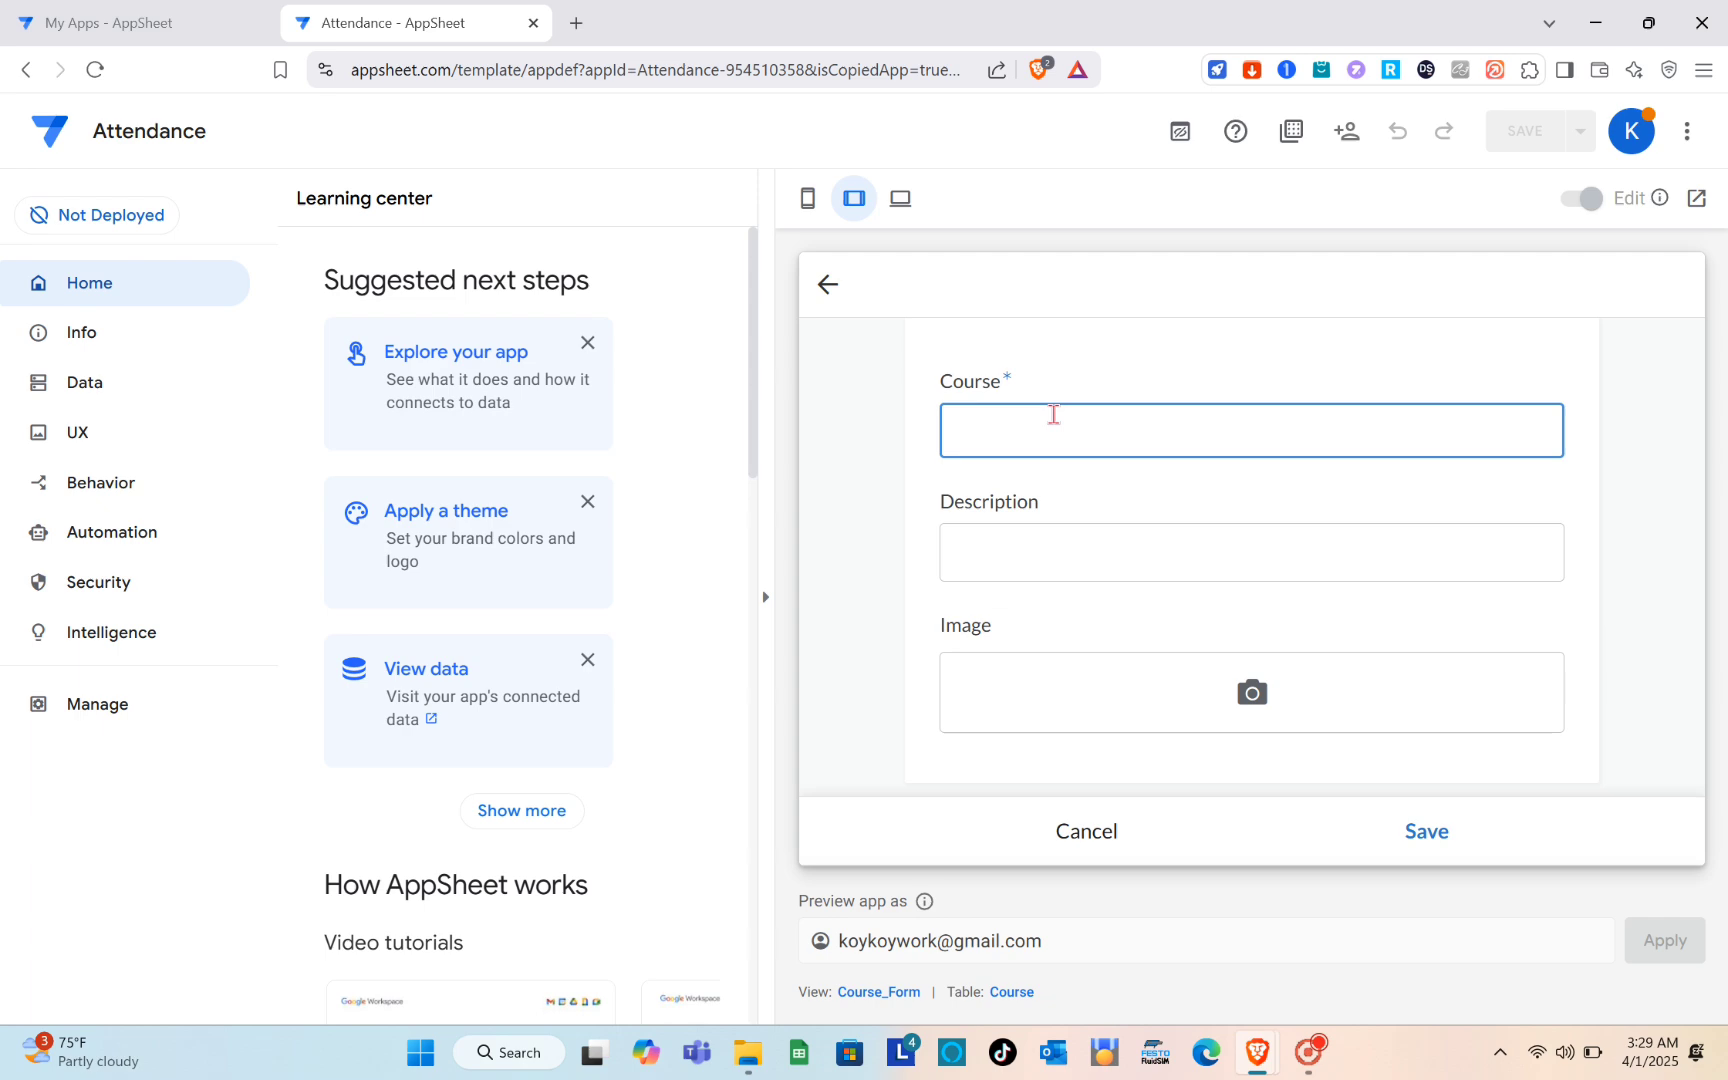
text(MAPE)
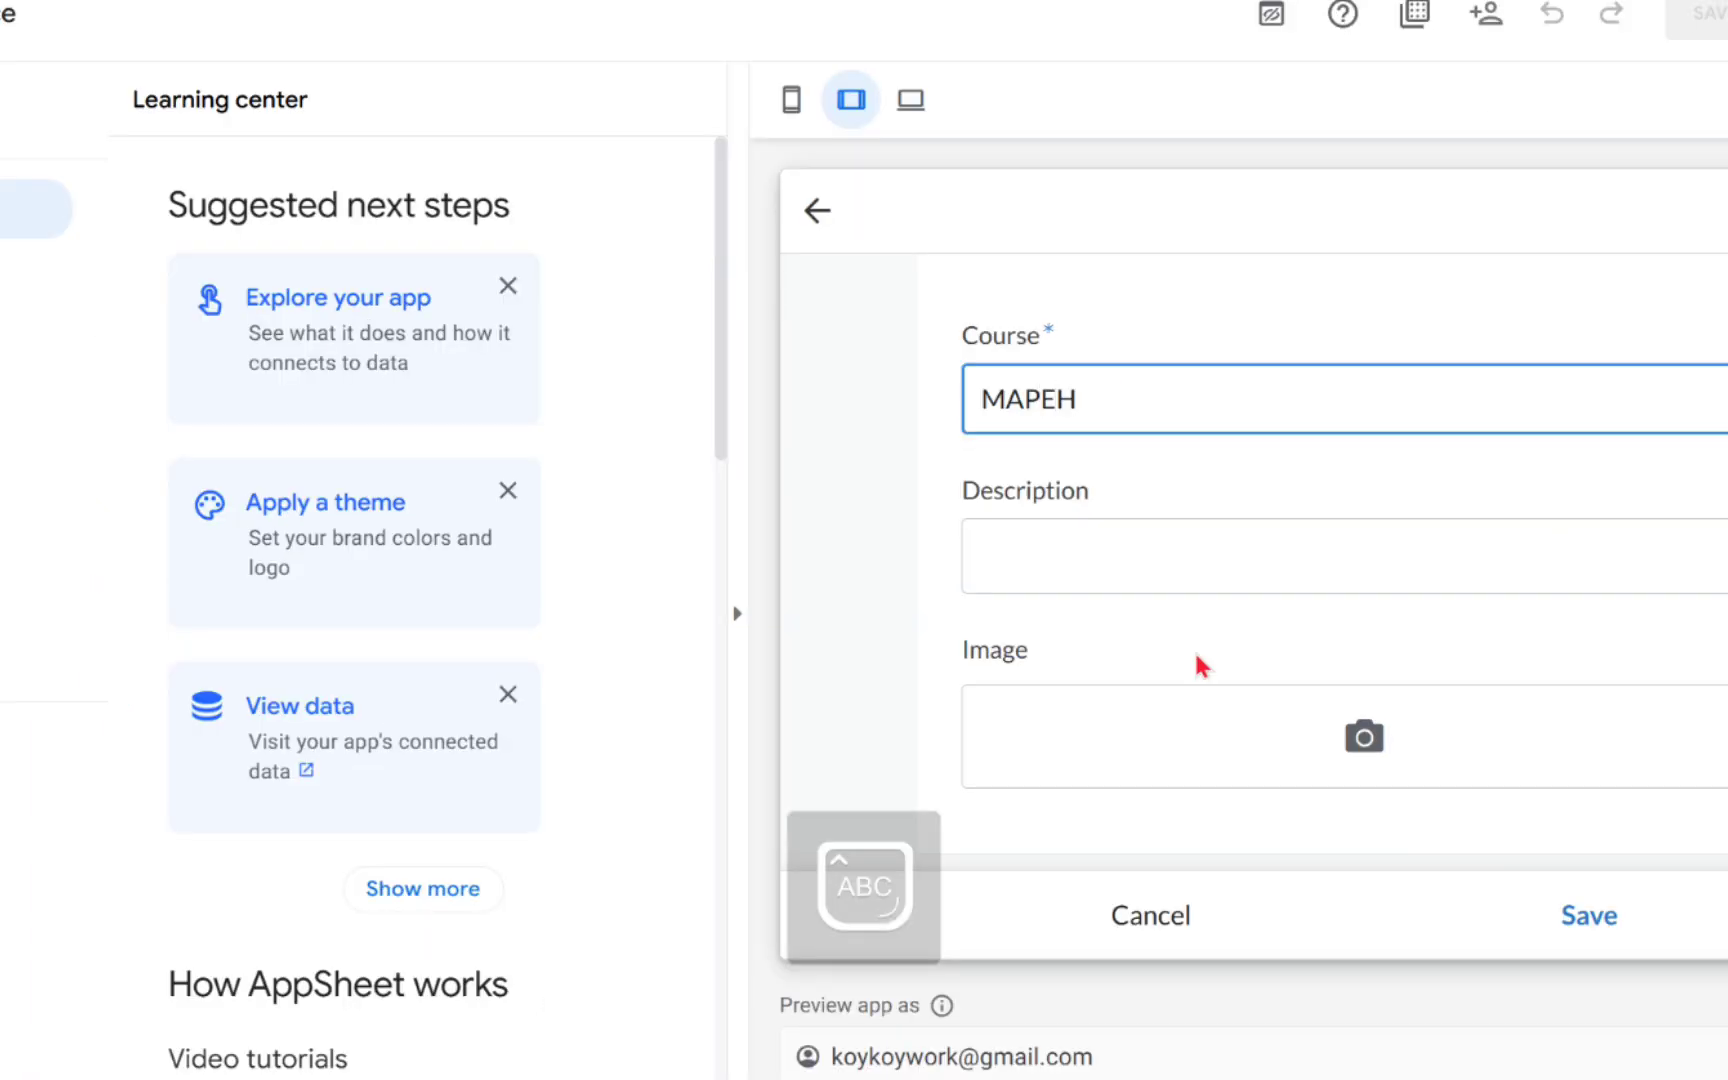
text(H)
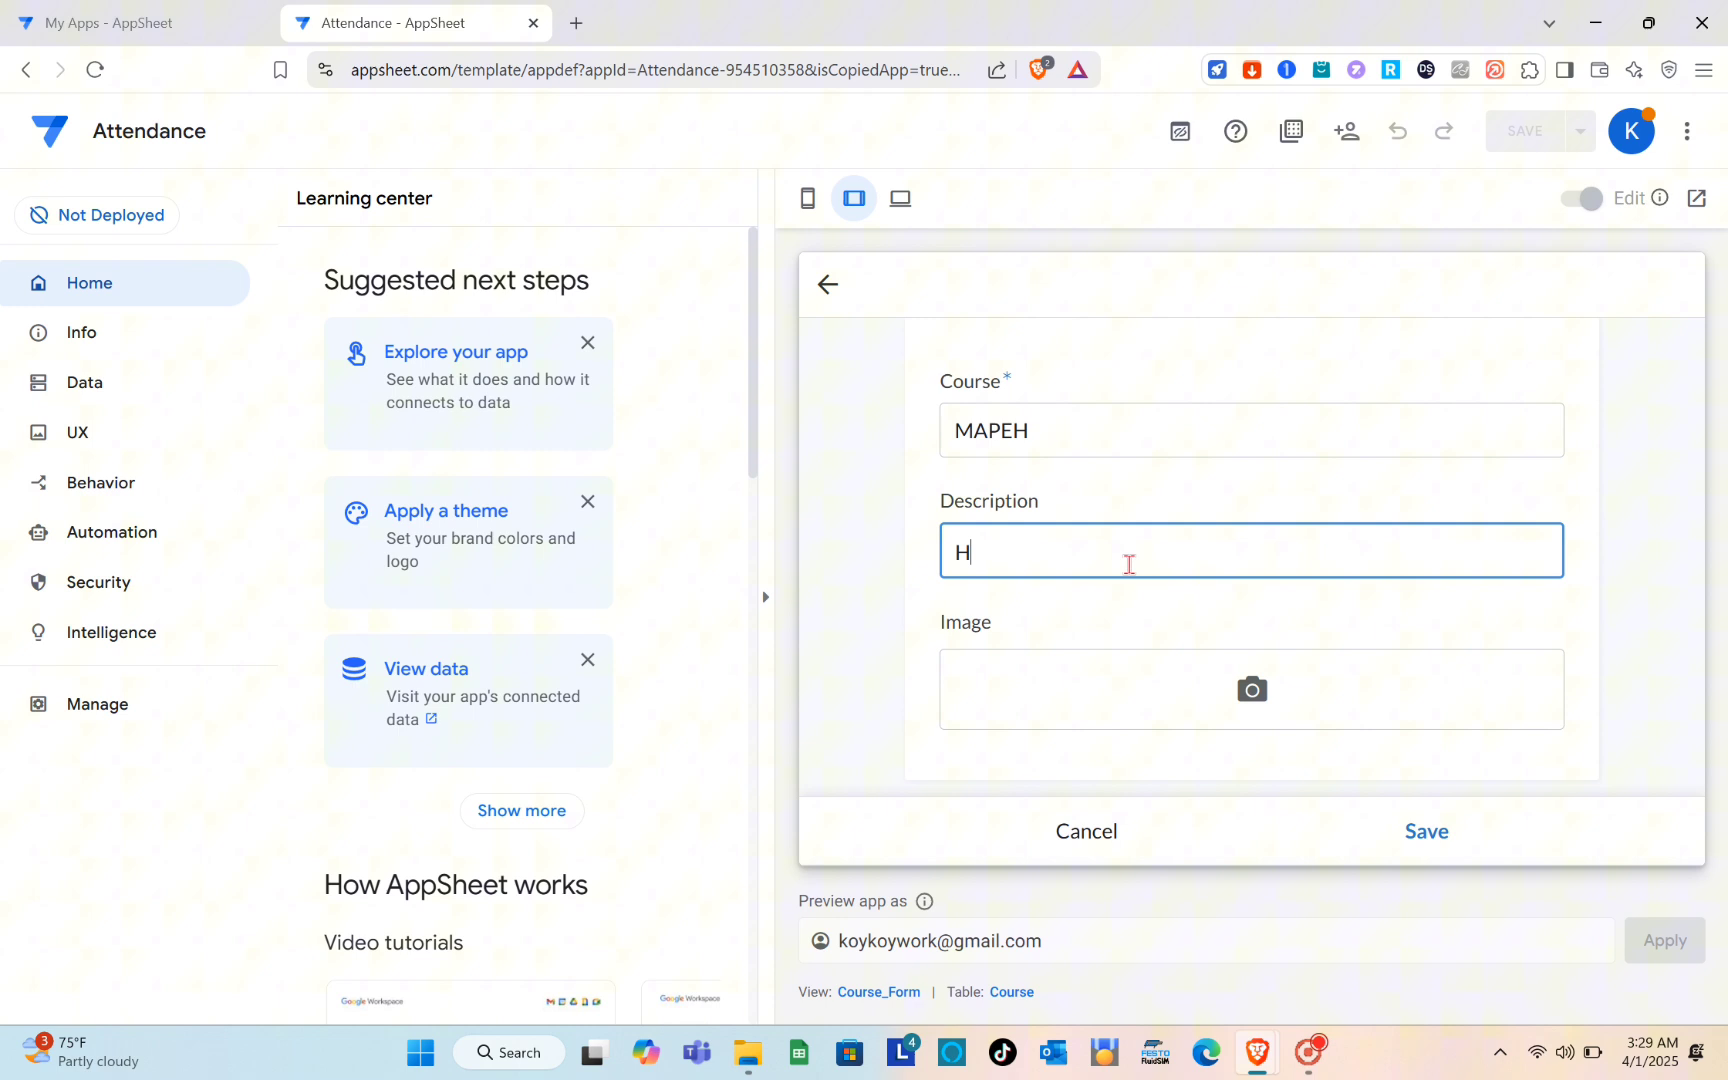
text(tafds)
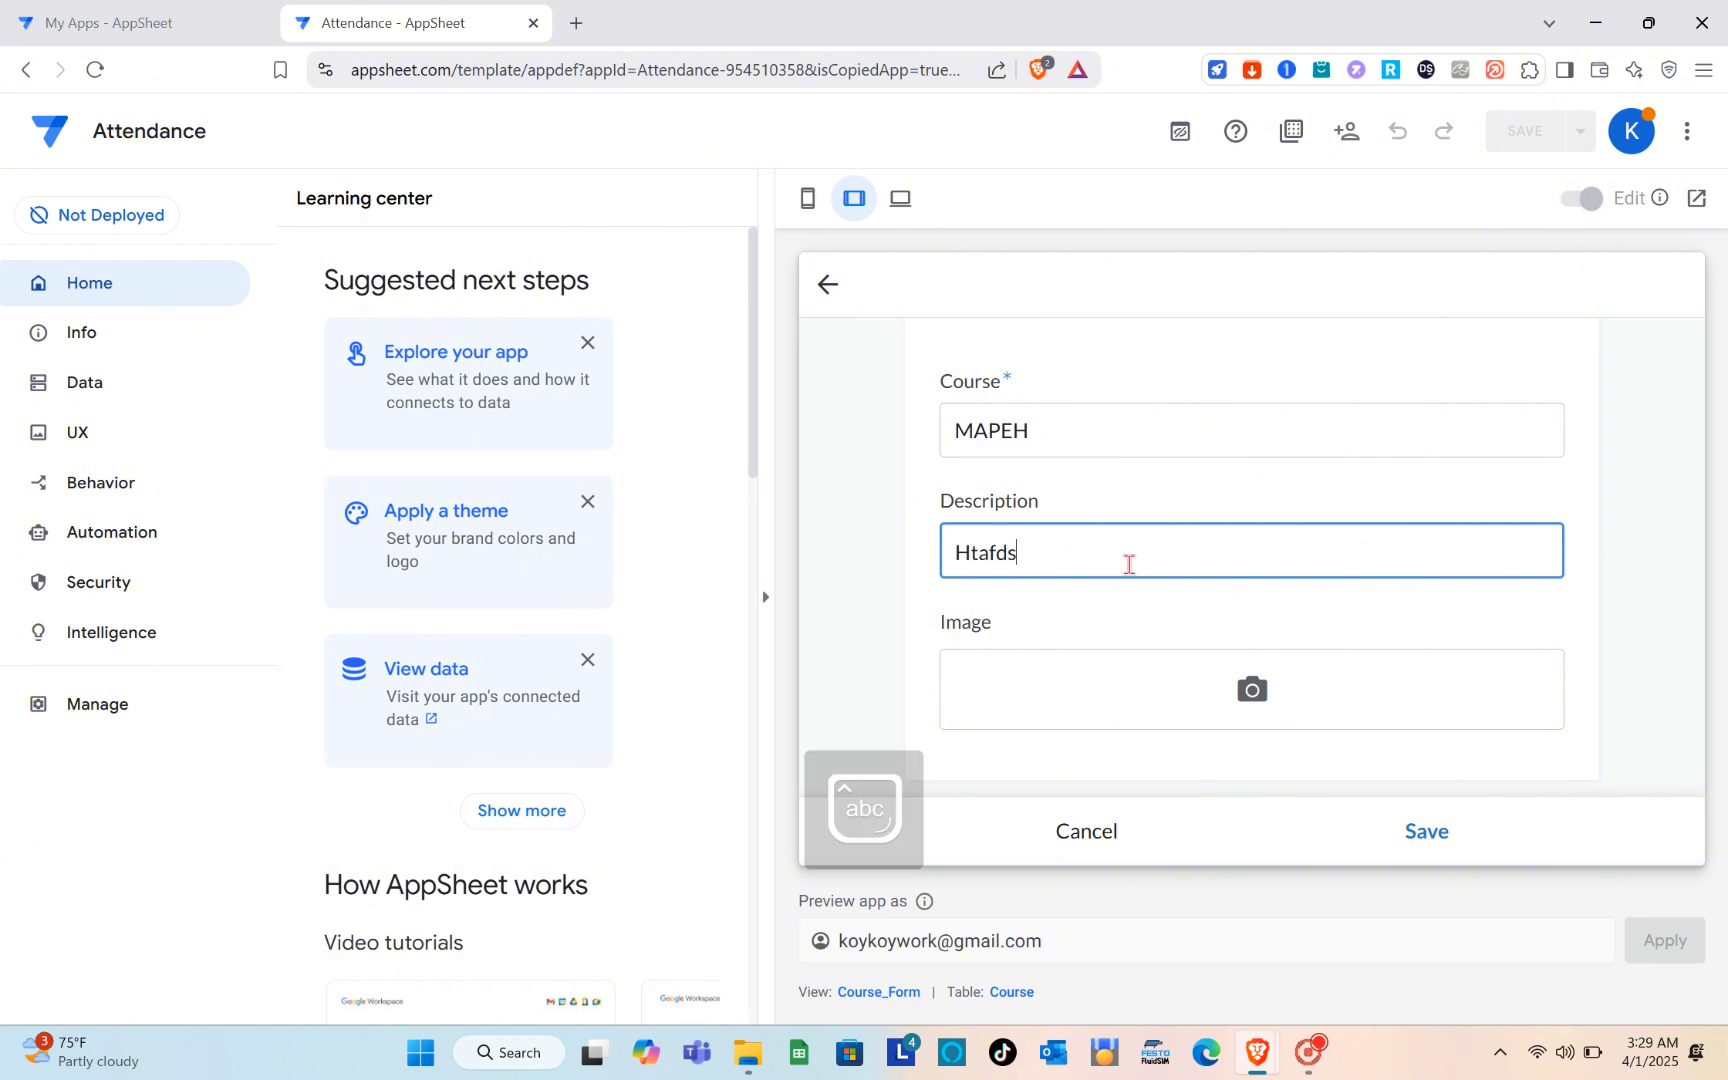
text(a)
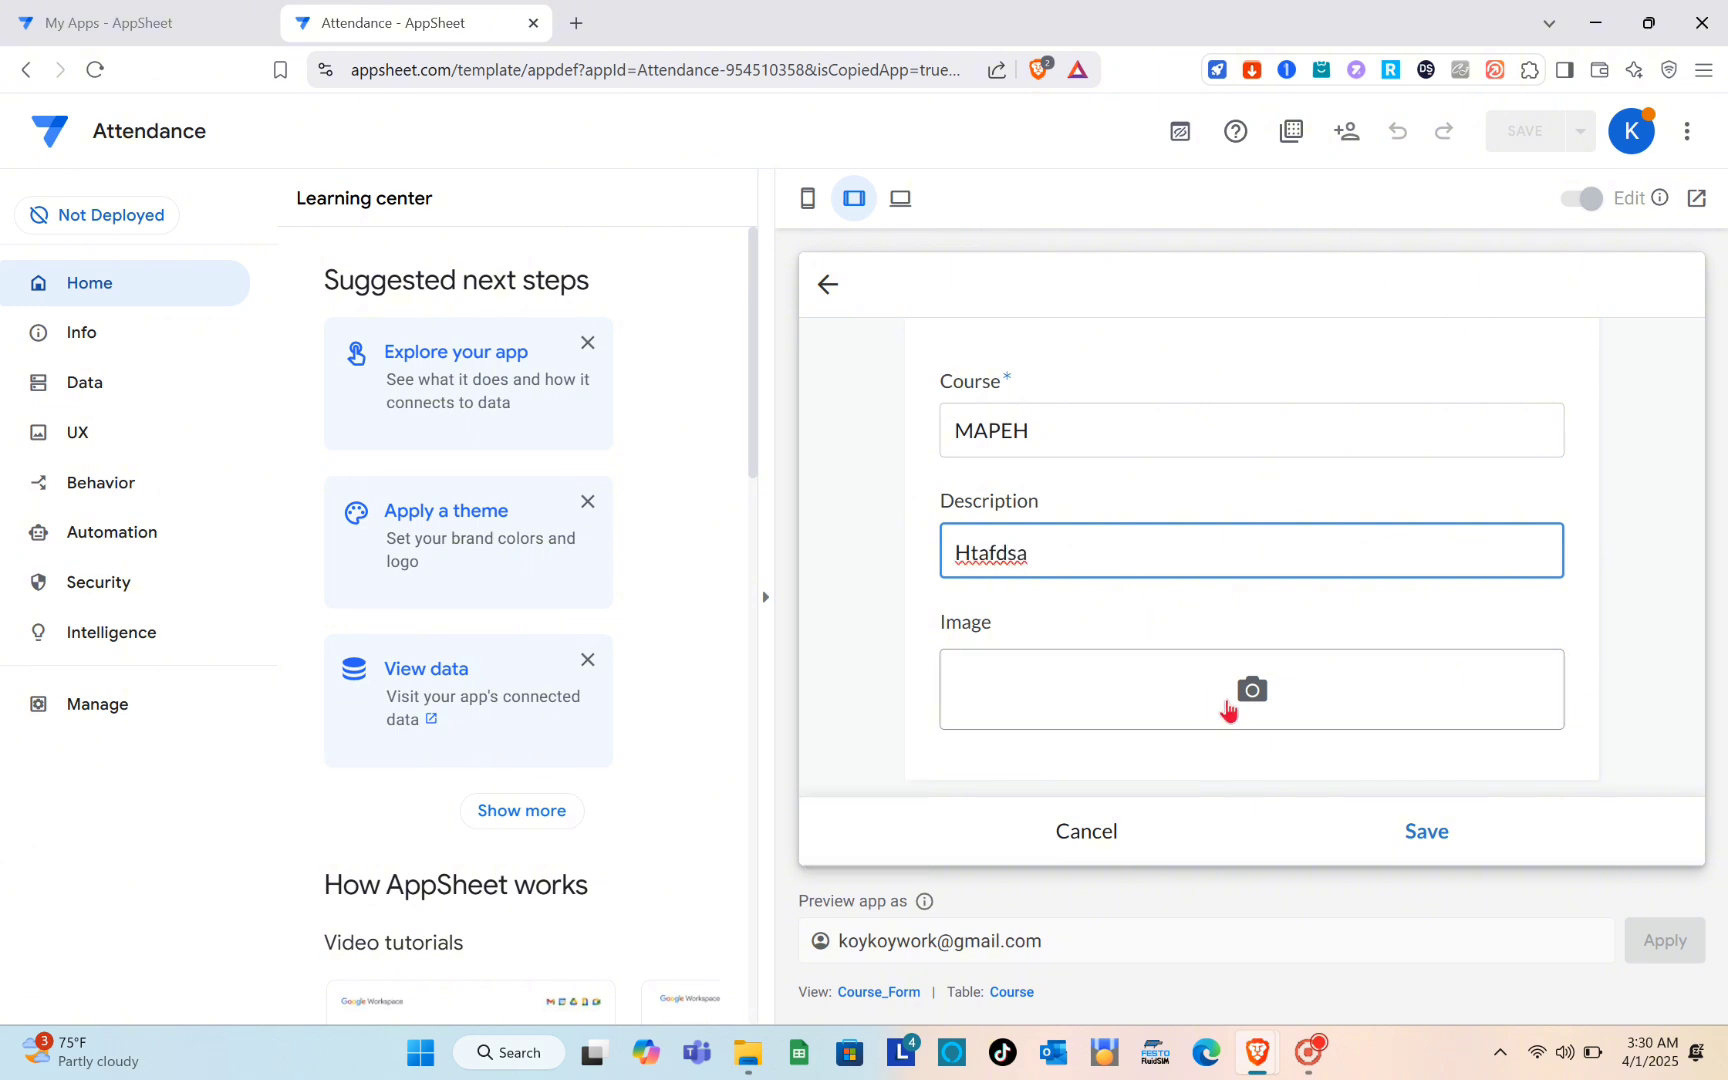
mouse_move(1251, 689)
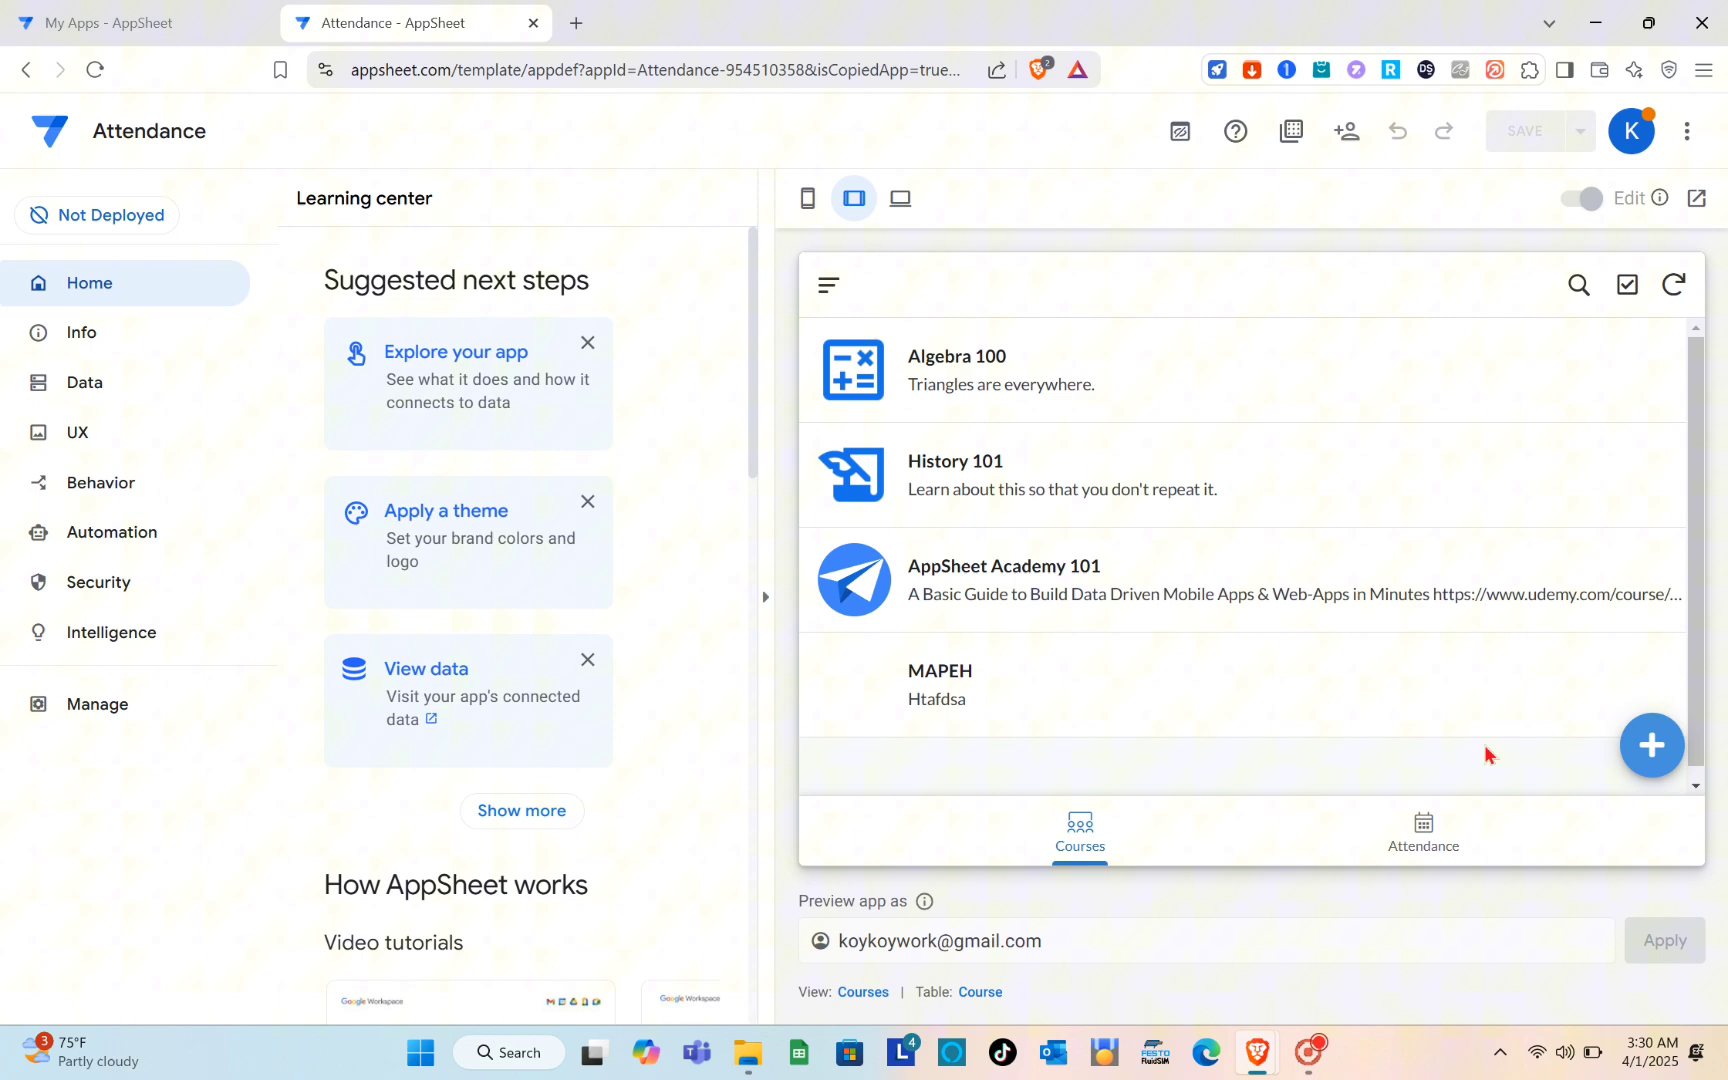
click(1422, 832)
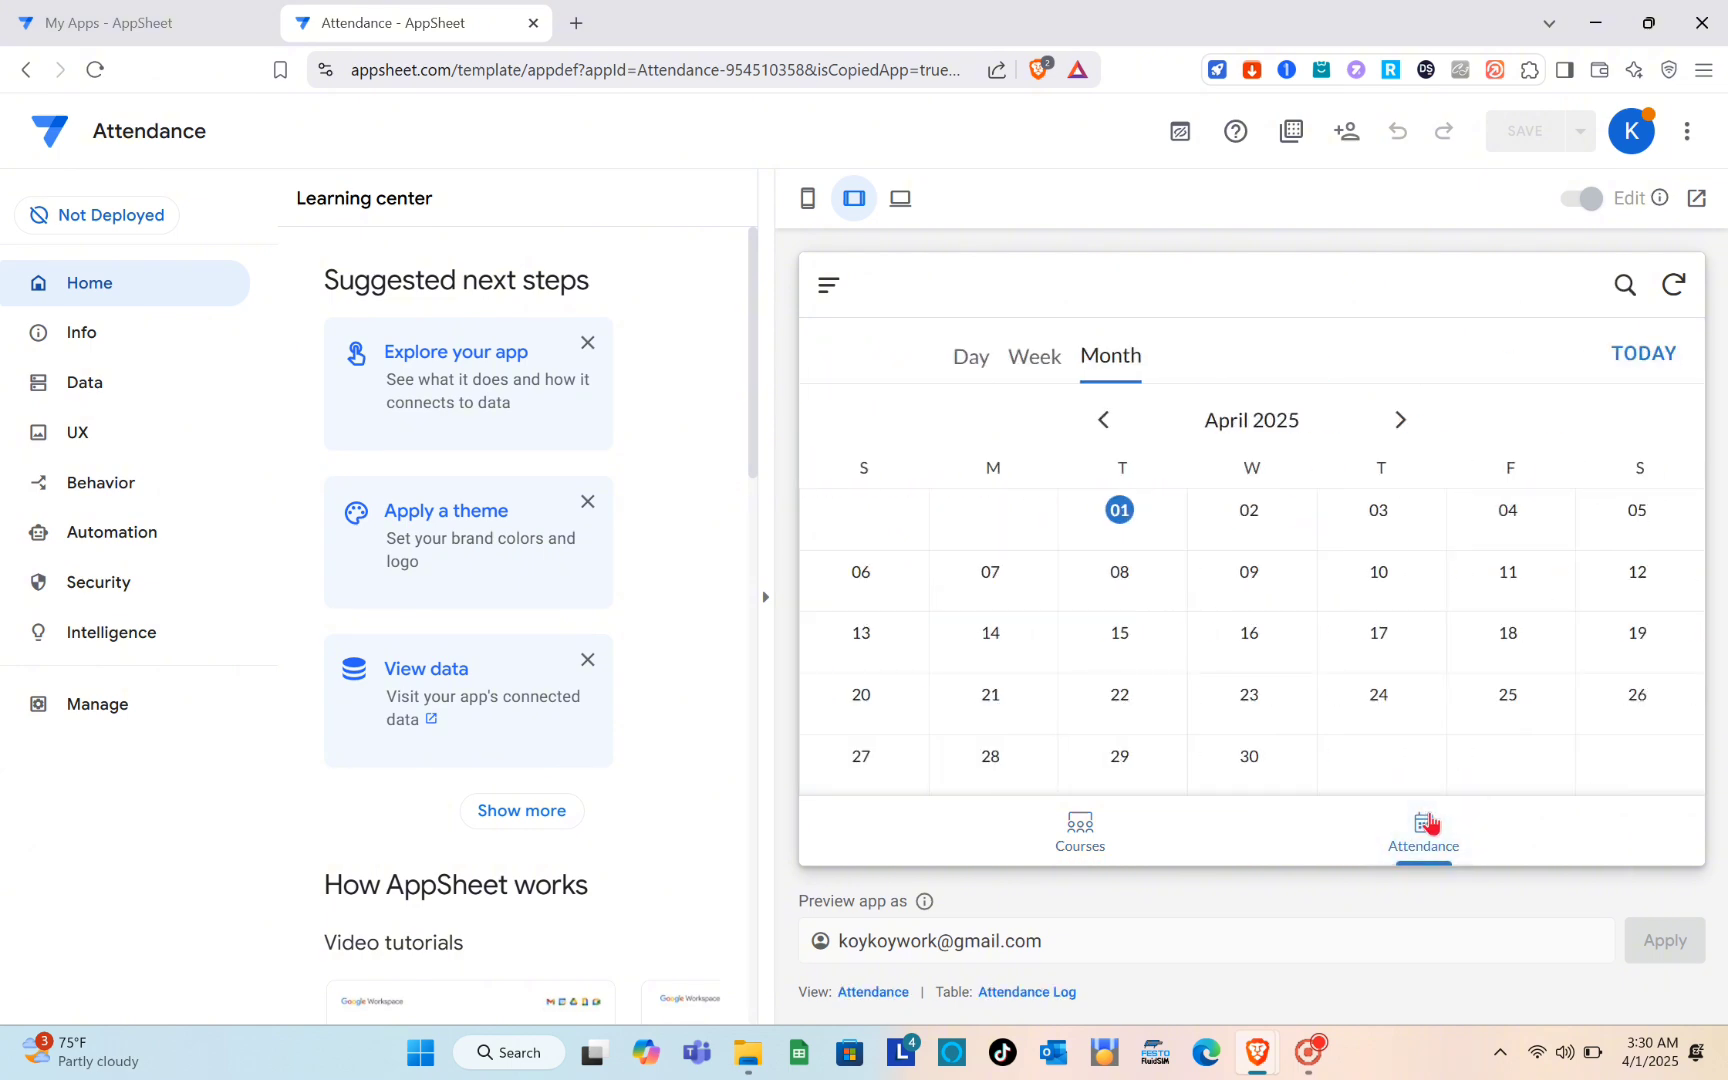
mouse_move(971, 378)
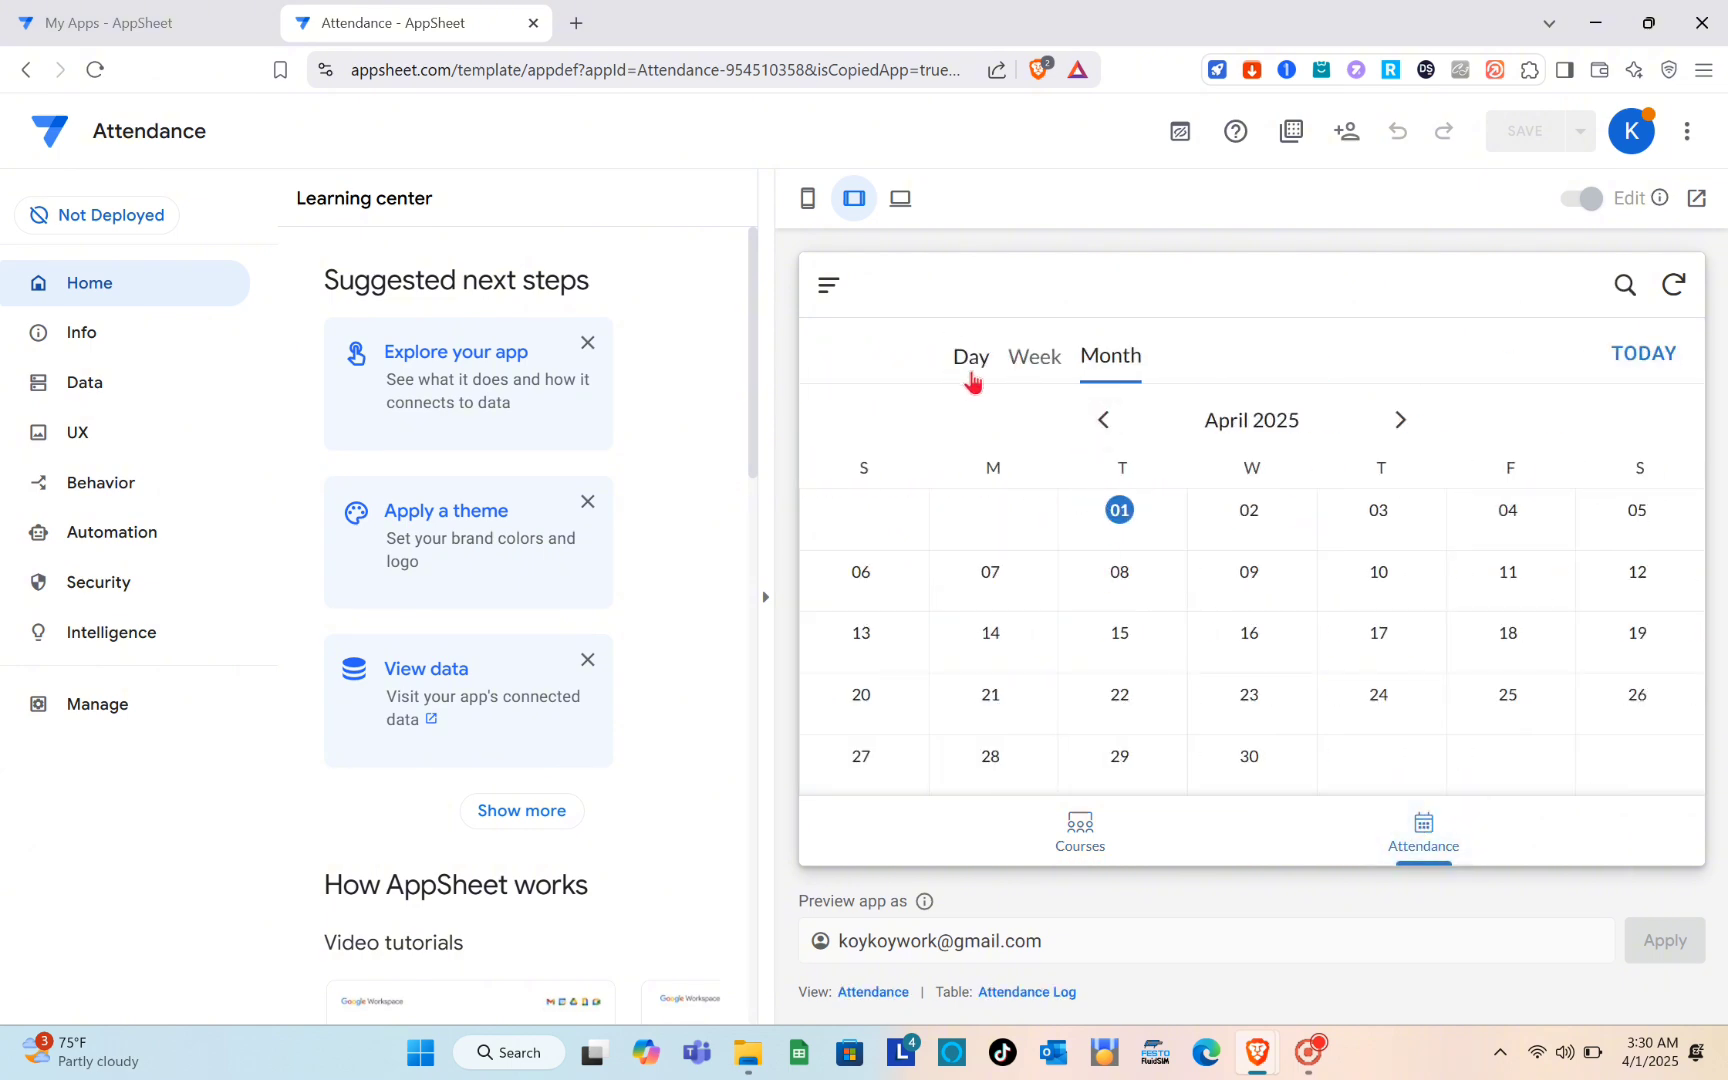
click(971, 356)
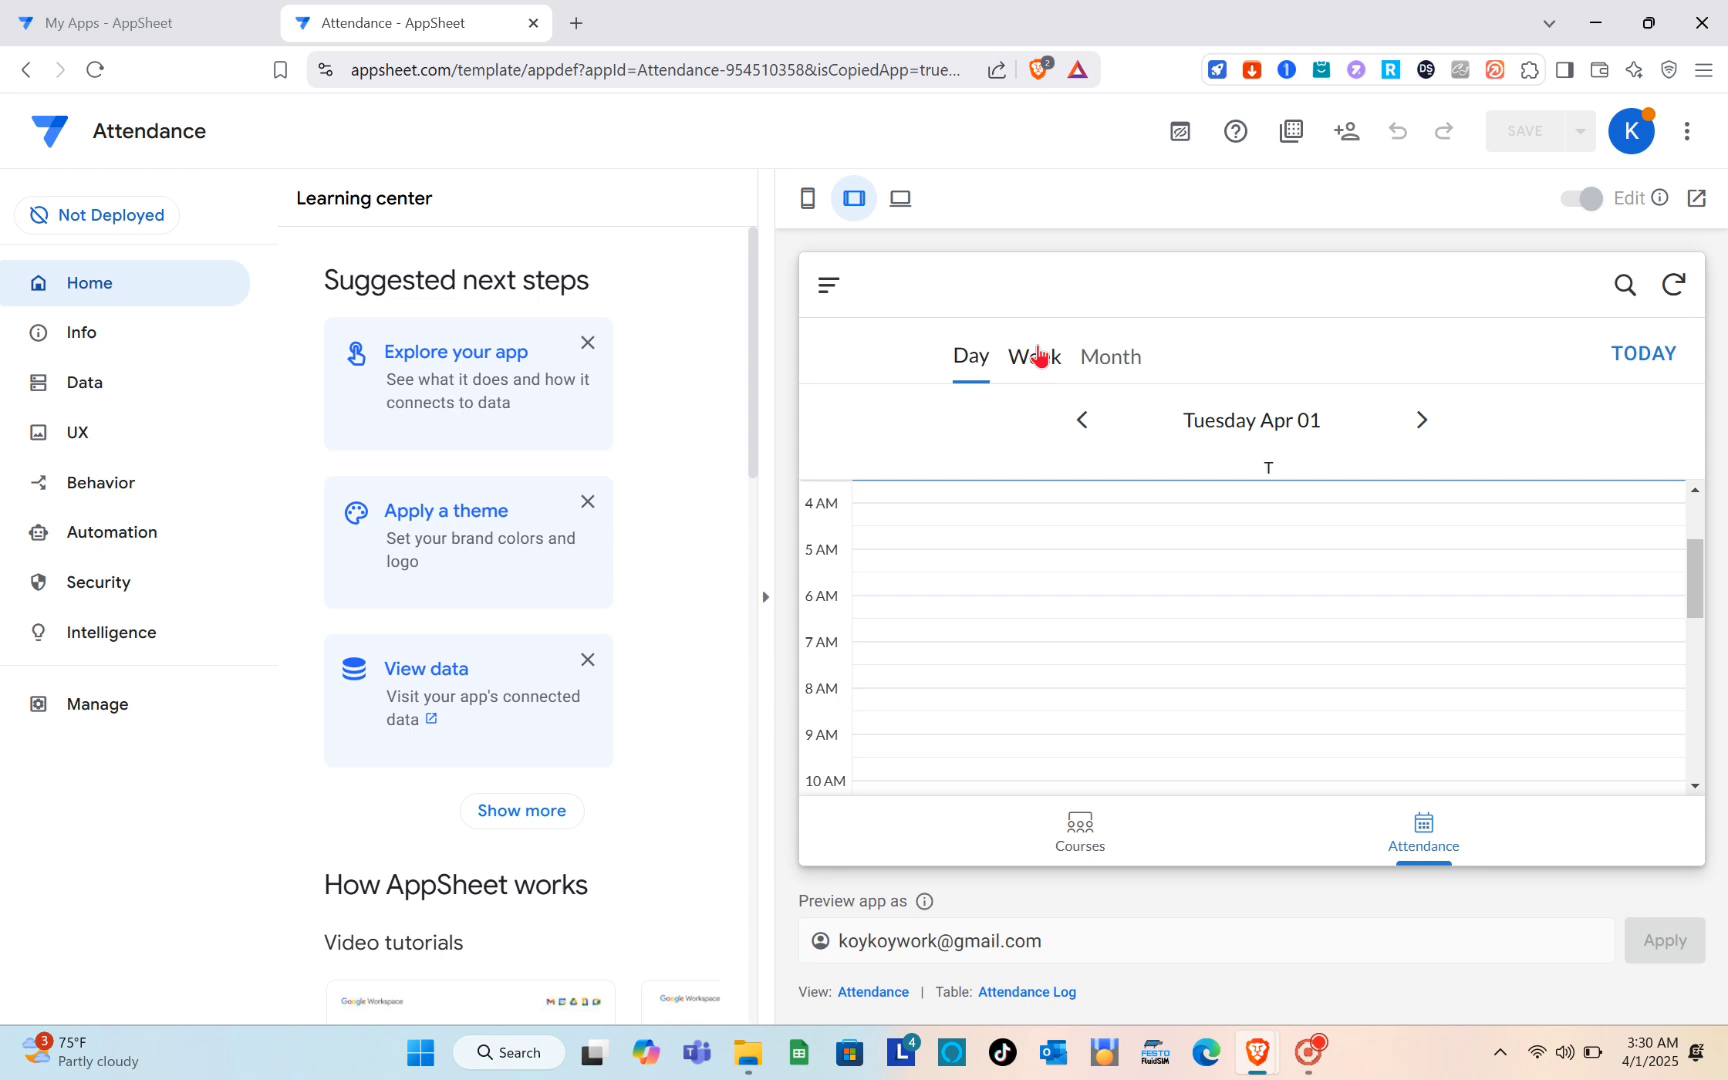
click(1111, 356)
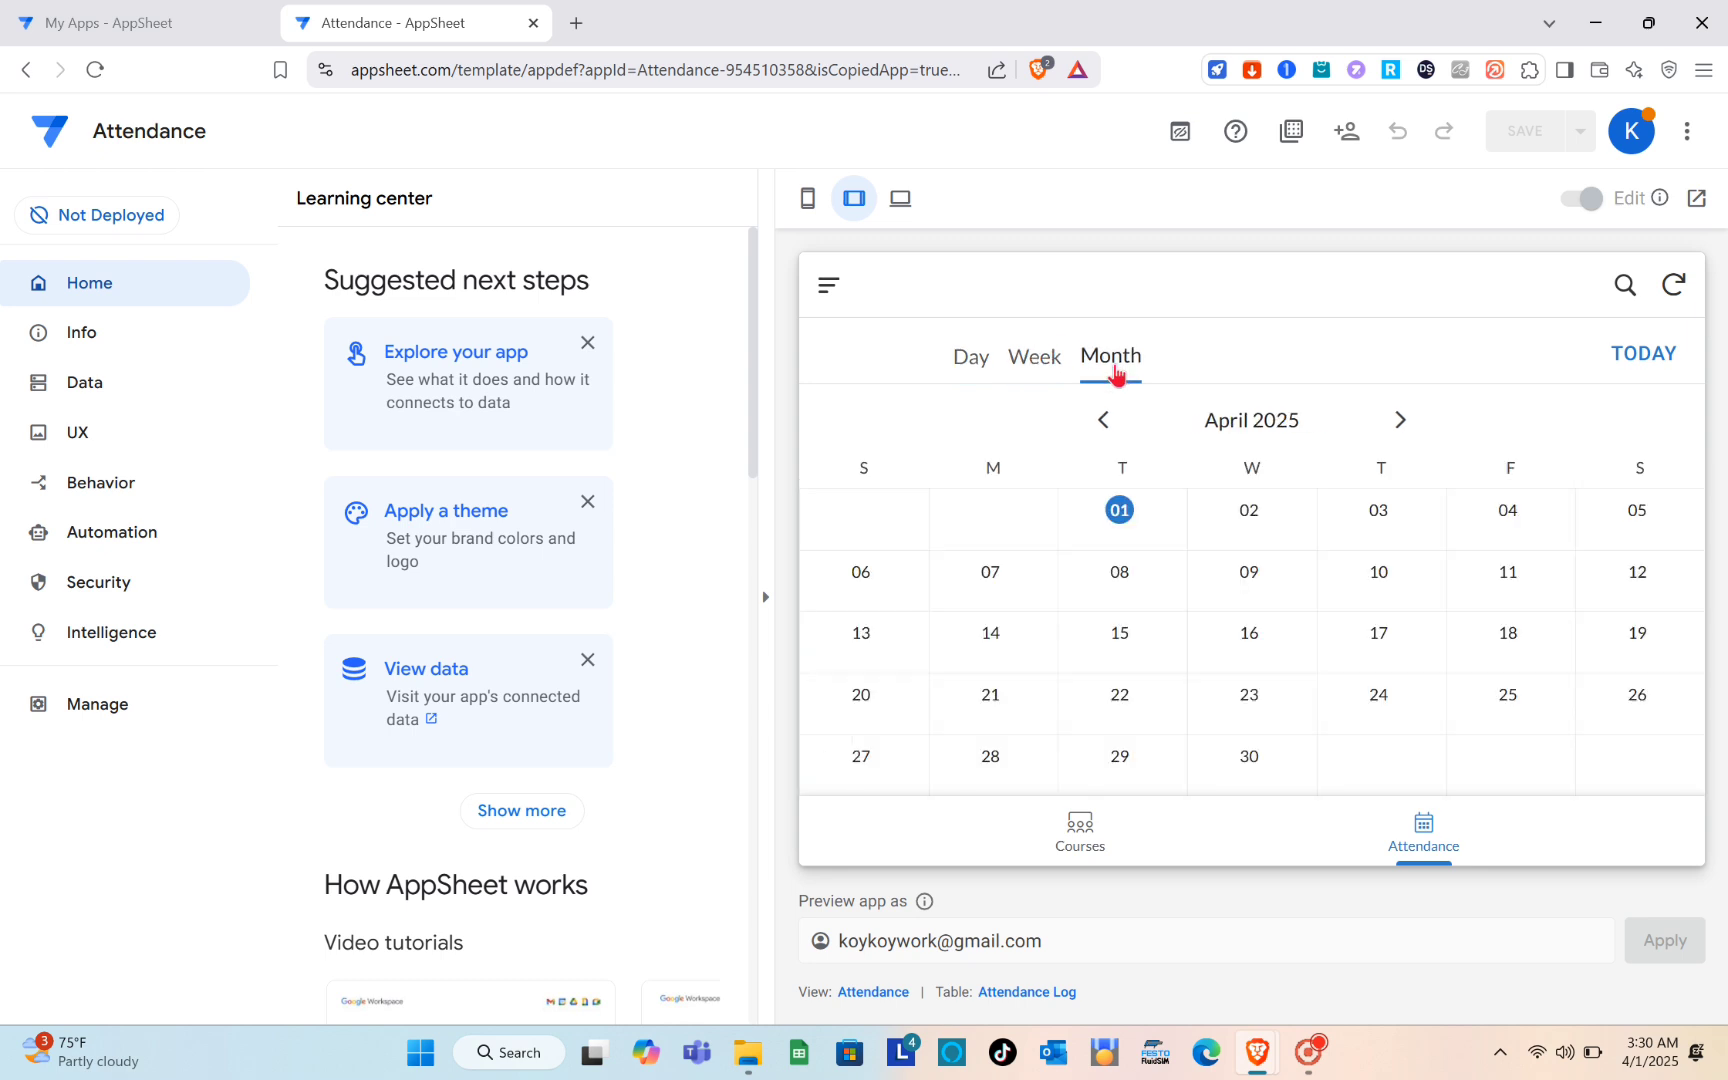
click(1033, 356)
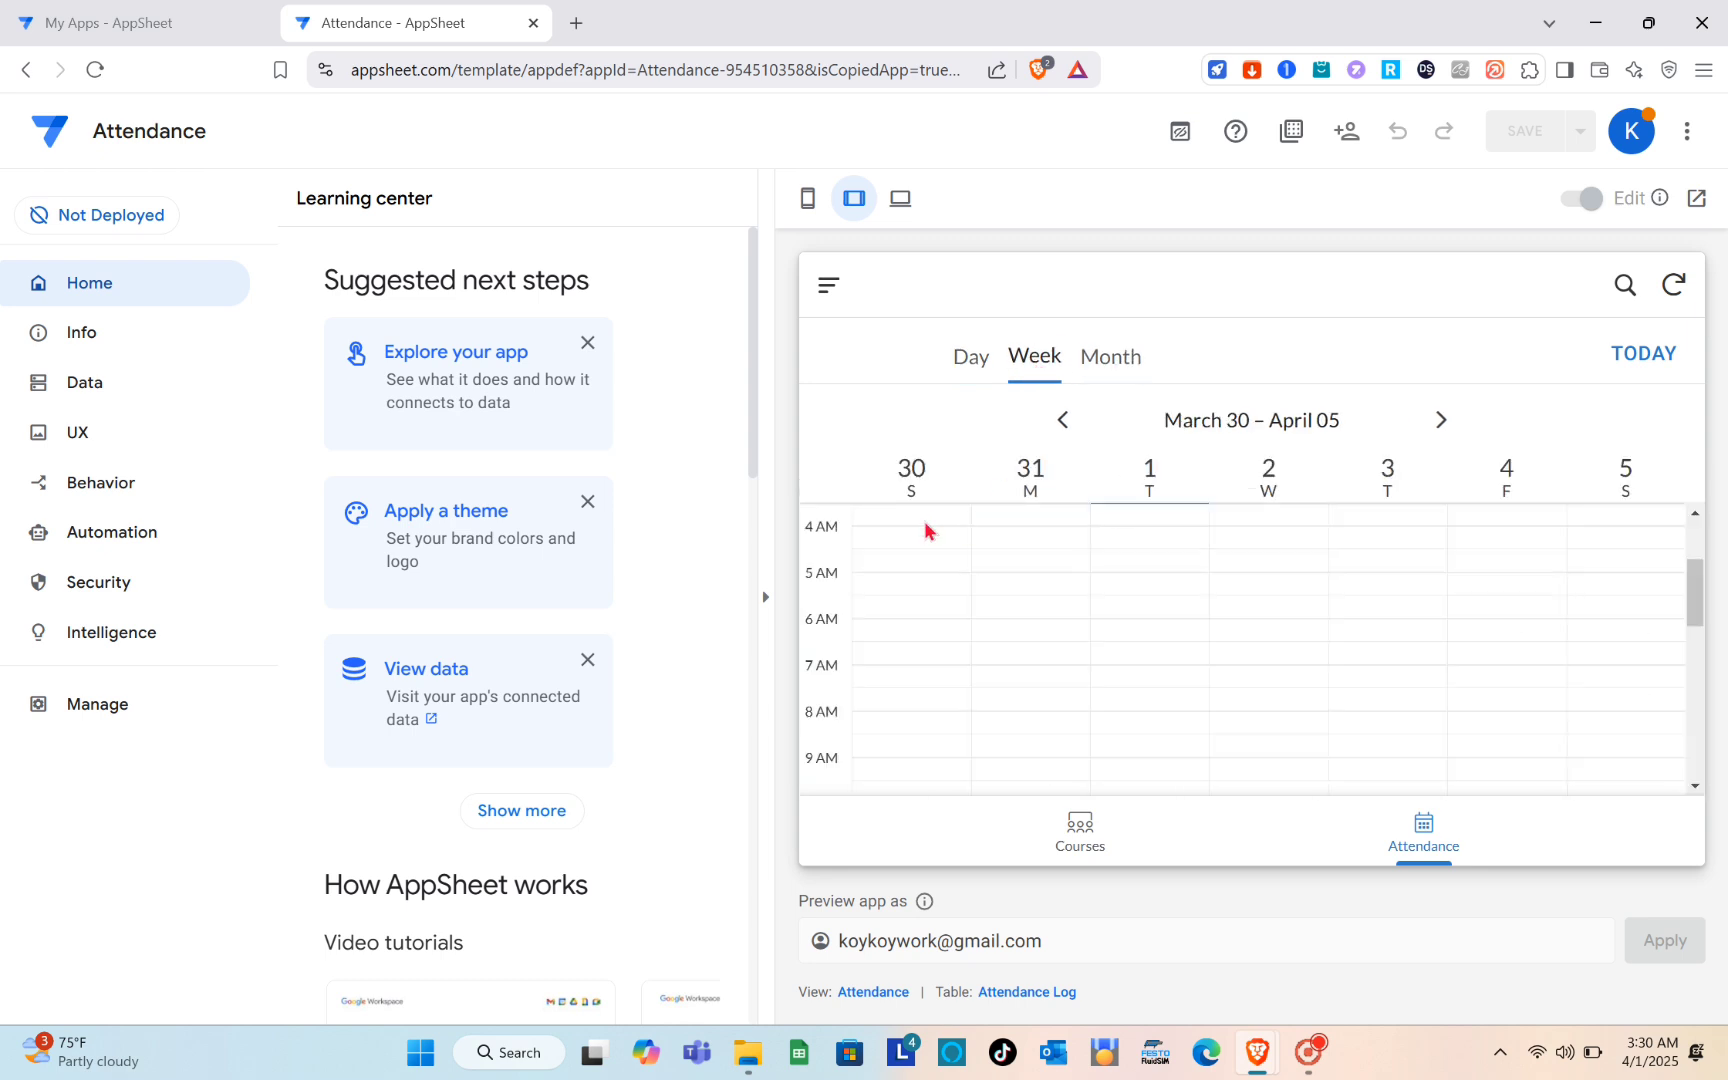
click(1110, 356)
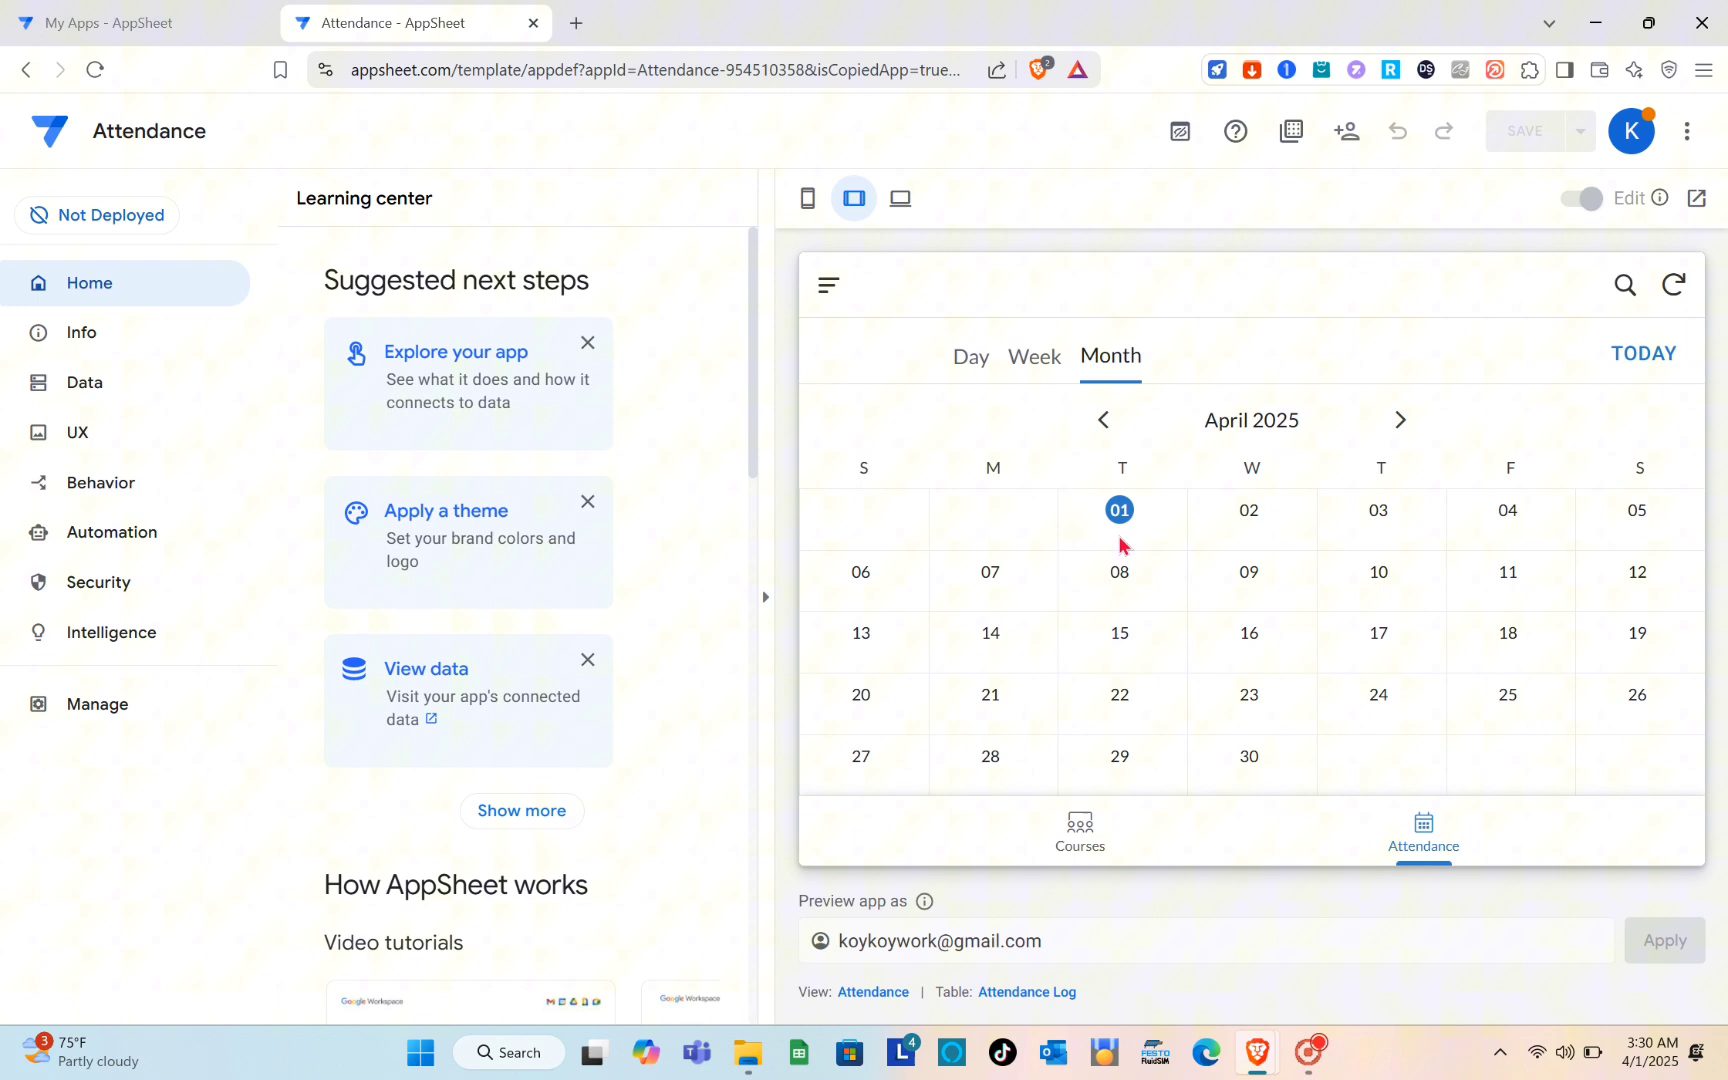
mouse_move(1266, 525)
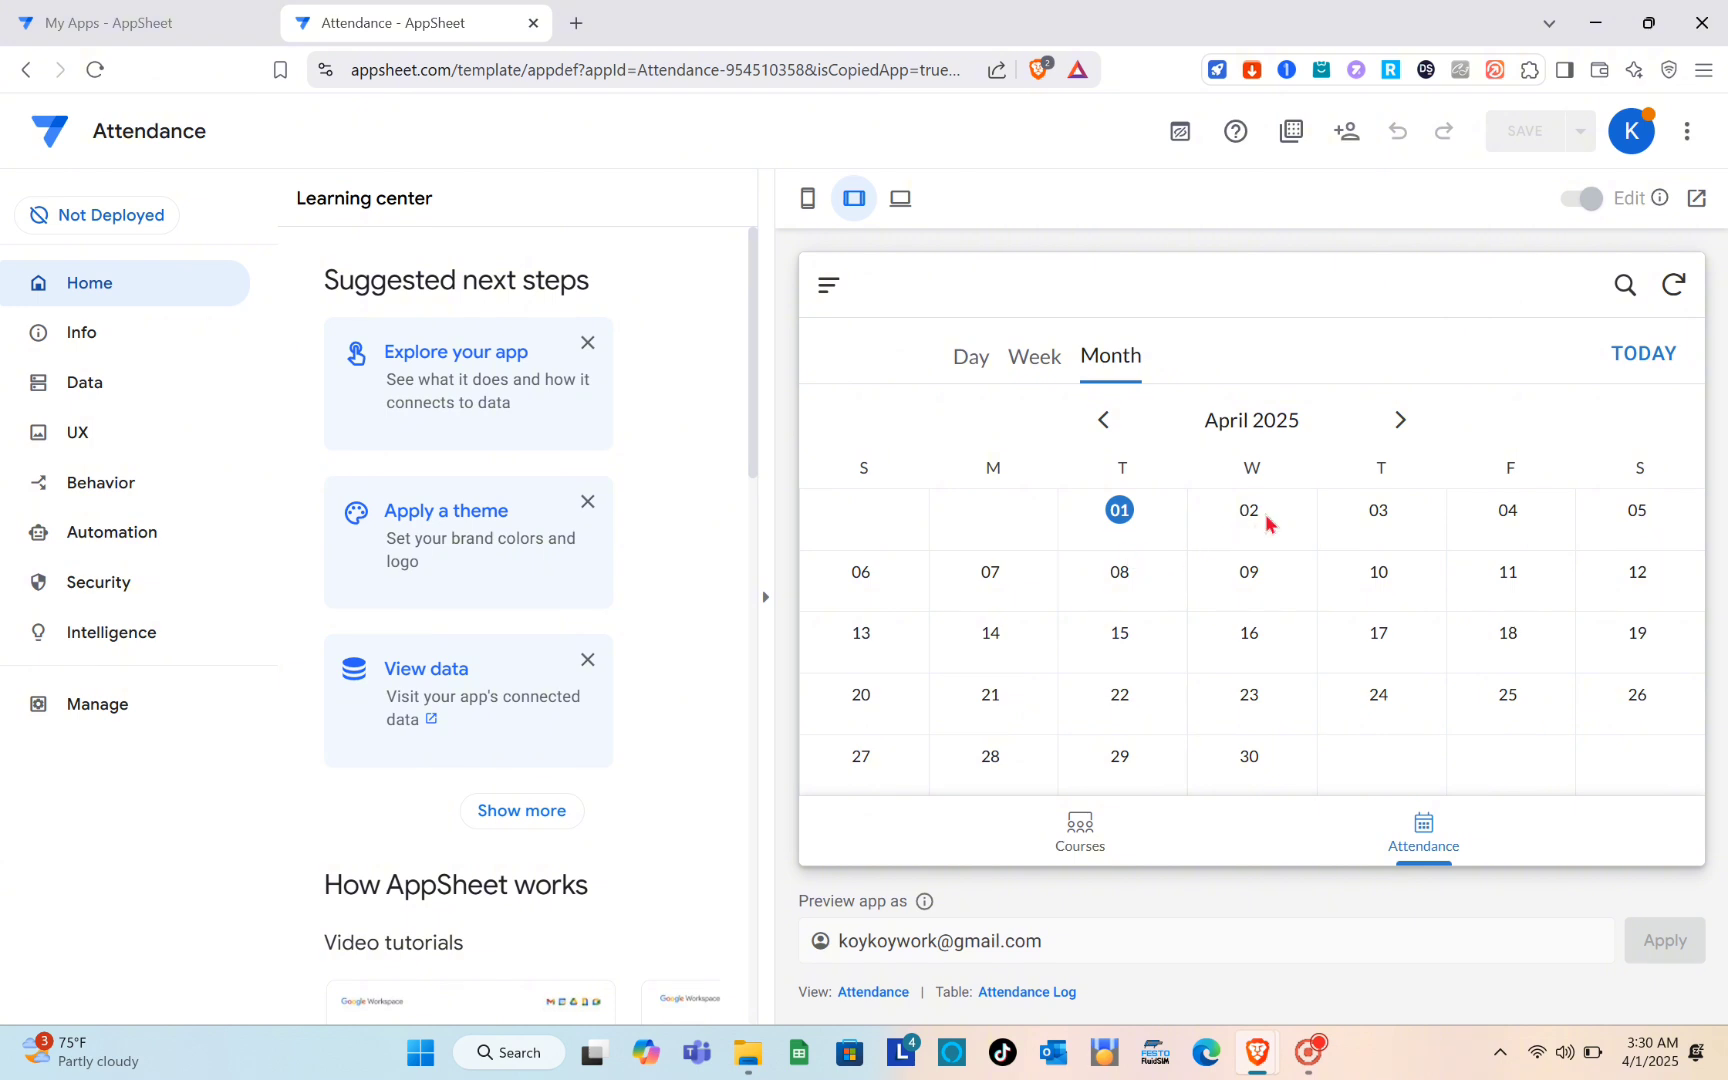
mouse_move(1120, 510)
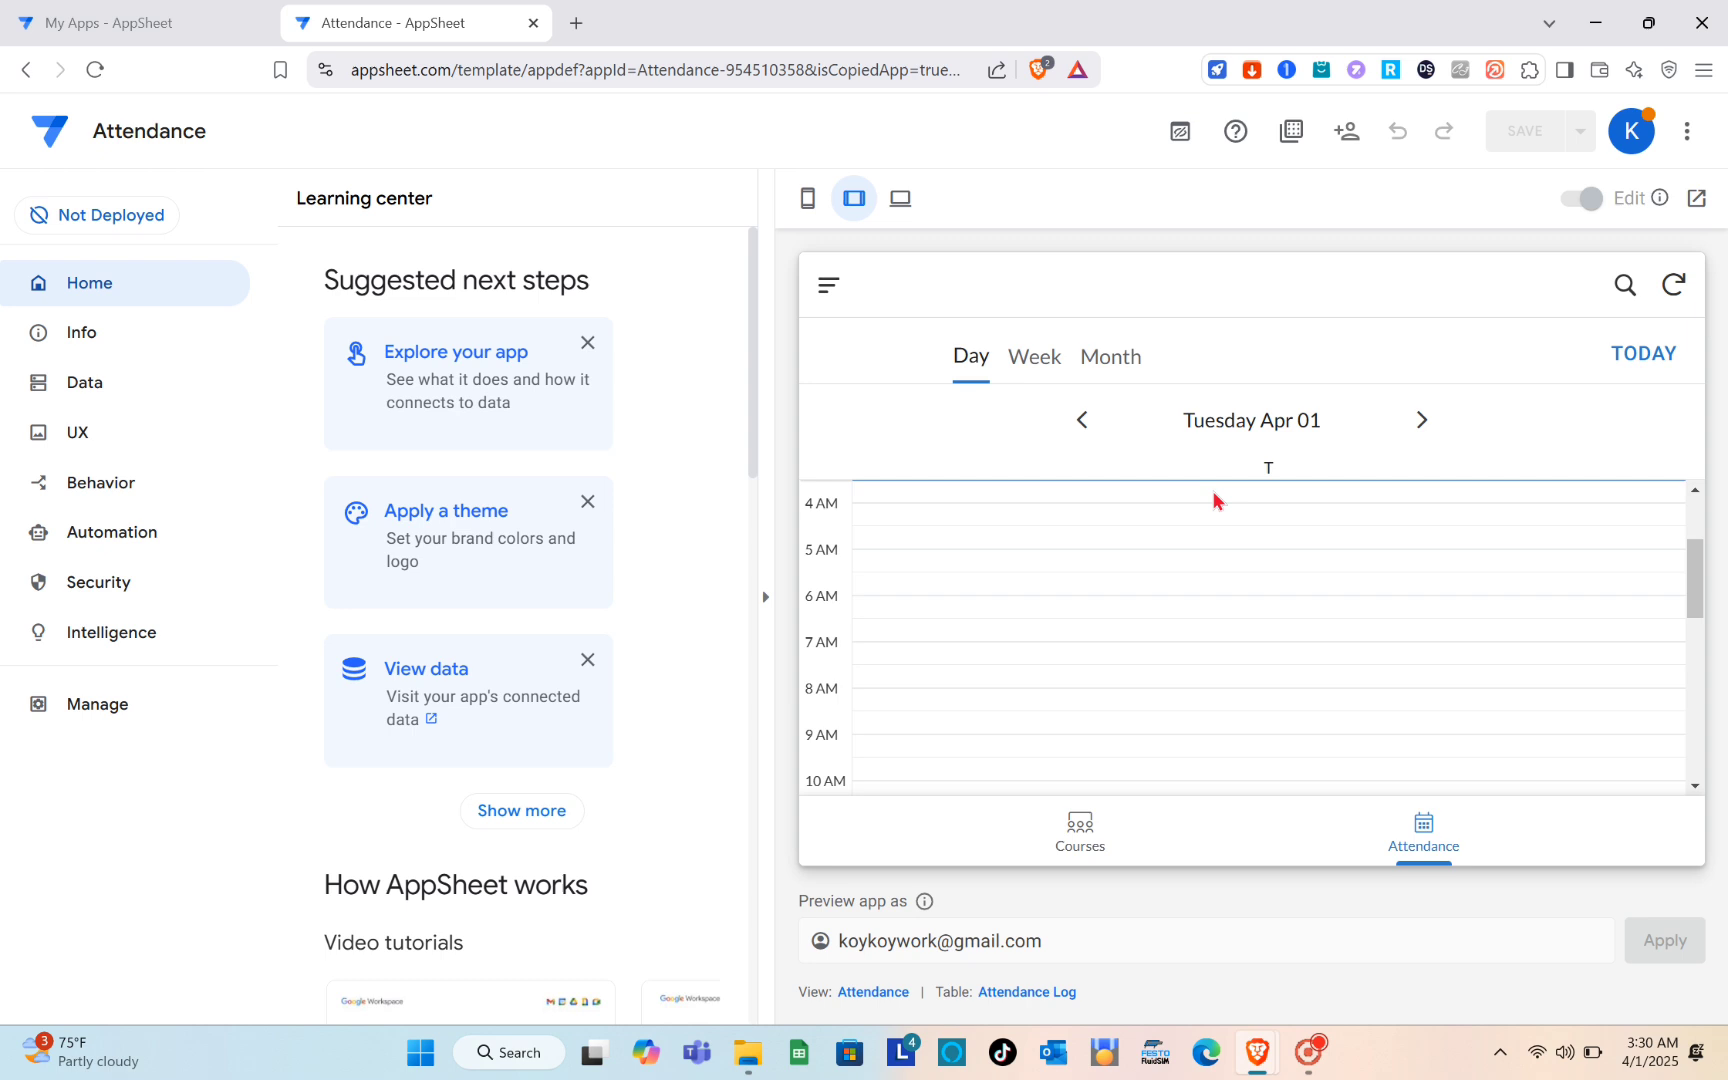
scroll(down, 3)
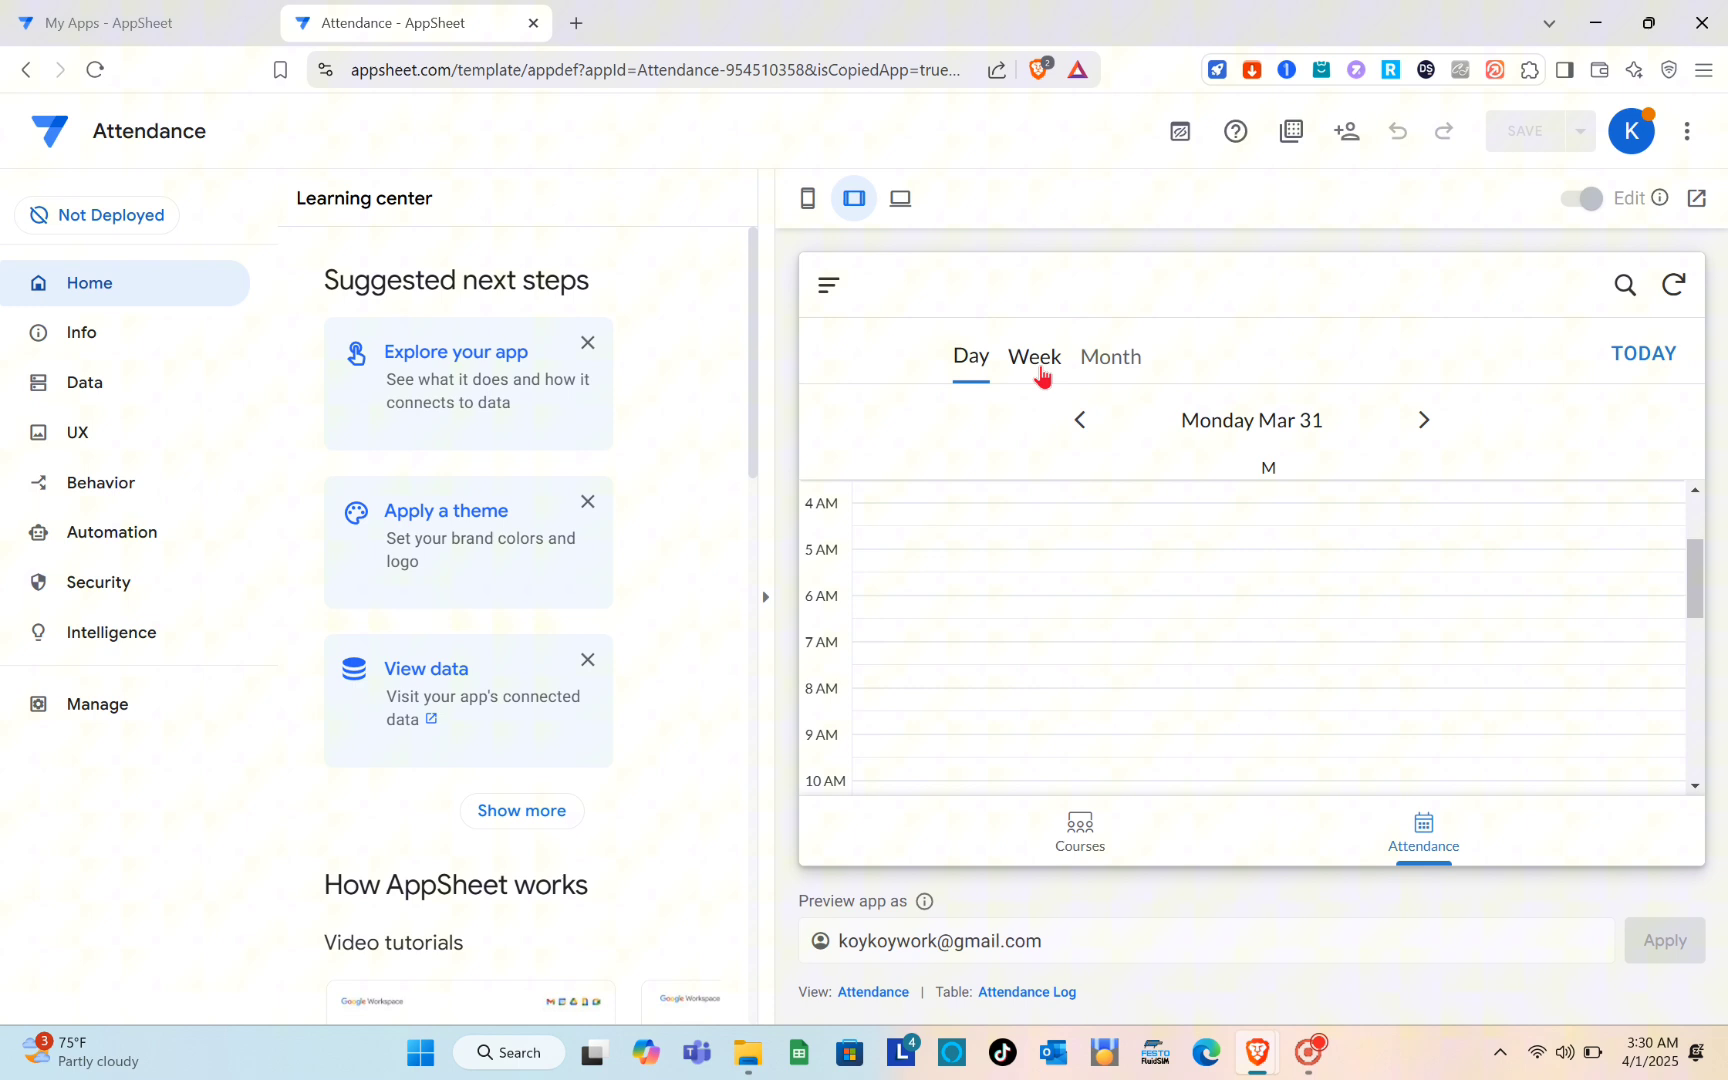
click(1078, 834)
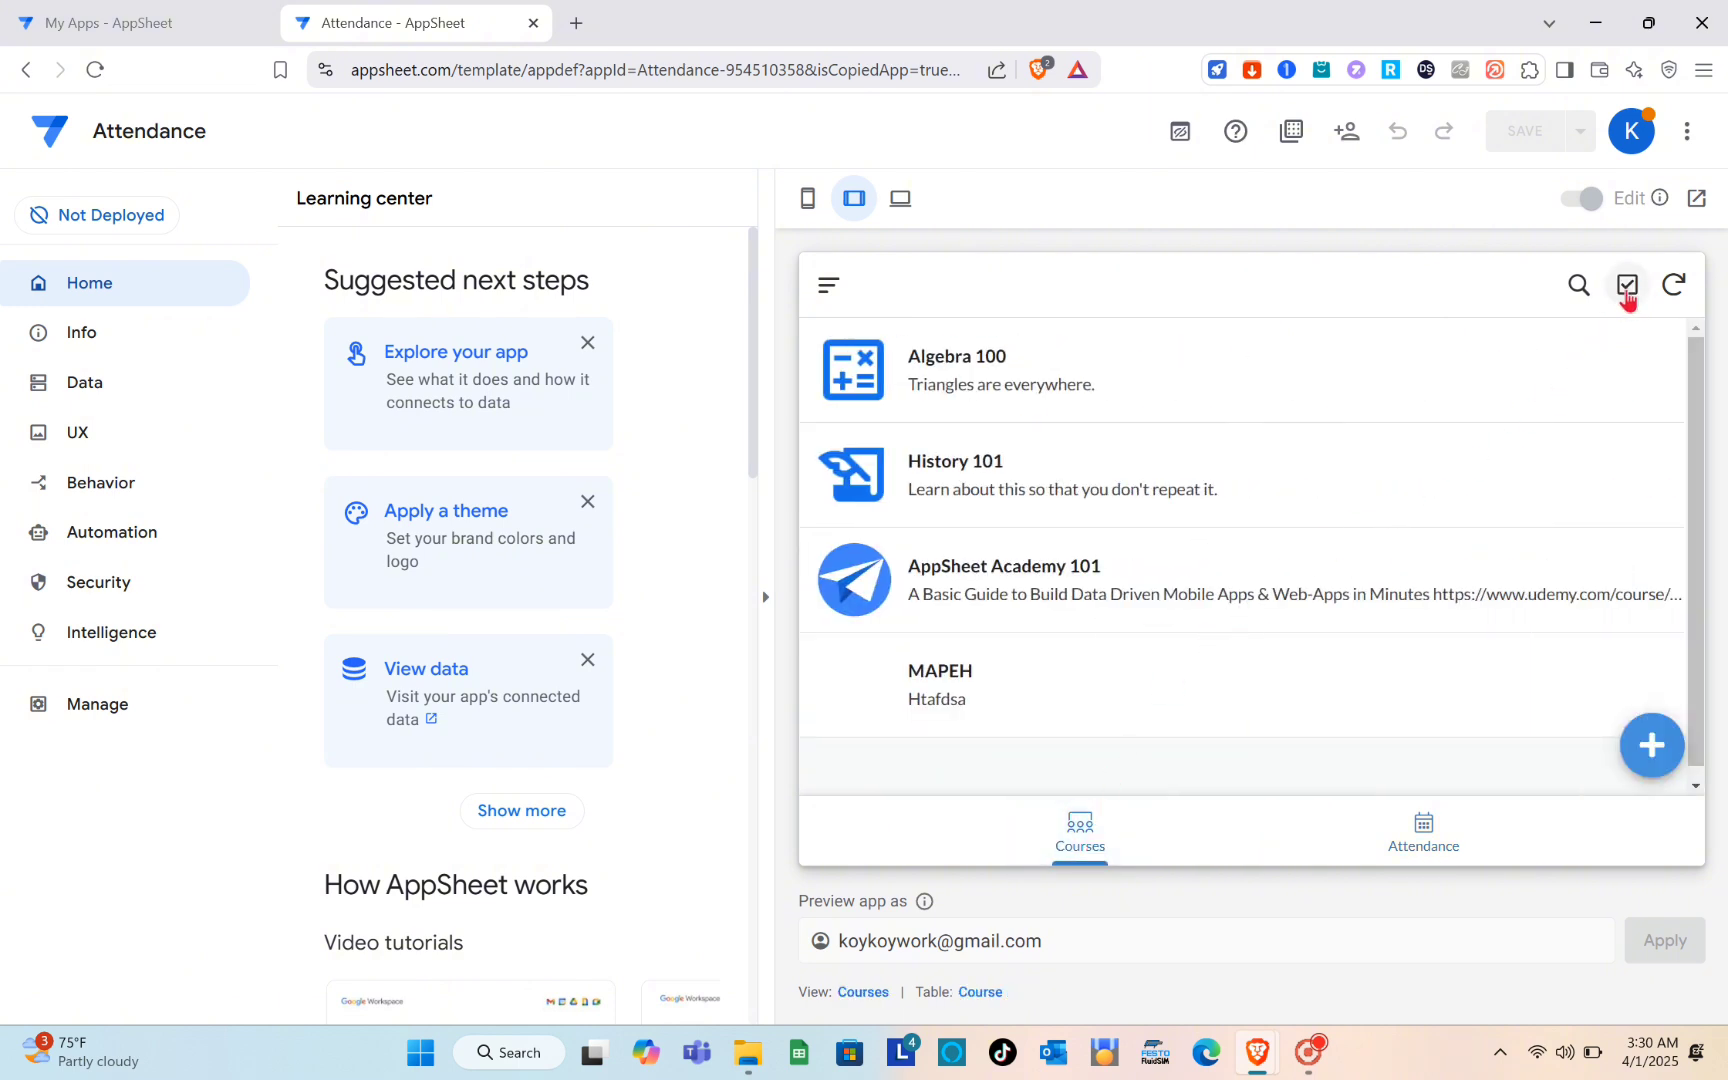
click(1628, 284)
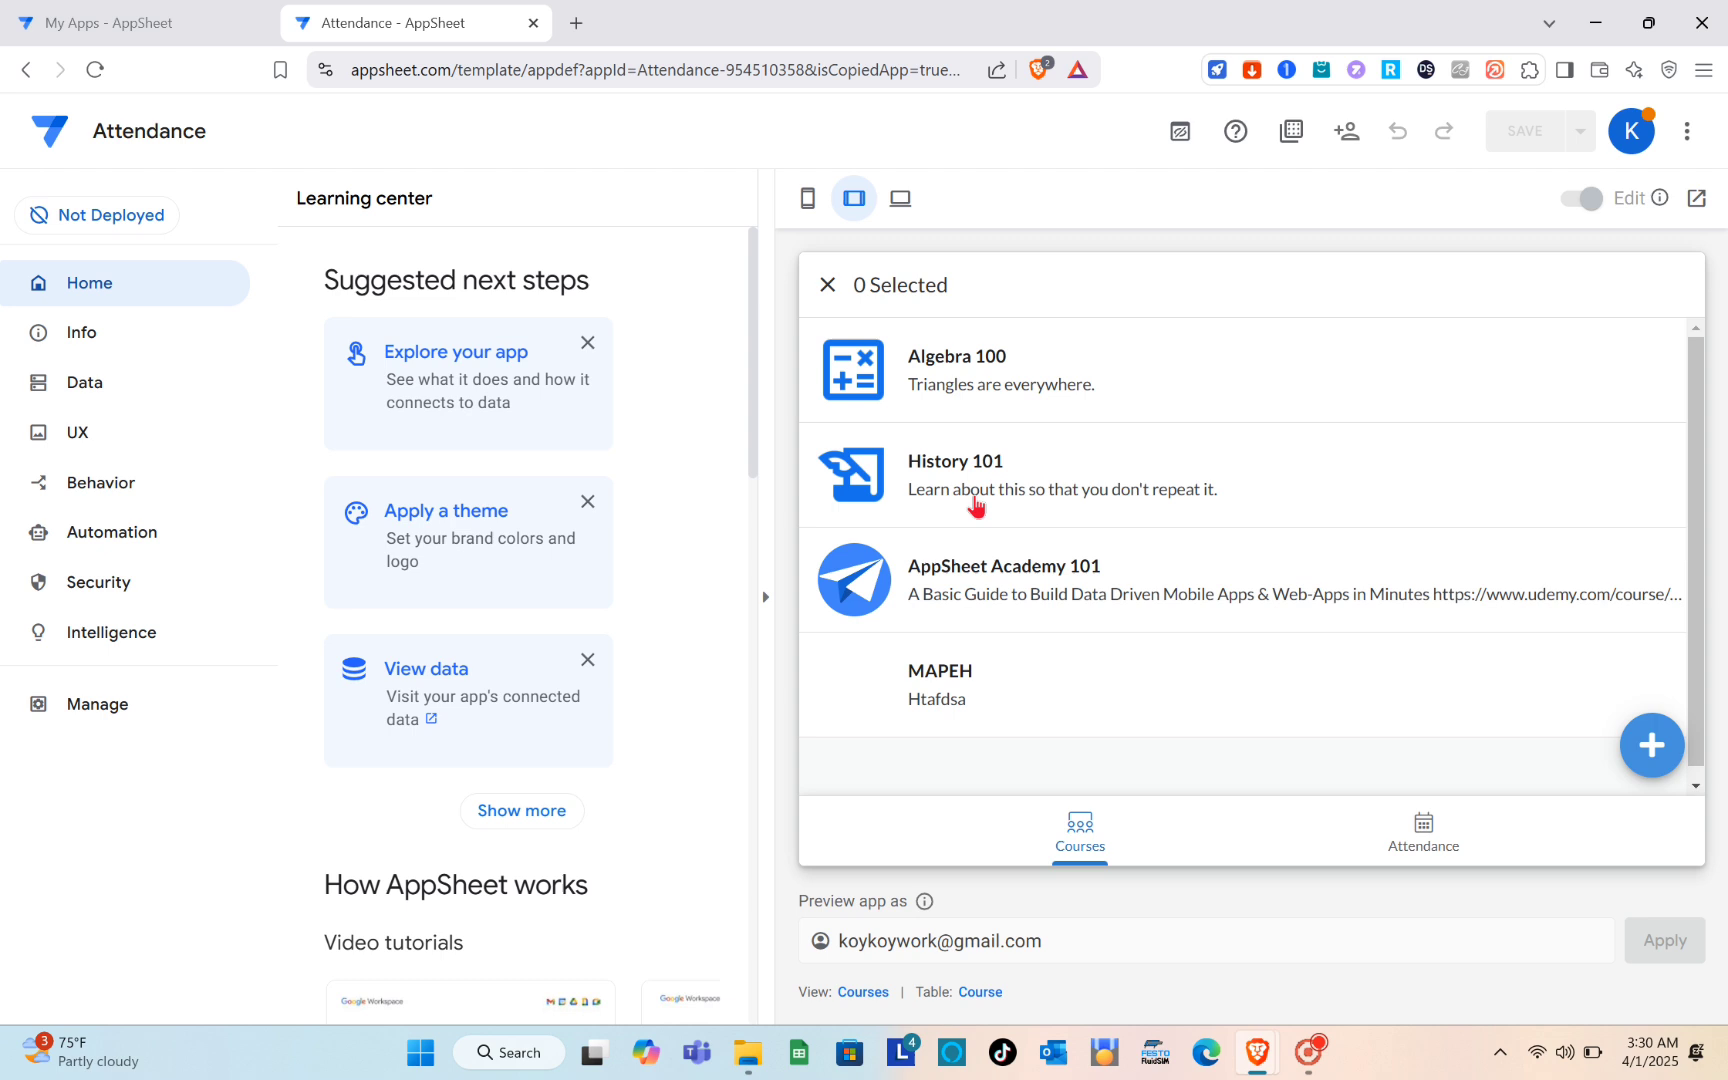
click(827, 284)
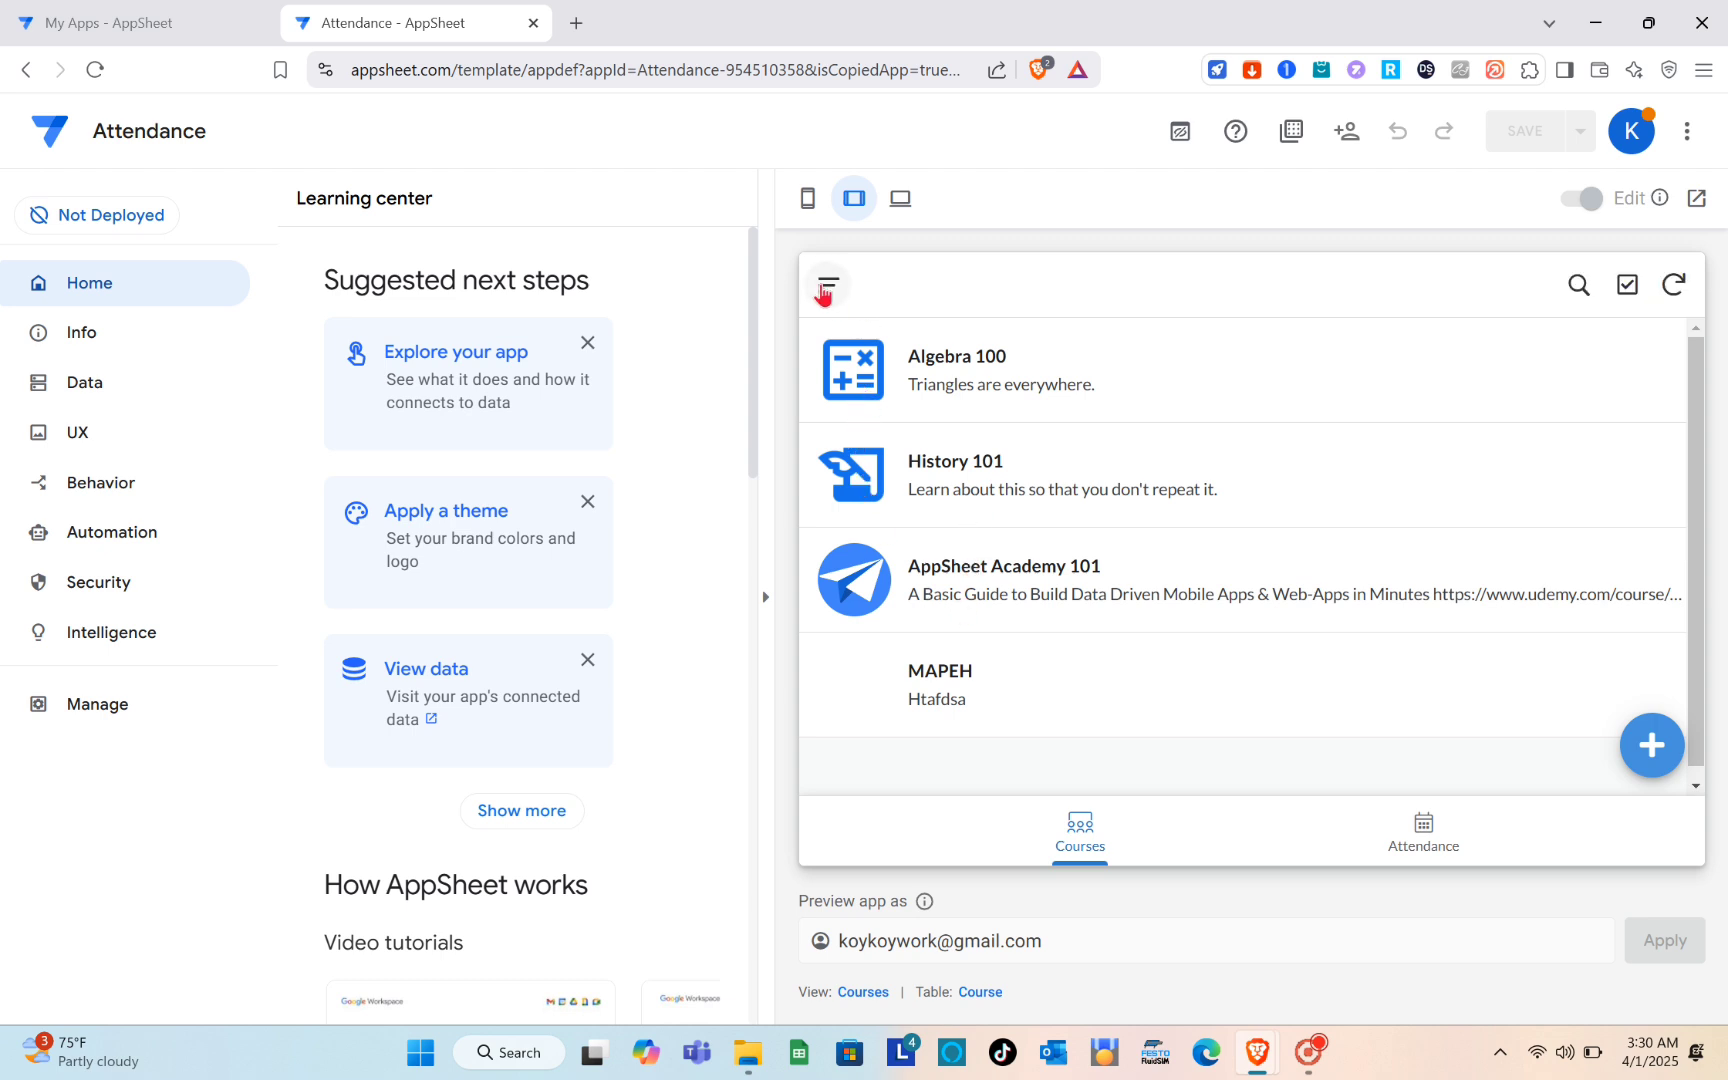
mouse_move(1171, 486)
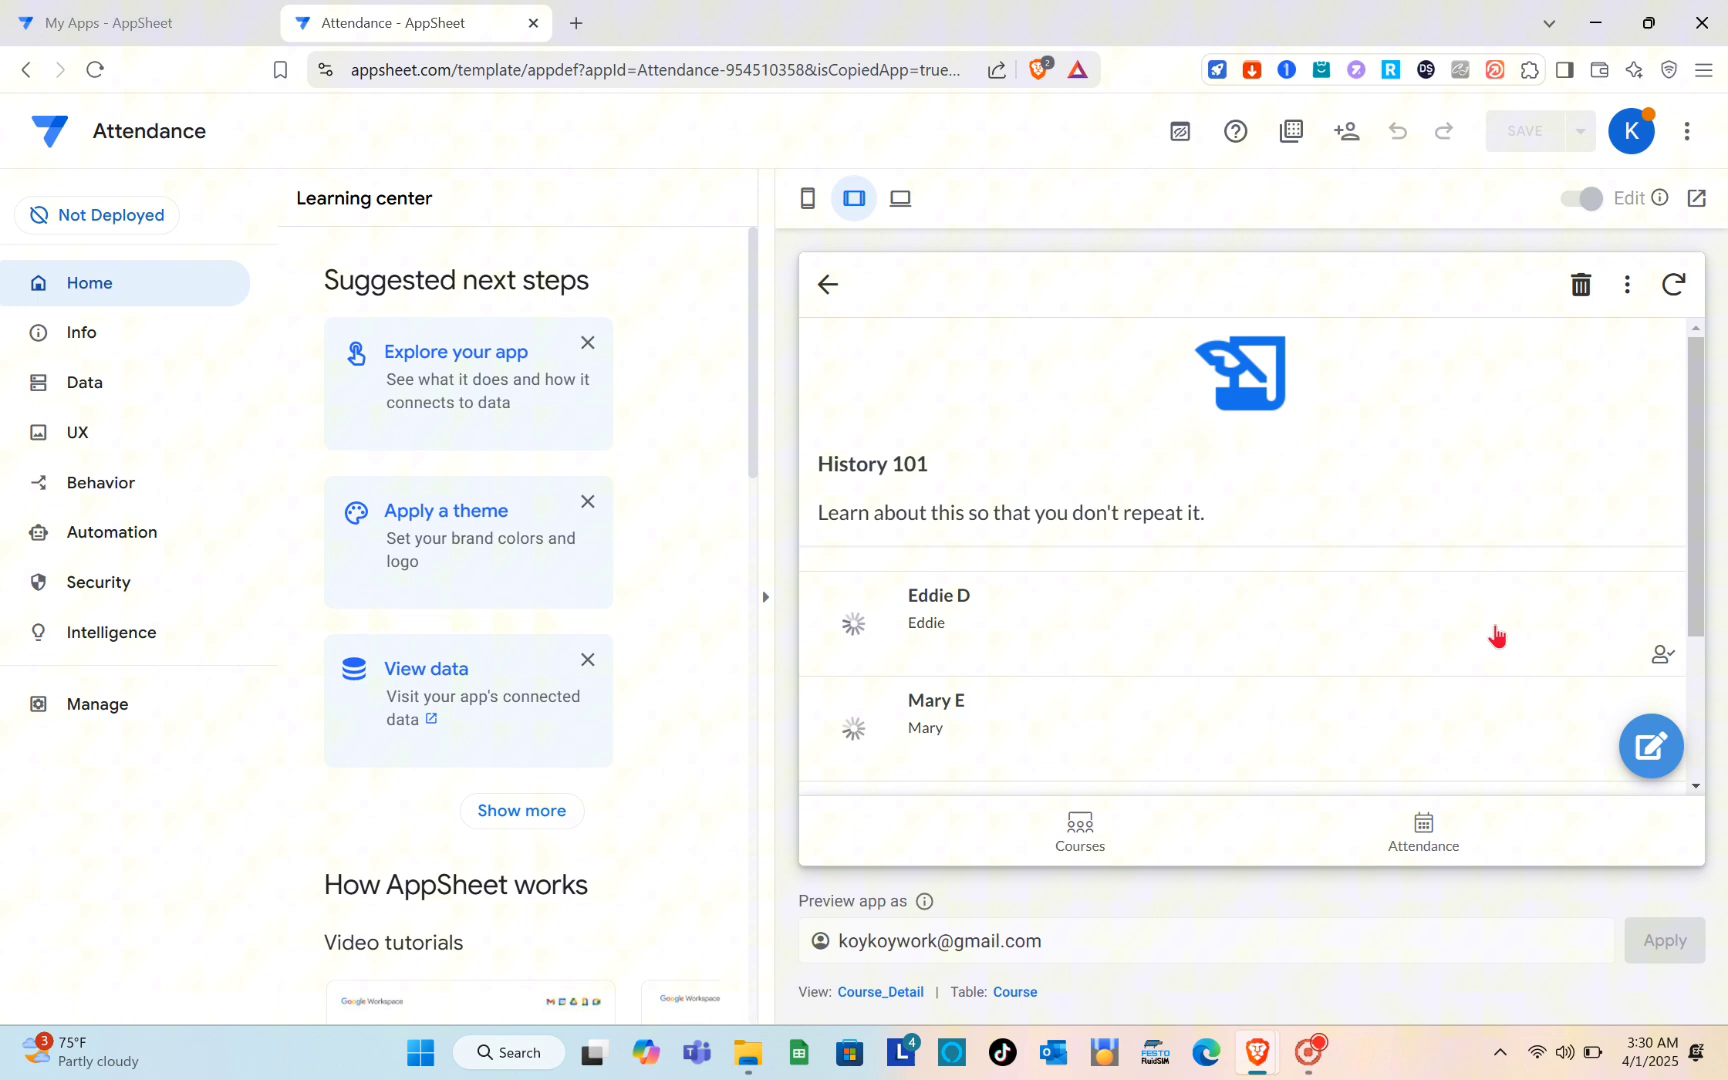
scroll(down, 3)
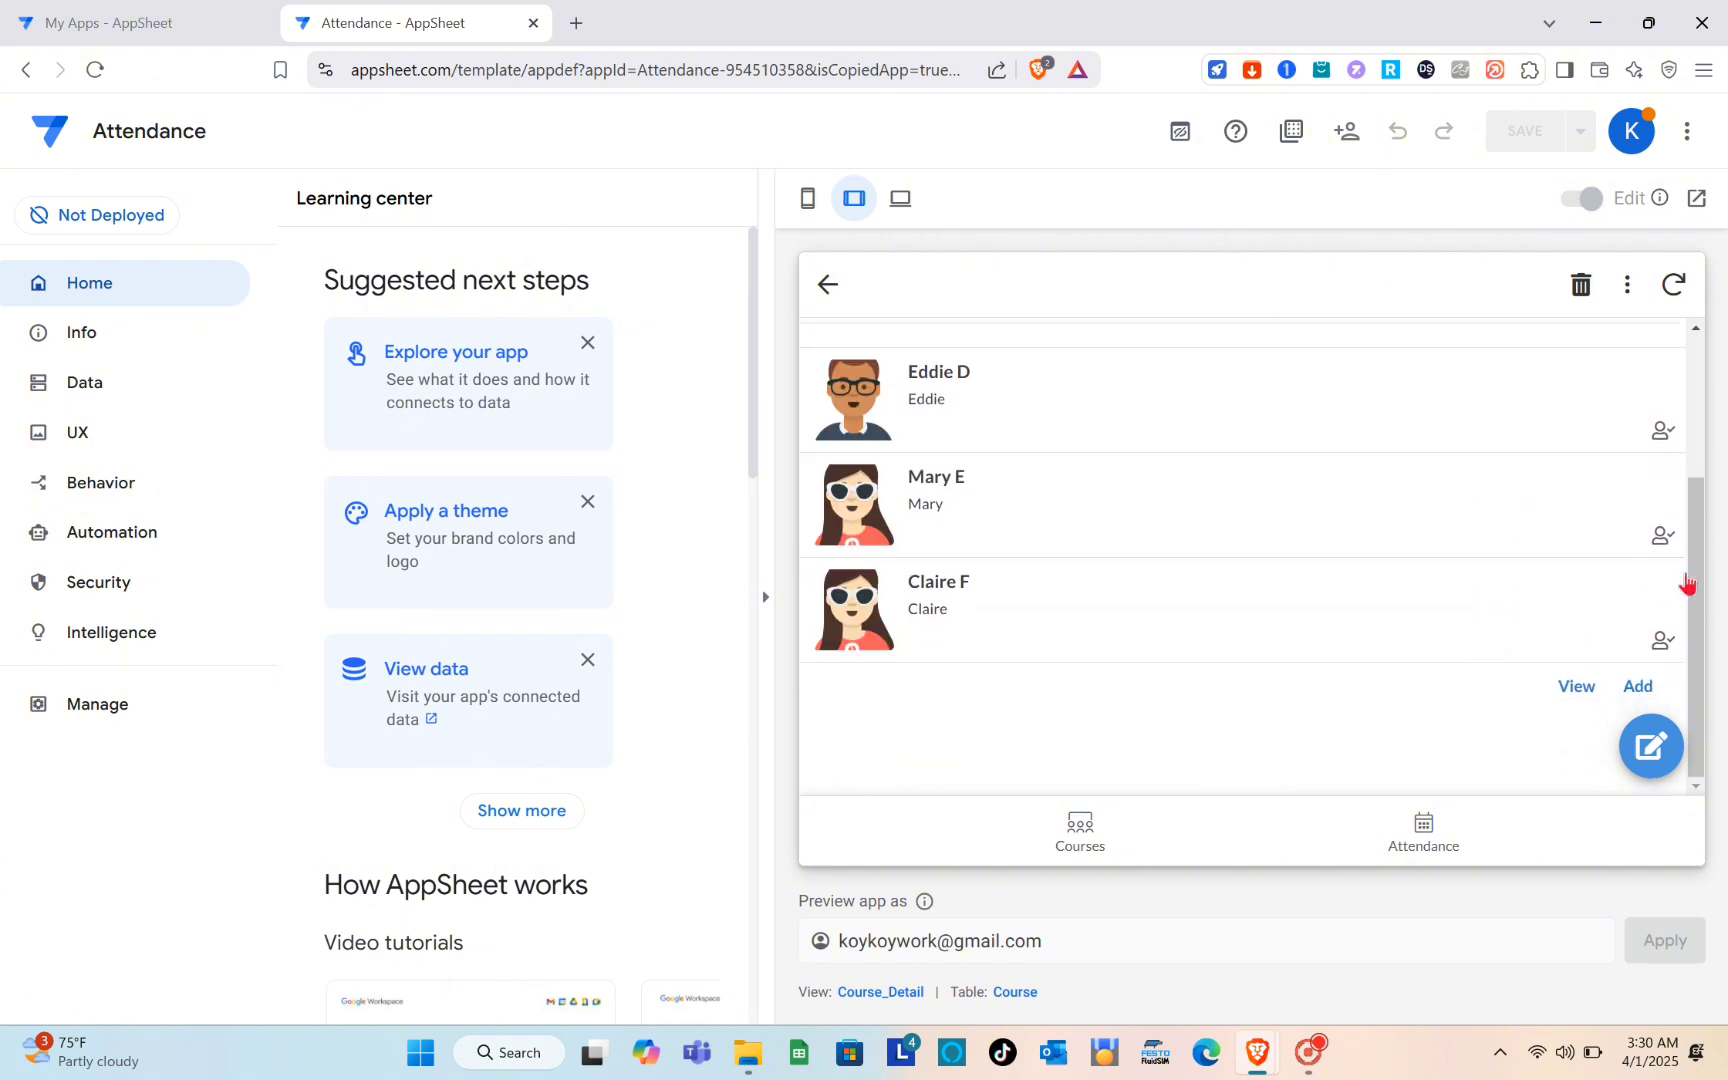
mouse_move(1663, 431)
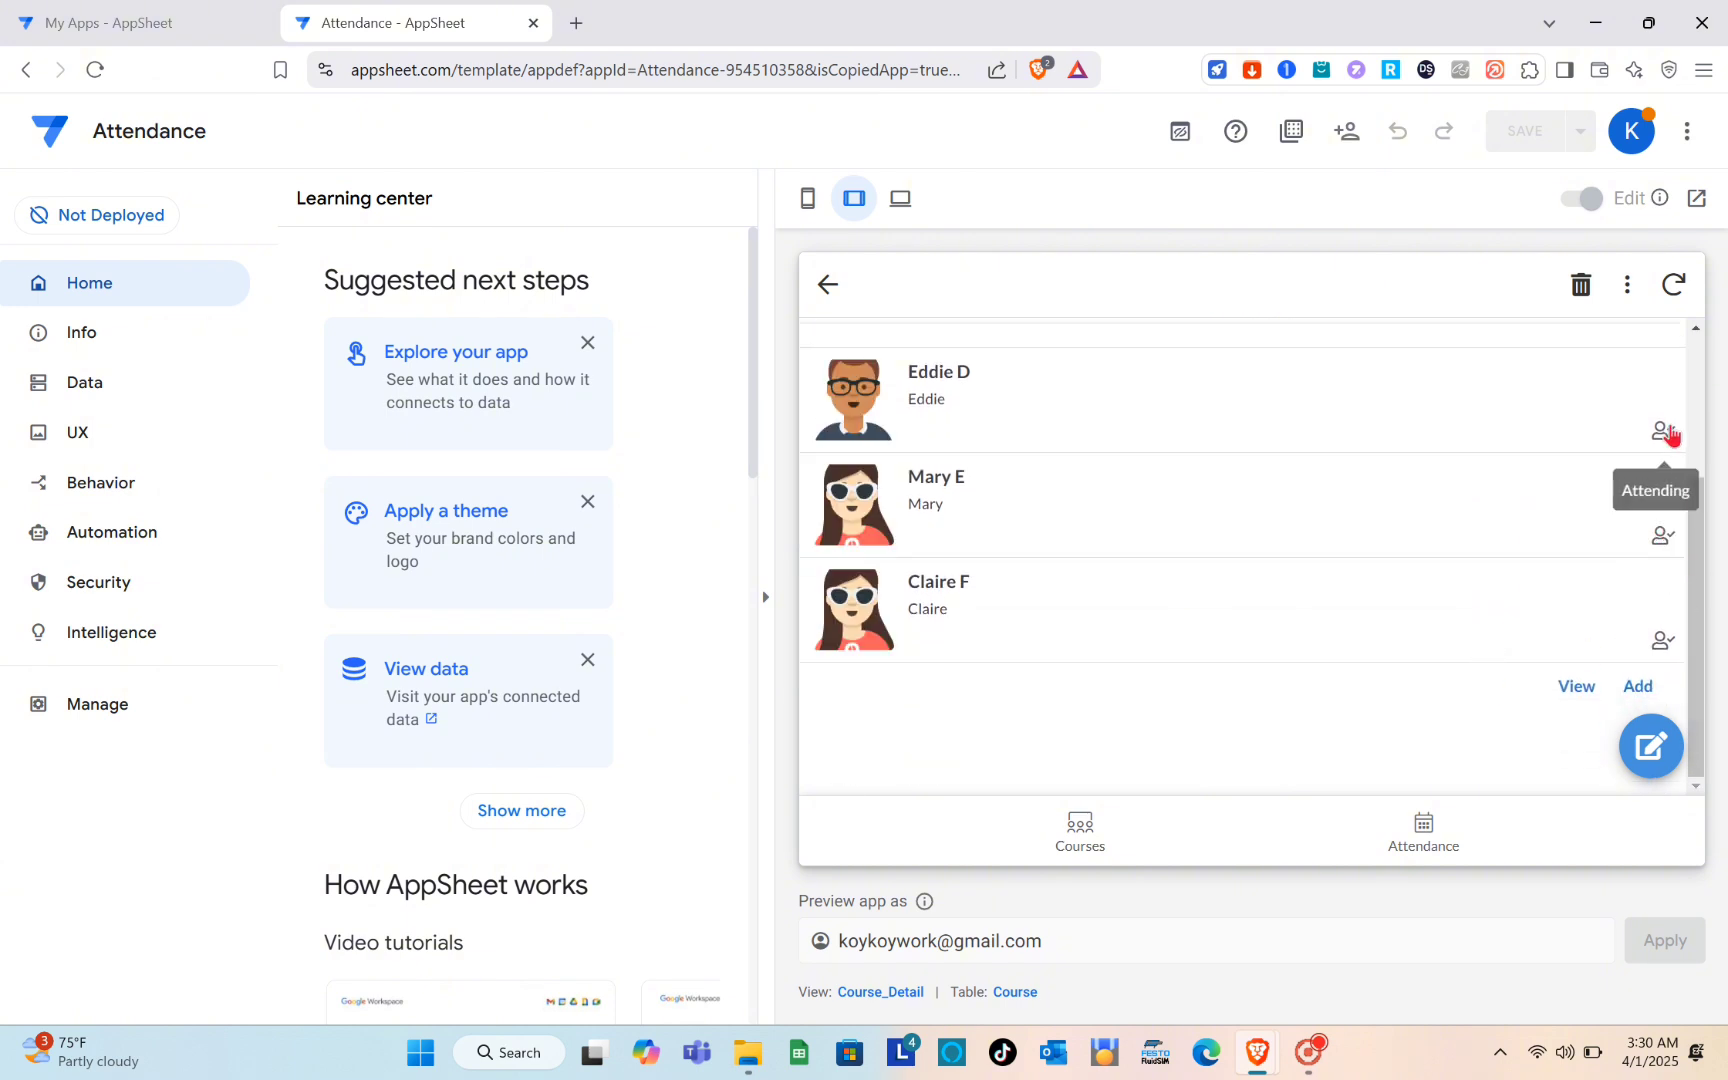